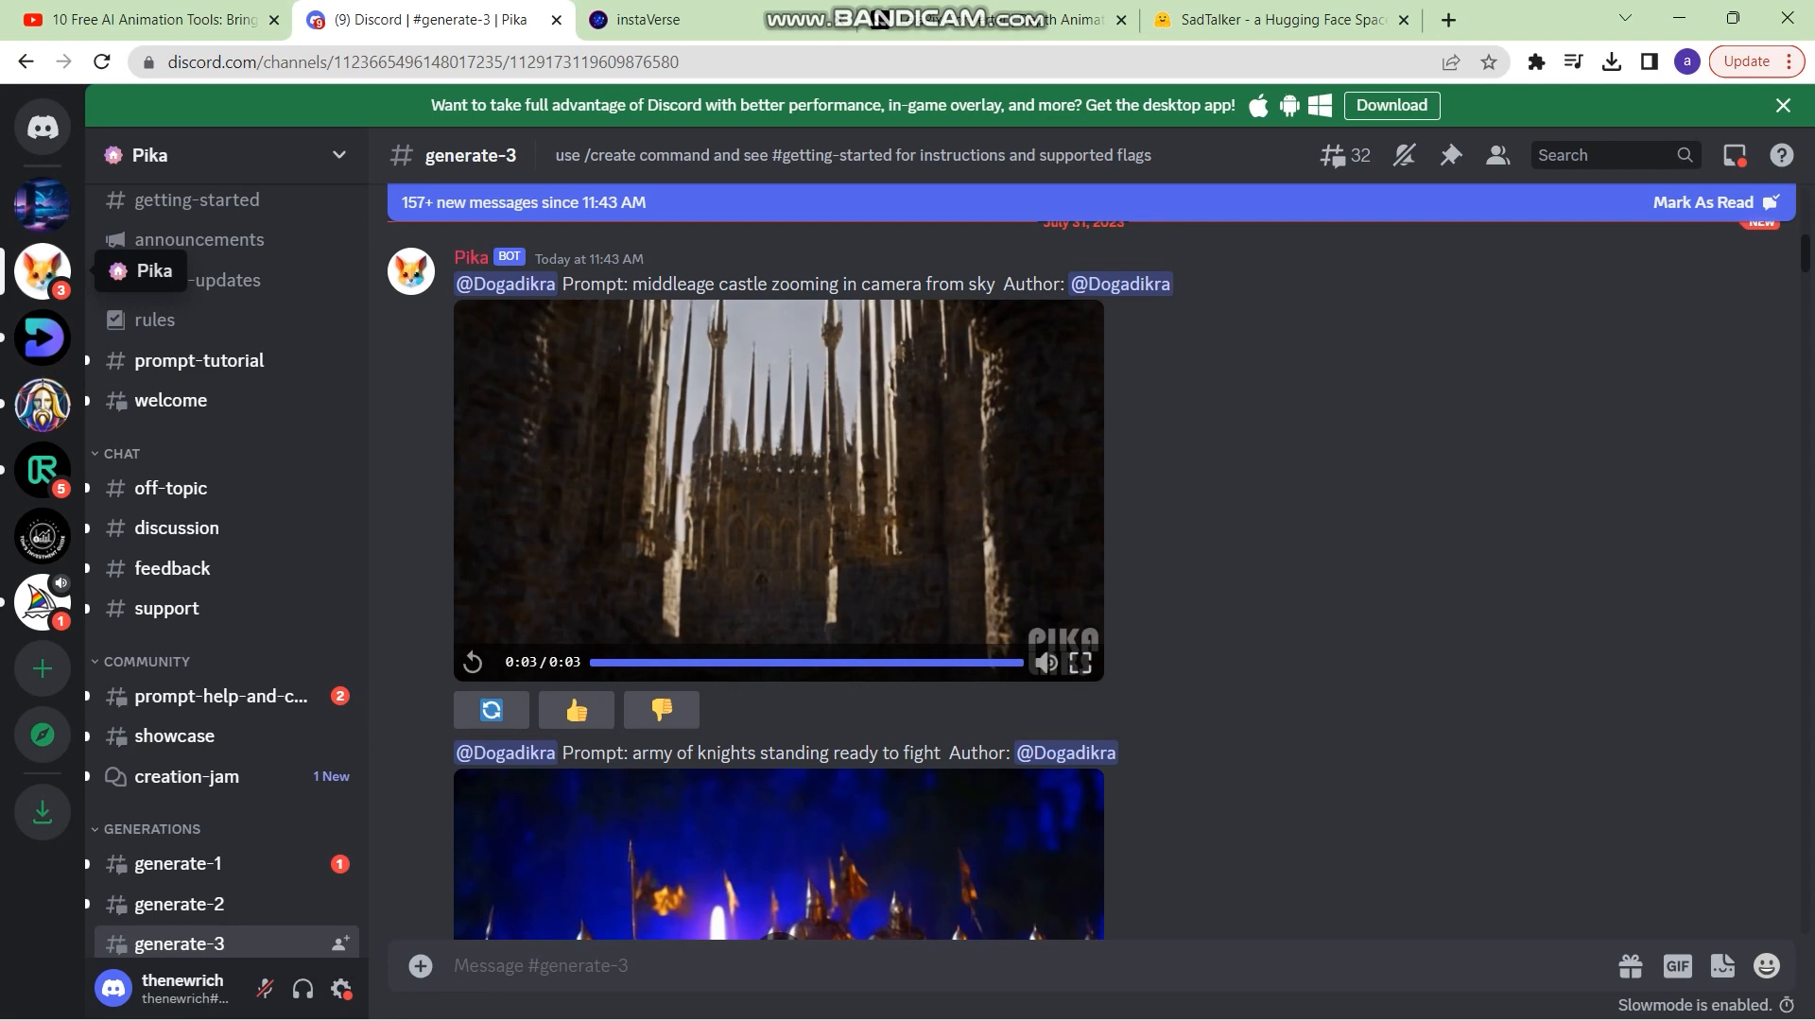
{"action": "mouse_move", "coordinate": [776, 486]}
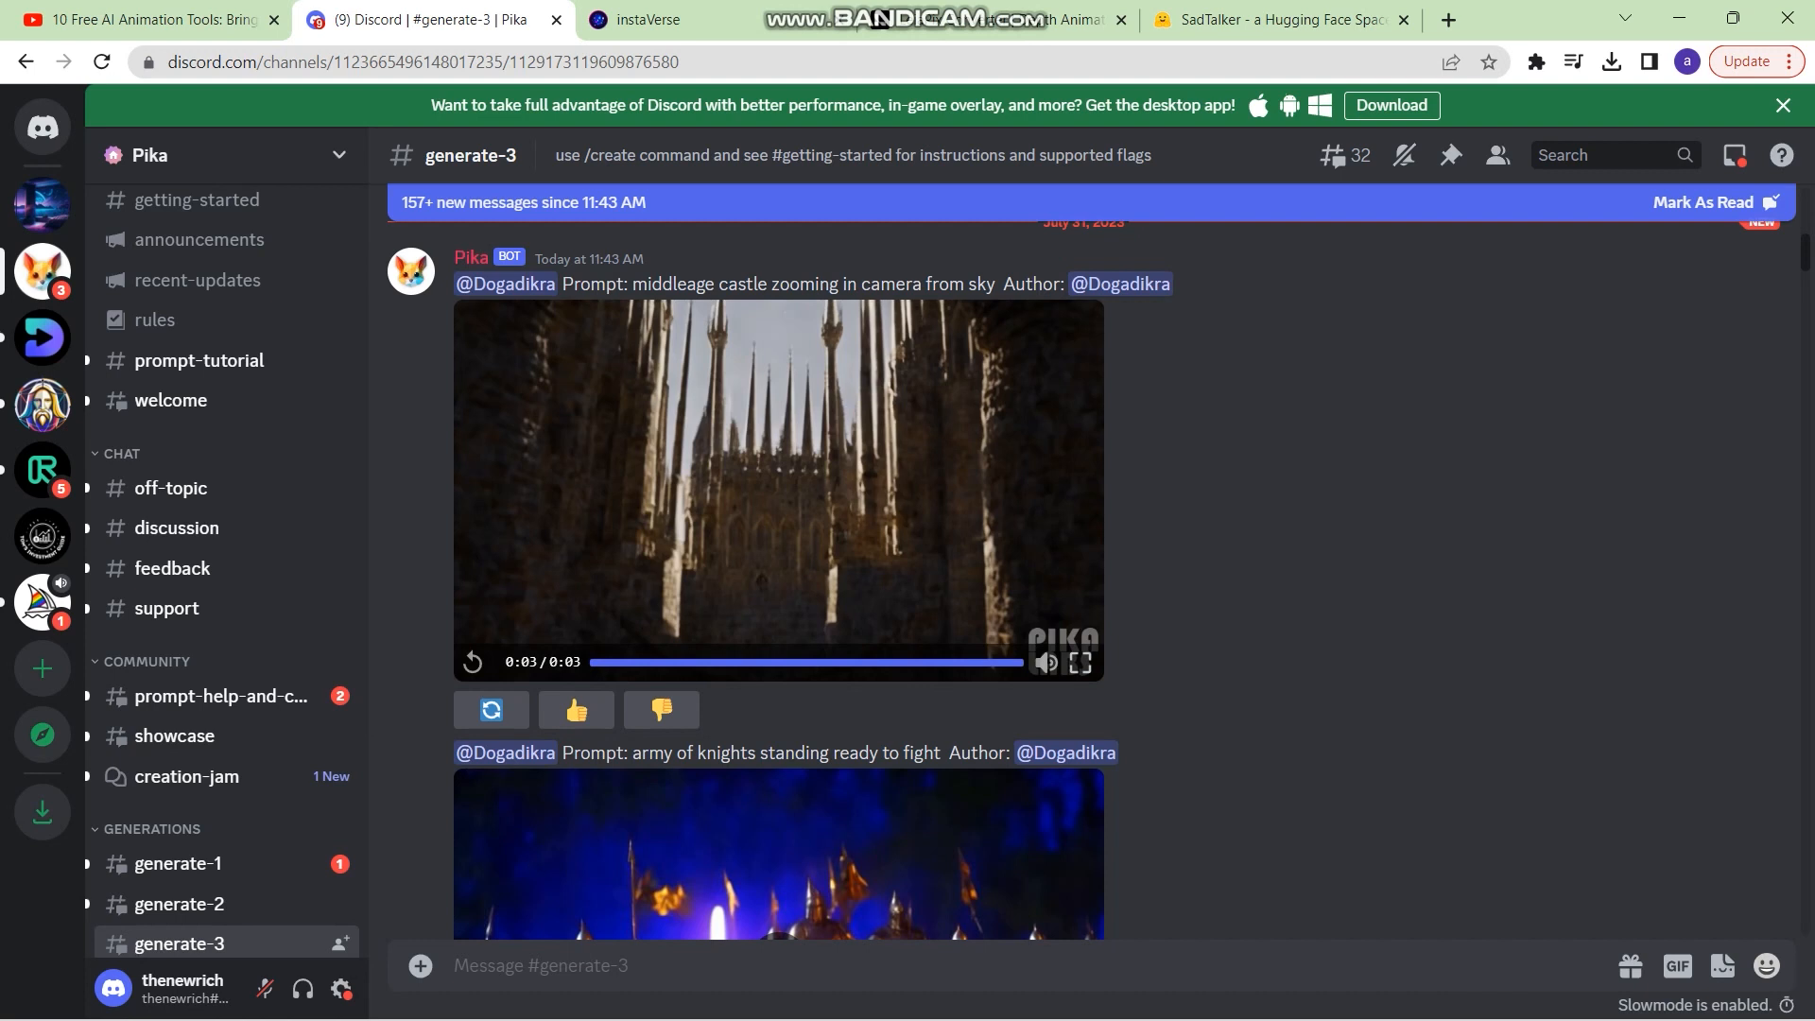
Start a /create command in #generate-3 and reveal its optional image parameter
{"action": "type", "text": "/create prompt"}
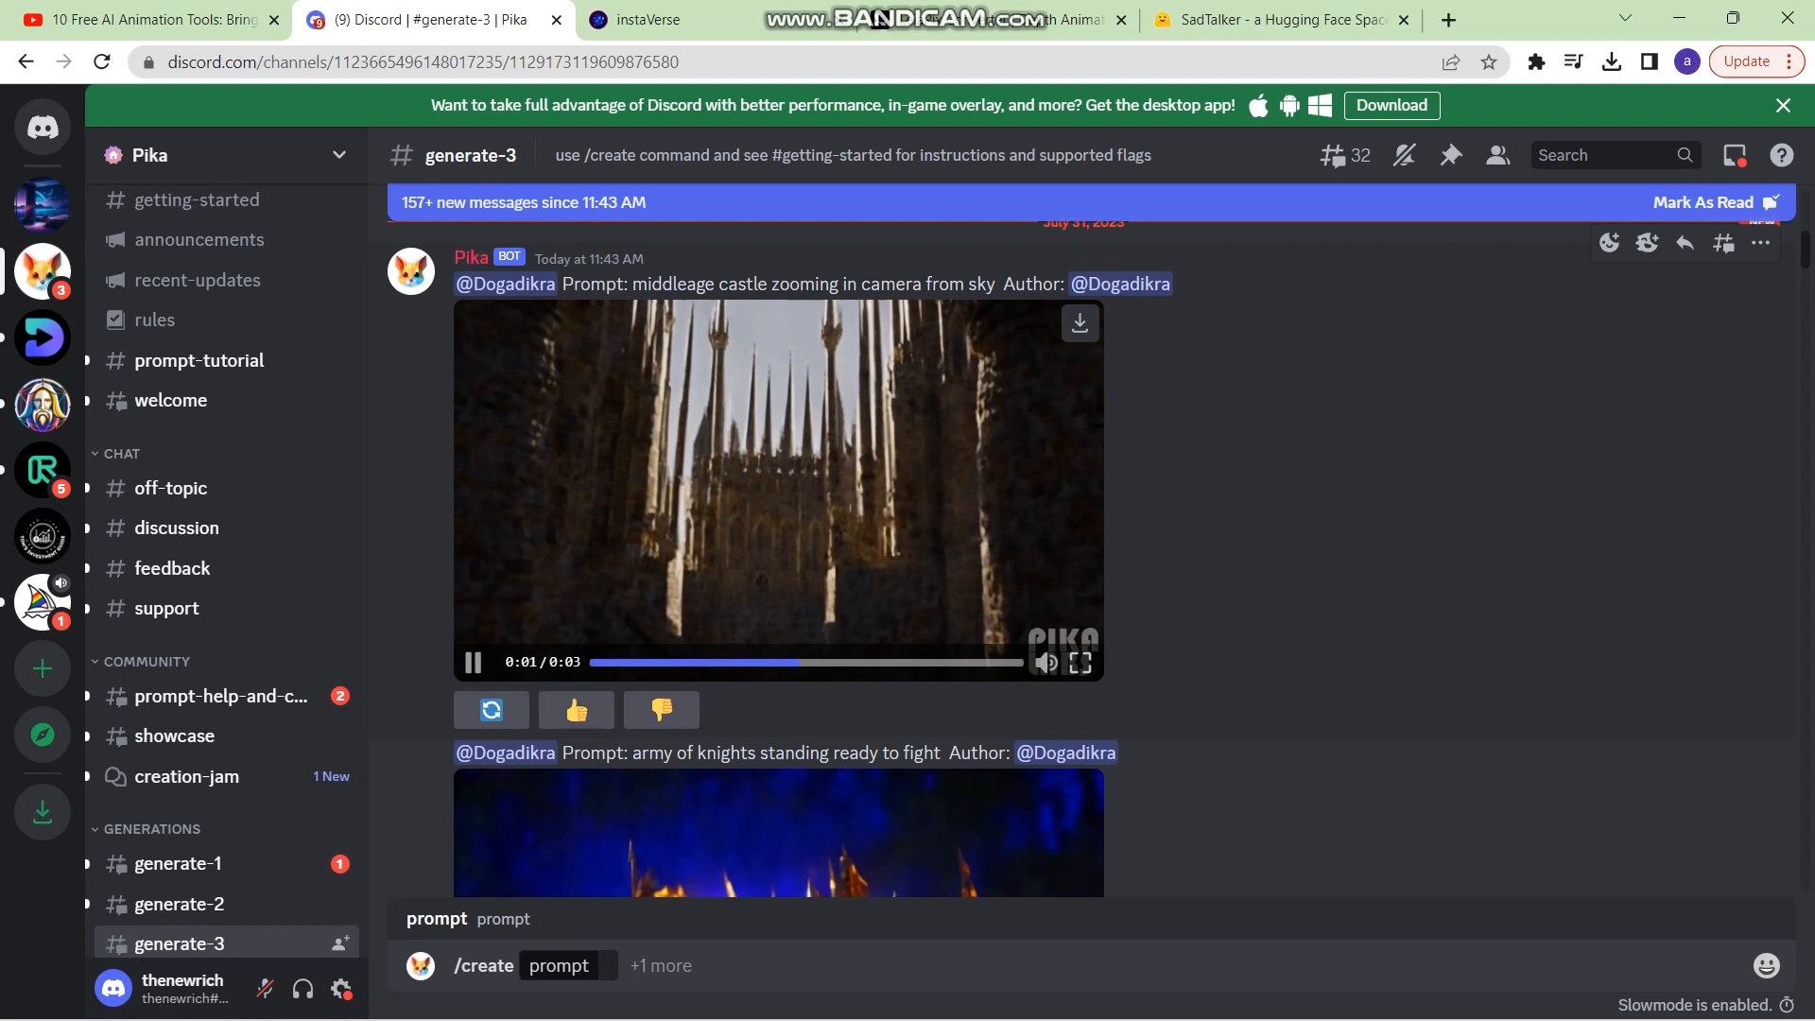
{"action": "scroll", "scroll_direction": "down", "scroll_amount": 3}
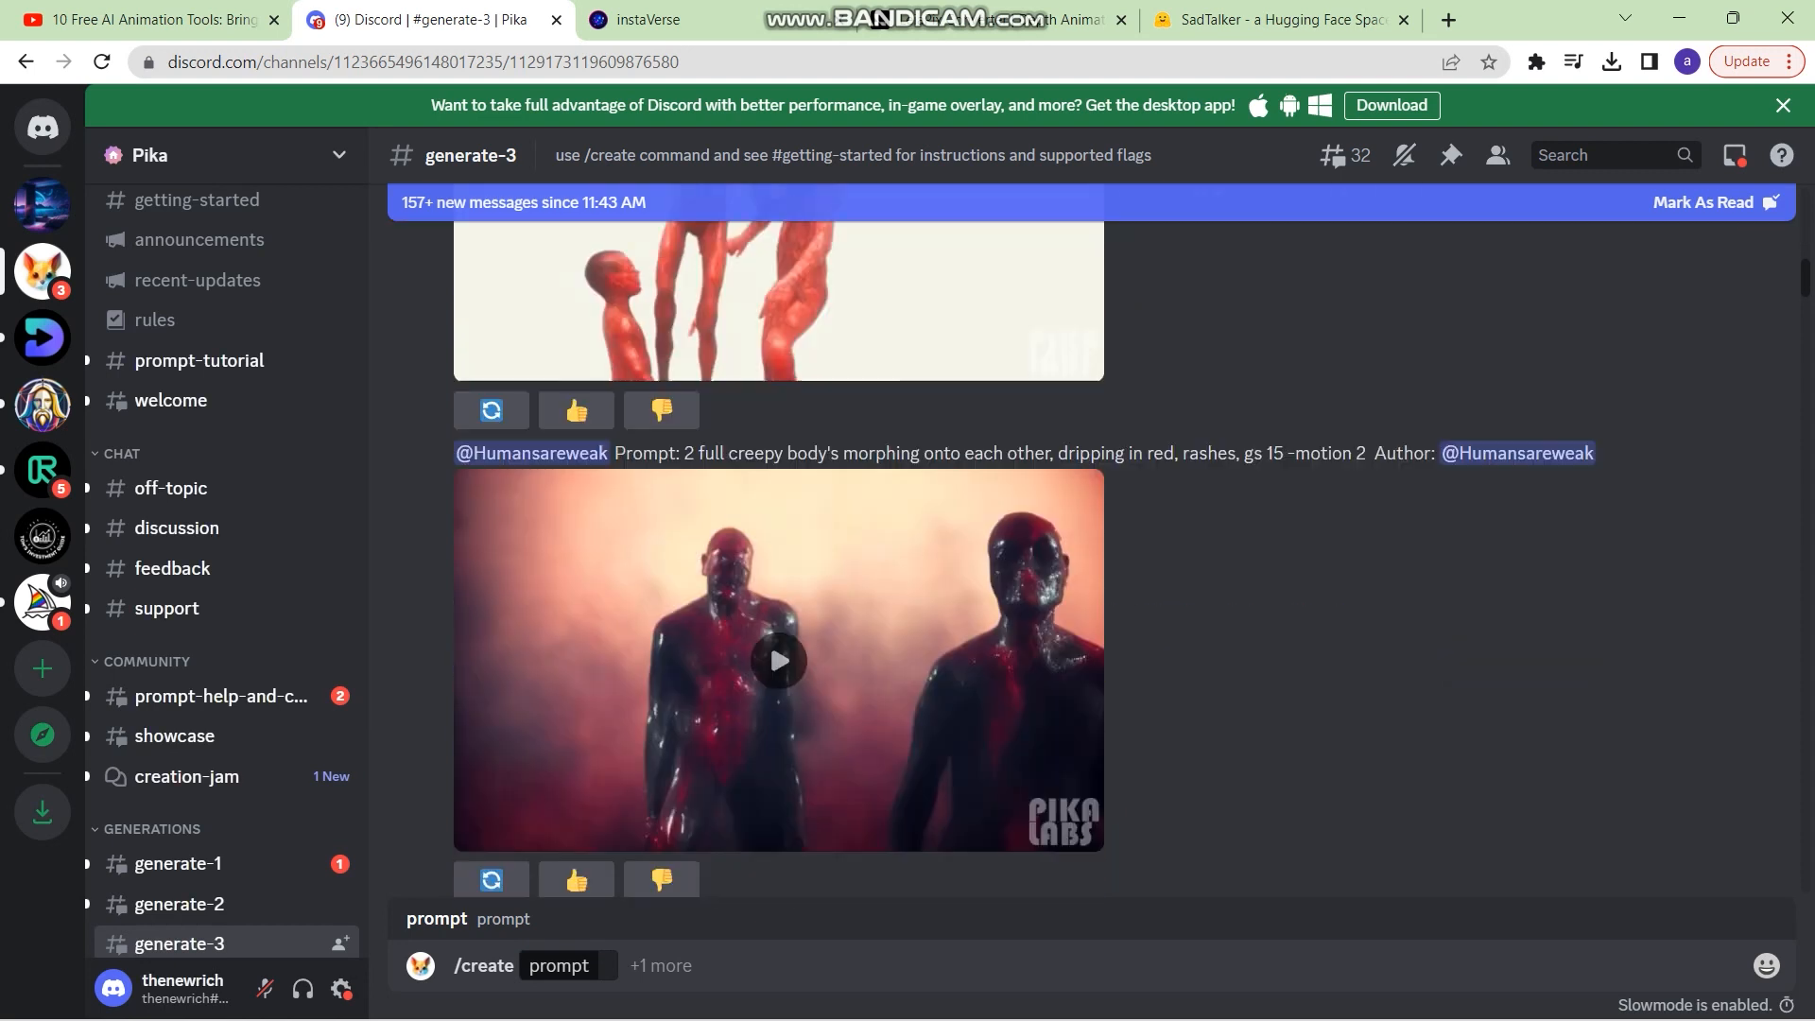
{"action": "left_click", "coordinate": [777, 661]}
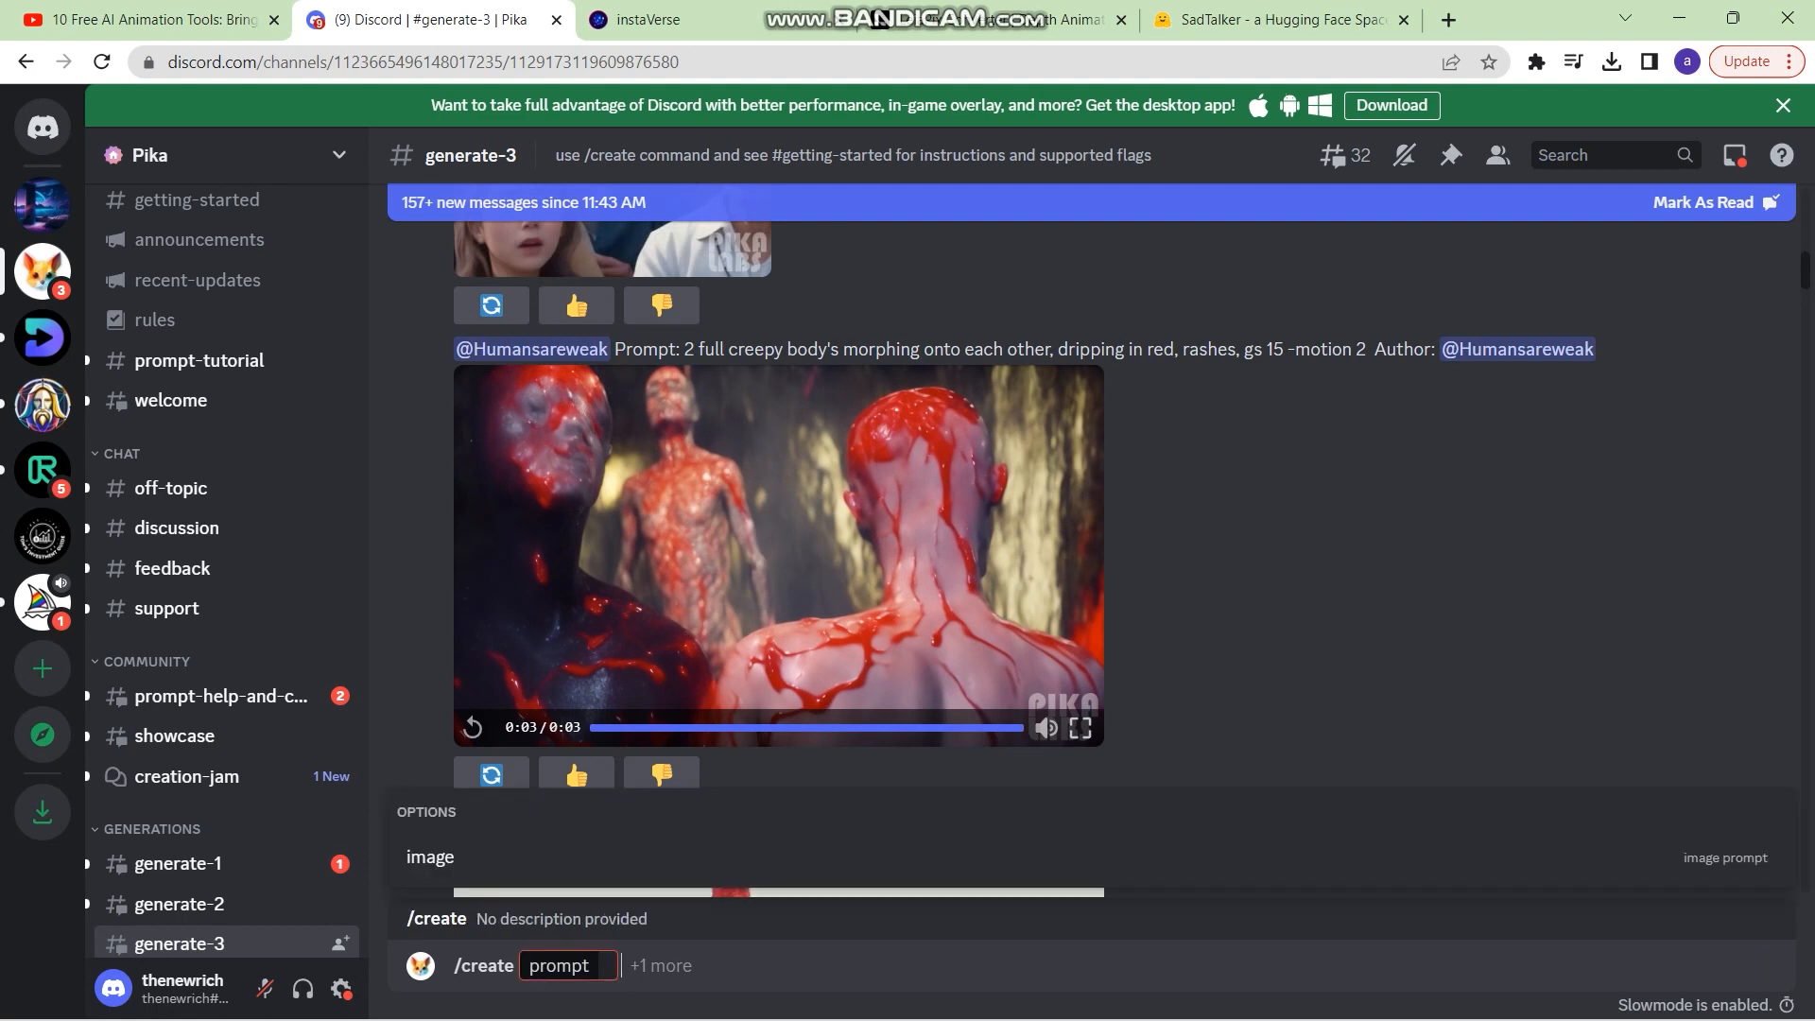
Attach the Leonardo_Diffusion ancient busy-street JPG from Downloads as the image prompt
{"action": "left_click", "coordinate": [658, 964]}
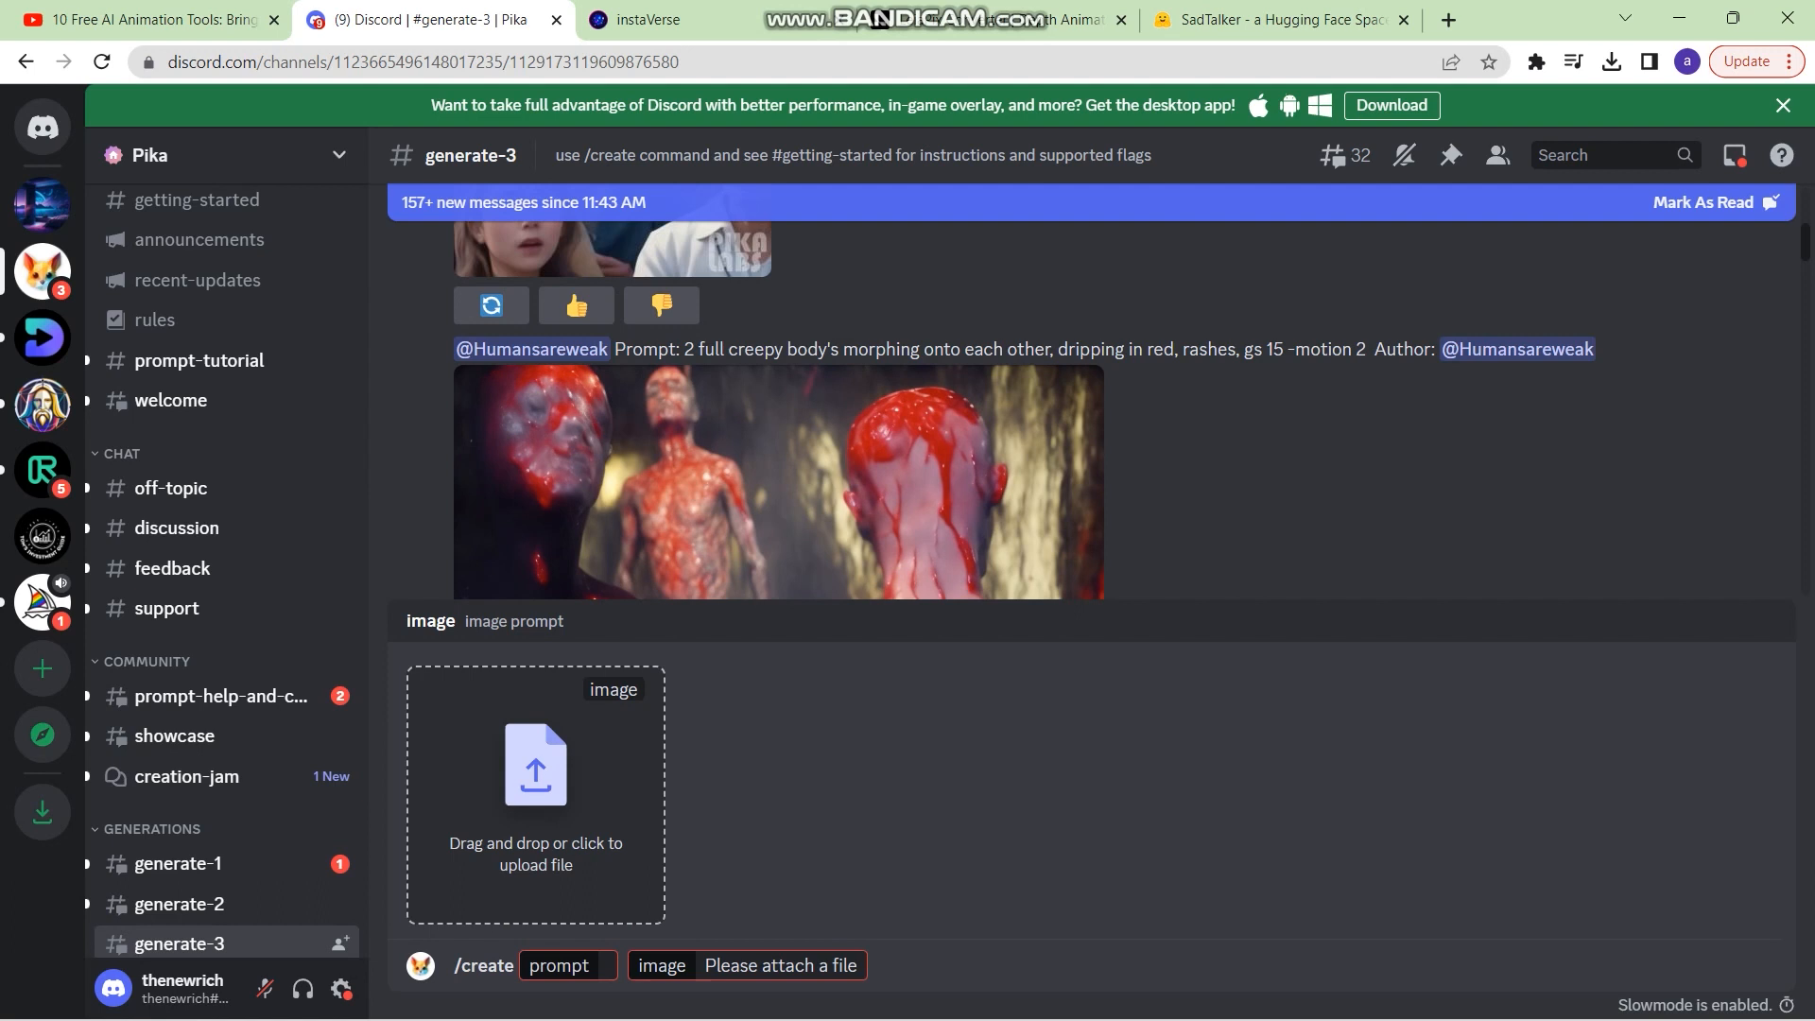
{"action": "left_click", "coordinate": [535, 795]}
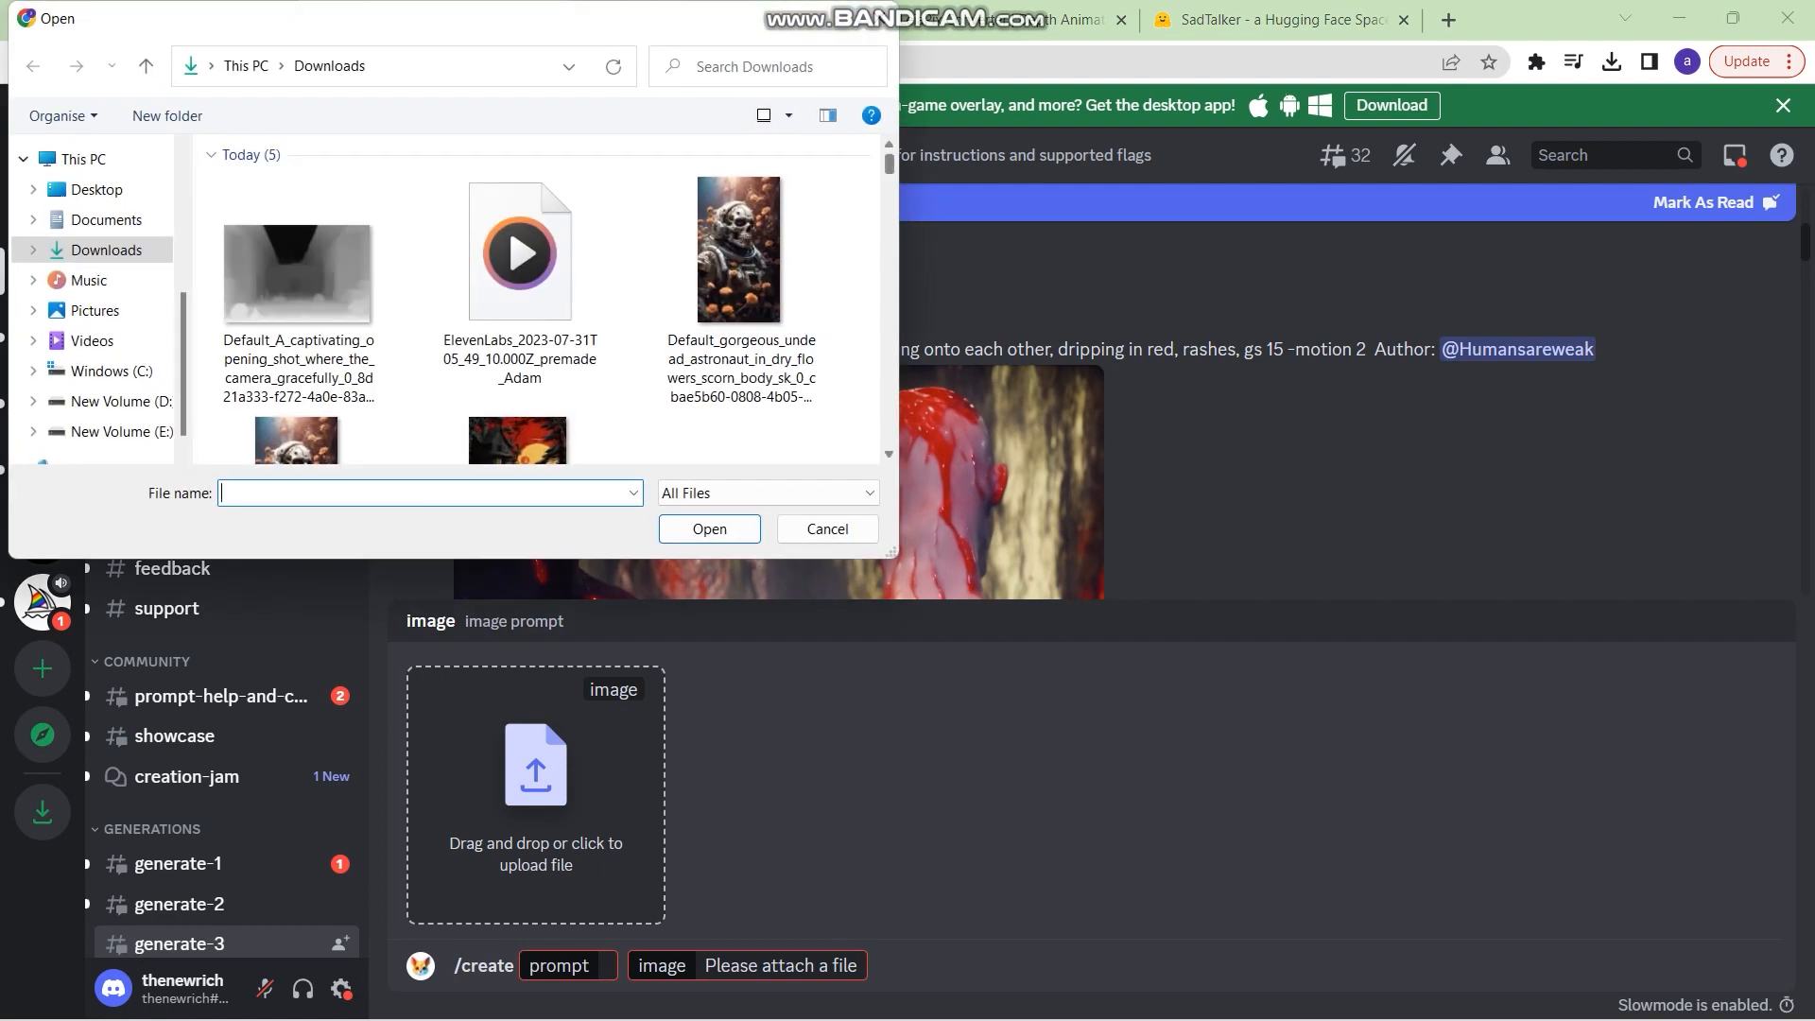
{"action": "scroll", "scroll_direction": "down", "scroll_amount": 3}
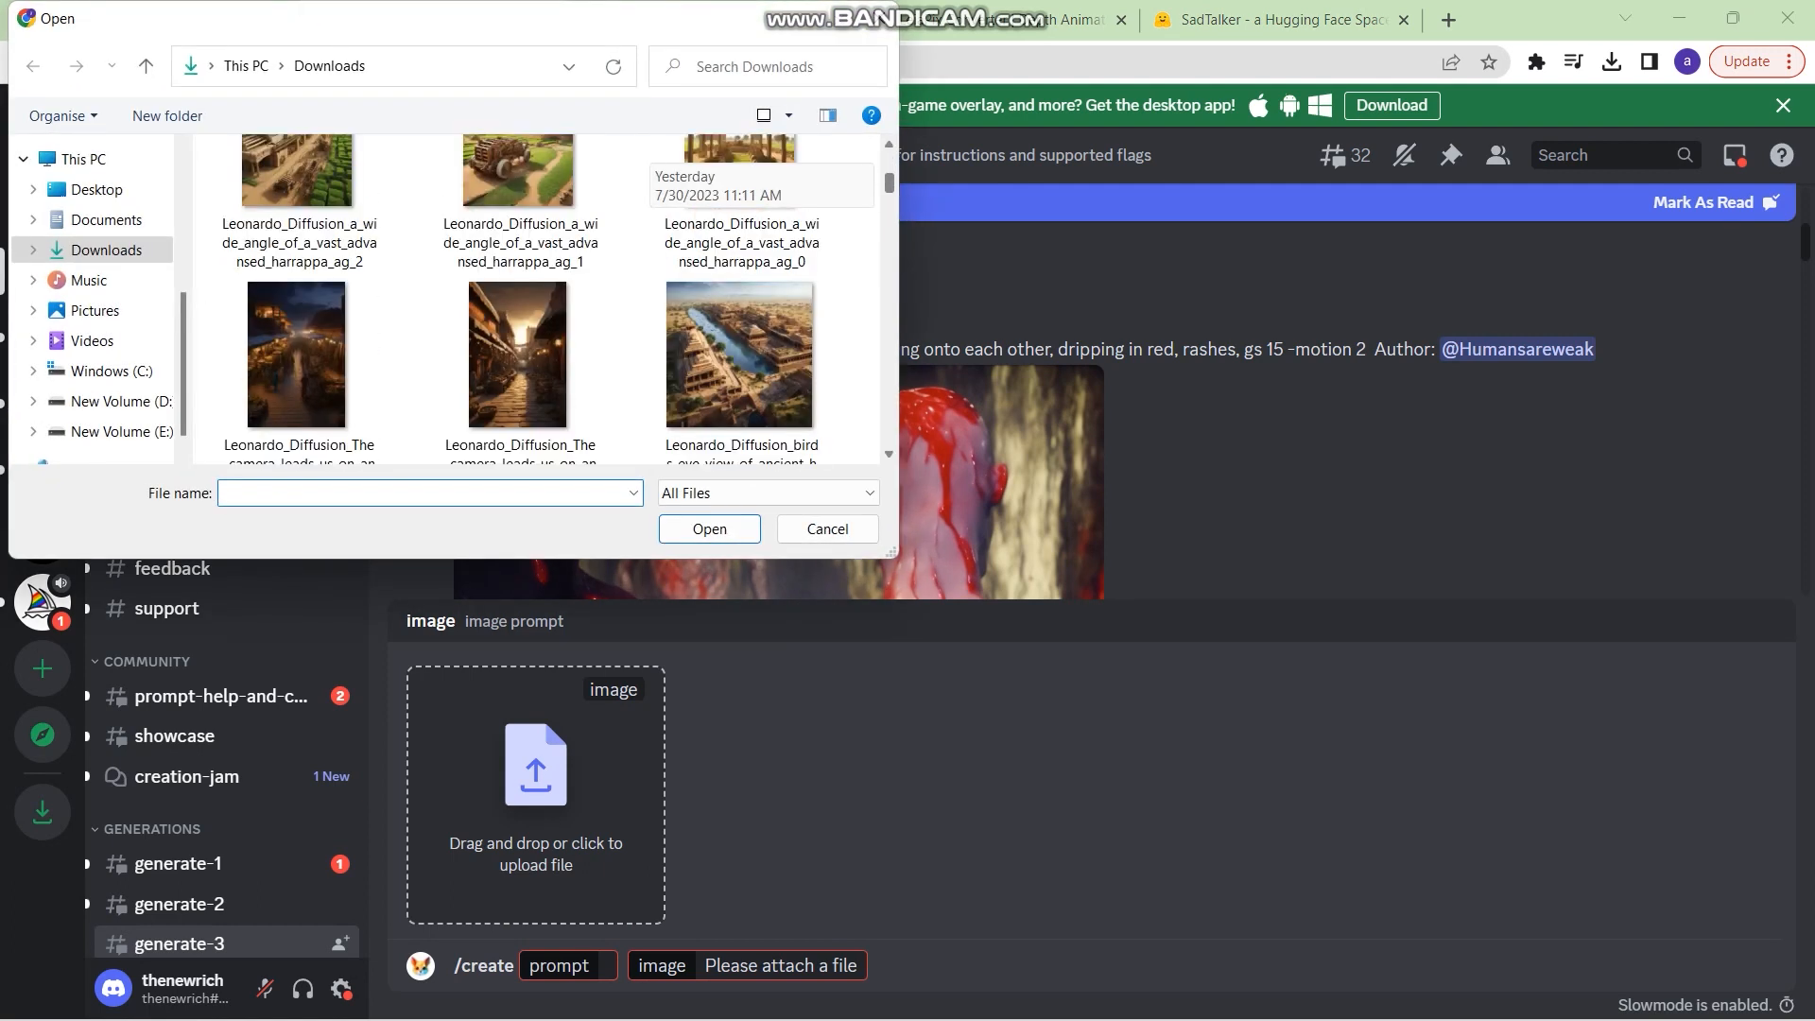
{"action": "left_click", "coordinate": [739, 294]}
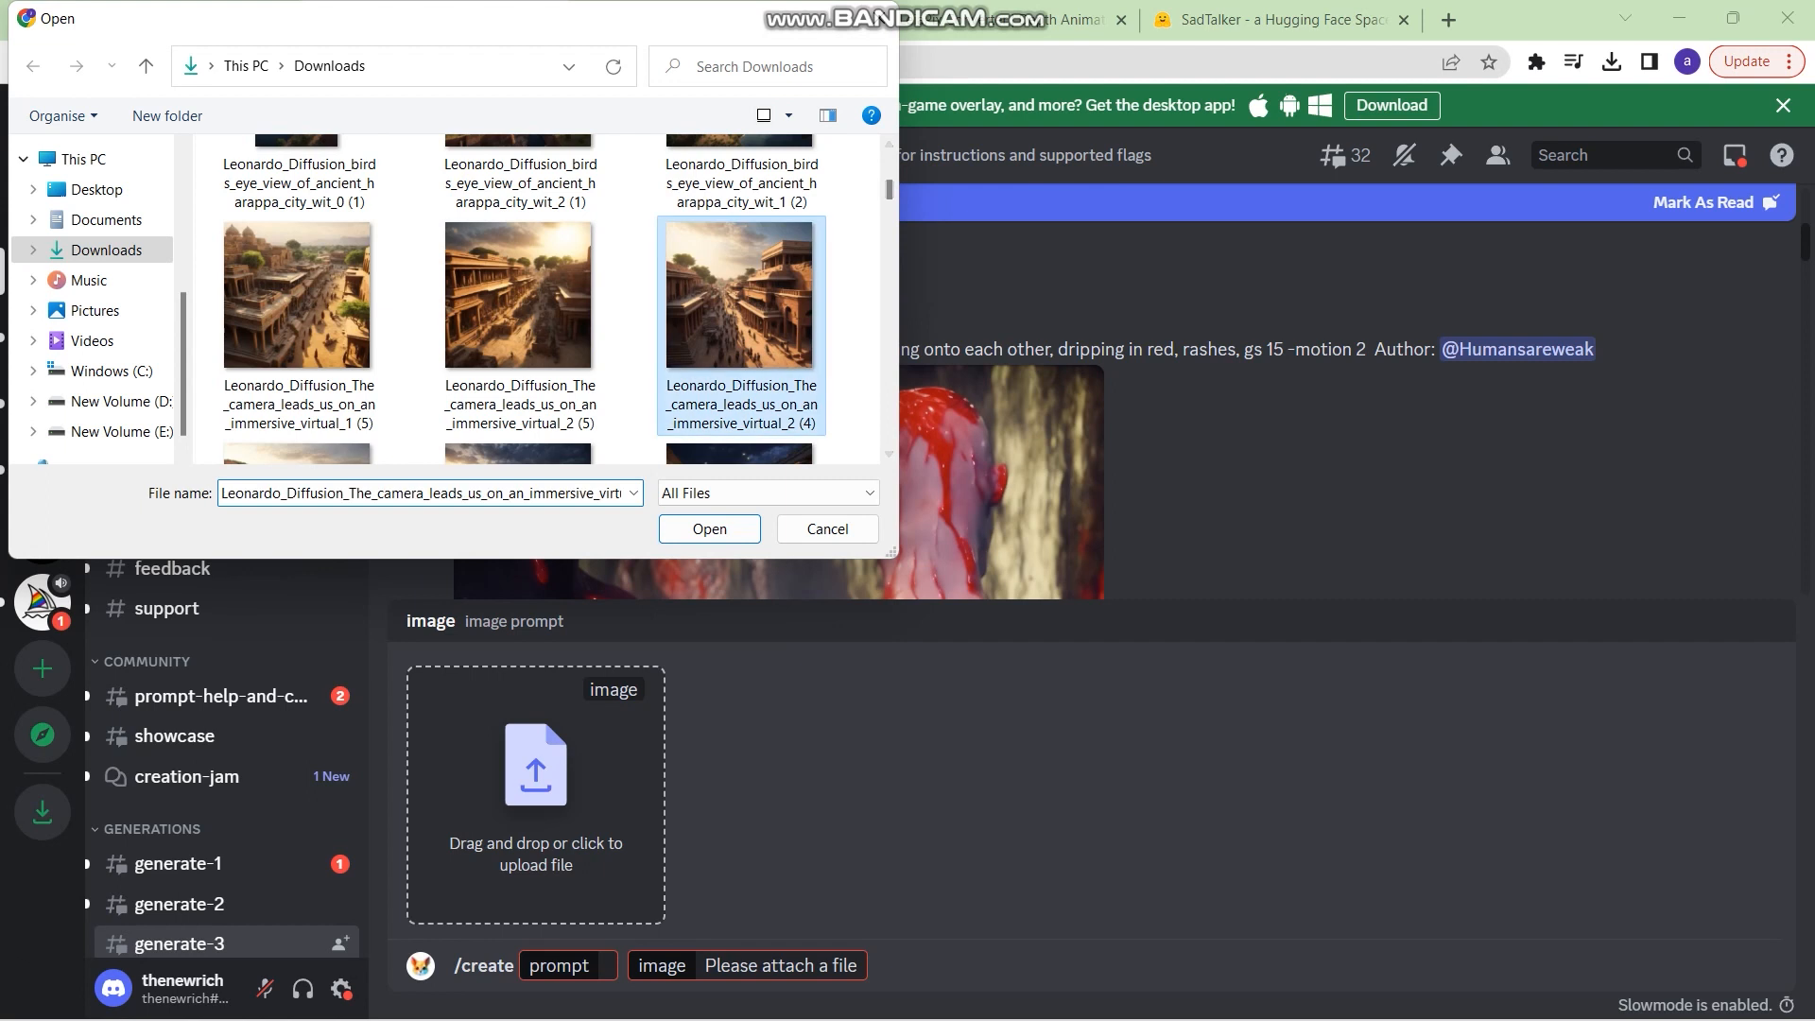
{"action": "left_click", "coordinate": [709, 527]}
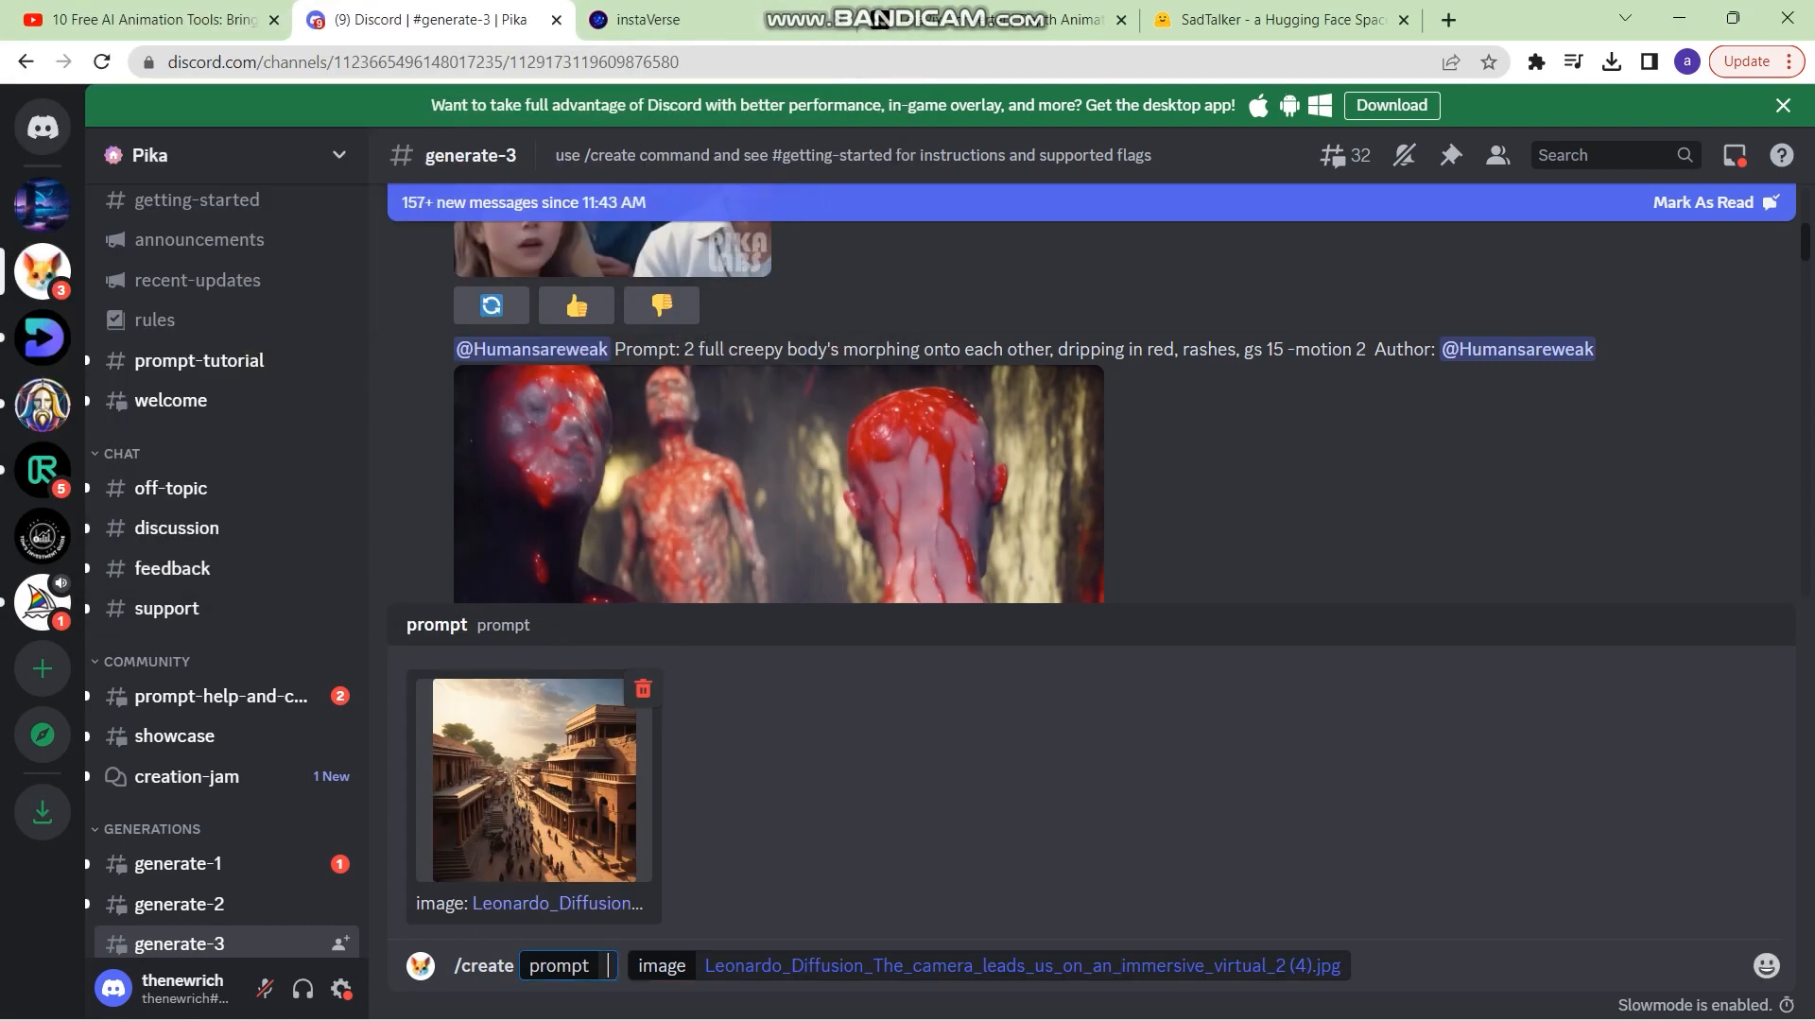
Send the request with prompt 'people walking in the street , busy street'
{"action": "type", "text": "people walking in the street , busy street"}
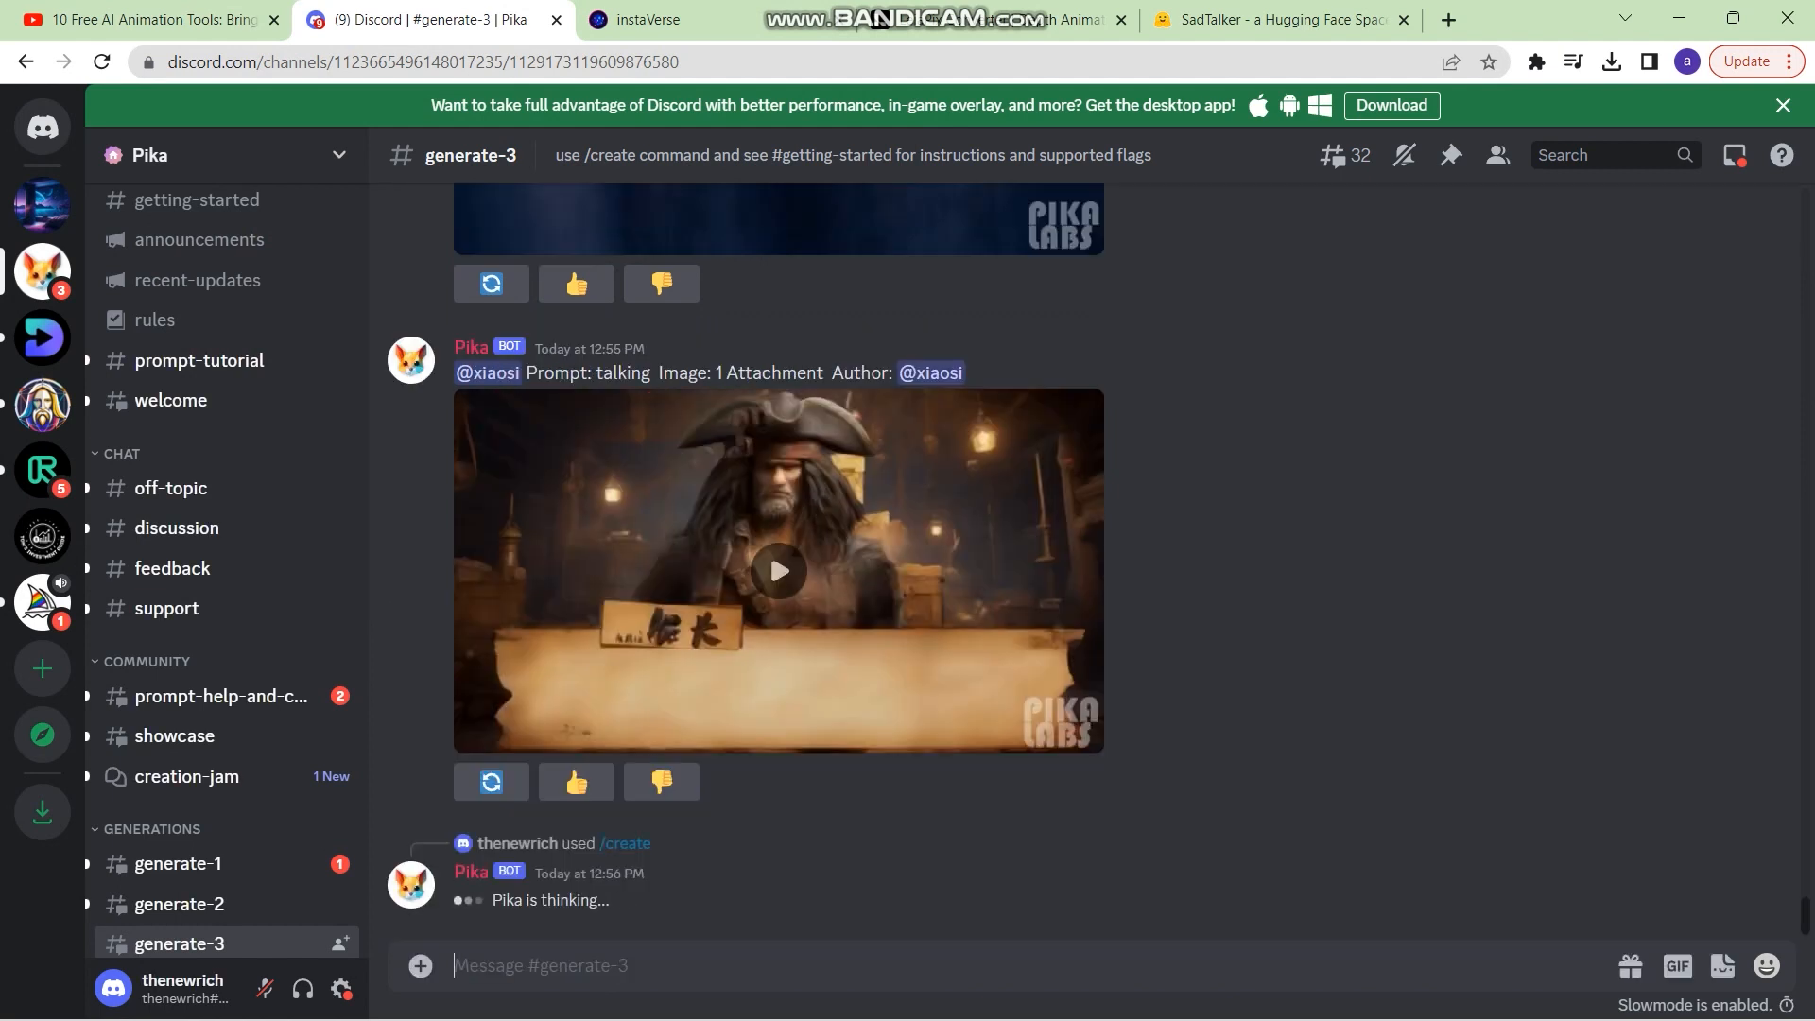
Scroll the channel until the finished busy-street video appears
{"action": "left_click", "coordinate": [777, 571]}
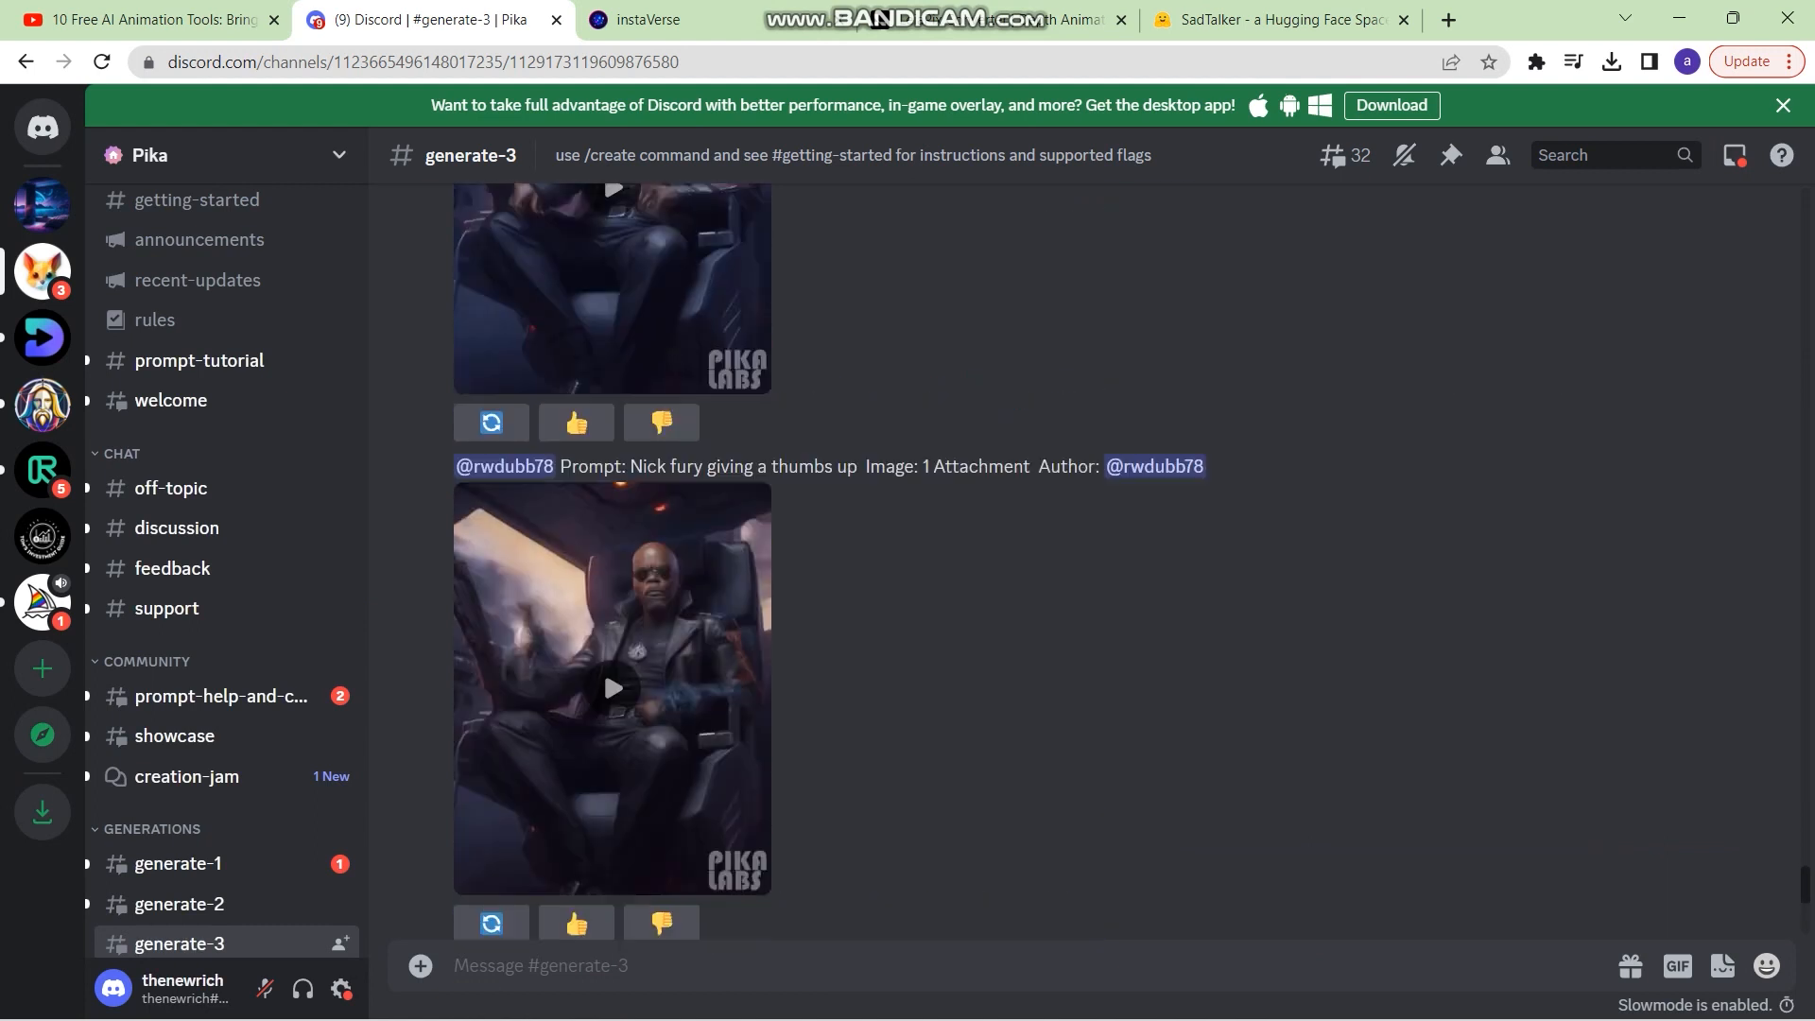
{"action": "scroll", "scroll_direction": "down", "scroll_amount": 3}
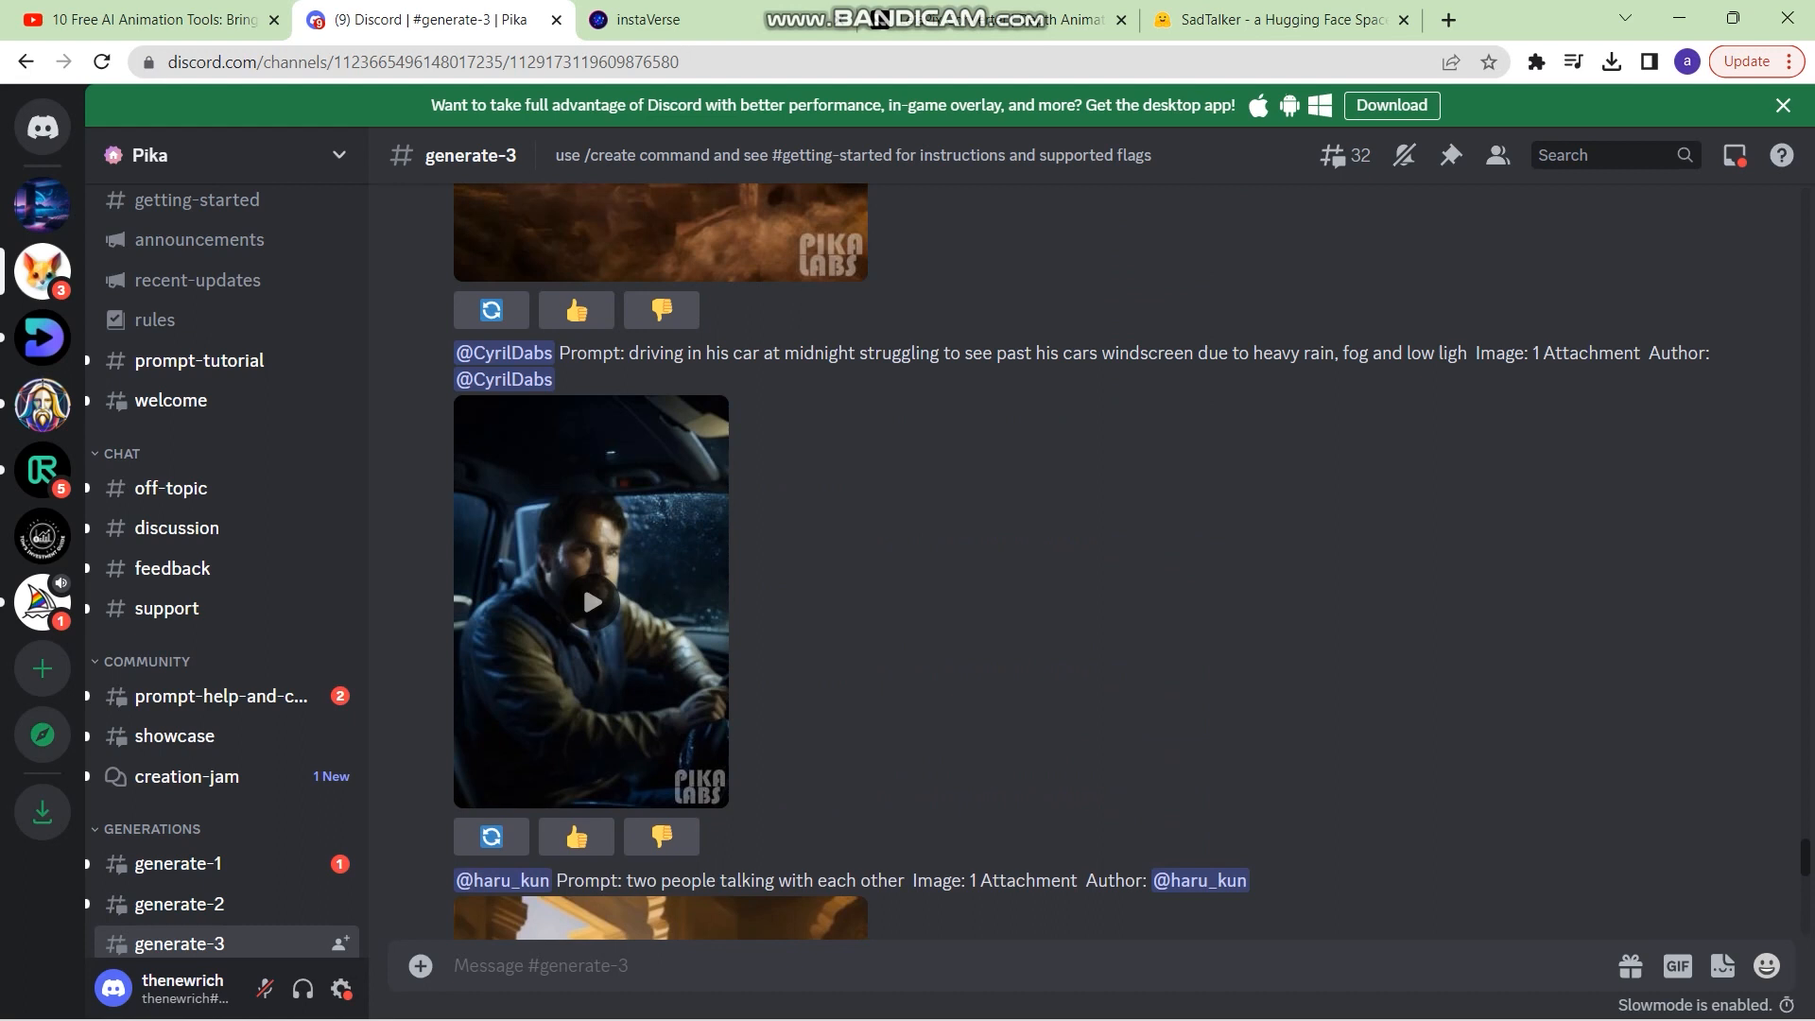
{"action": "scroll", "scroll_direction": "up", "scroll_amount": 3}
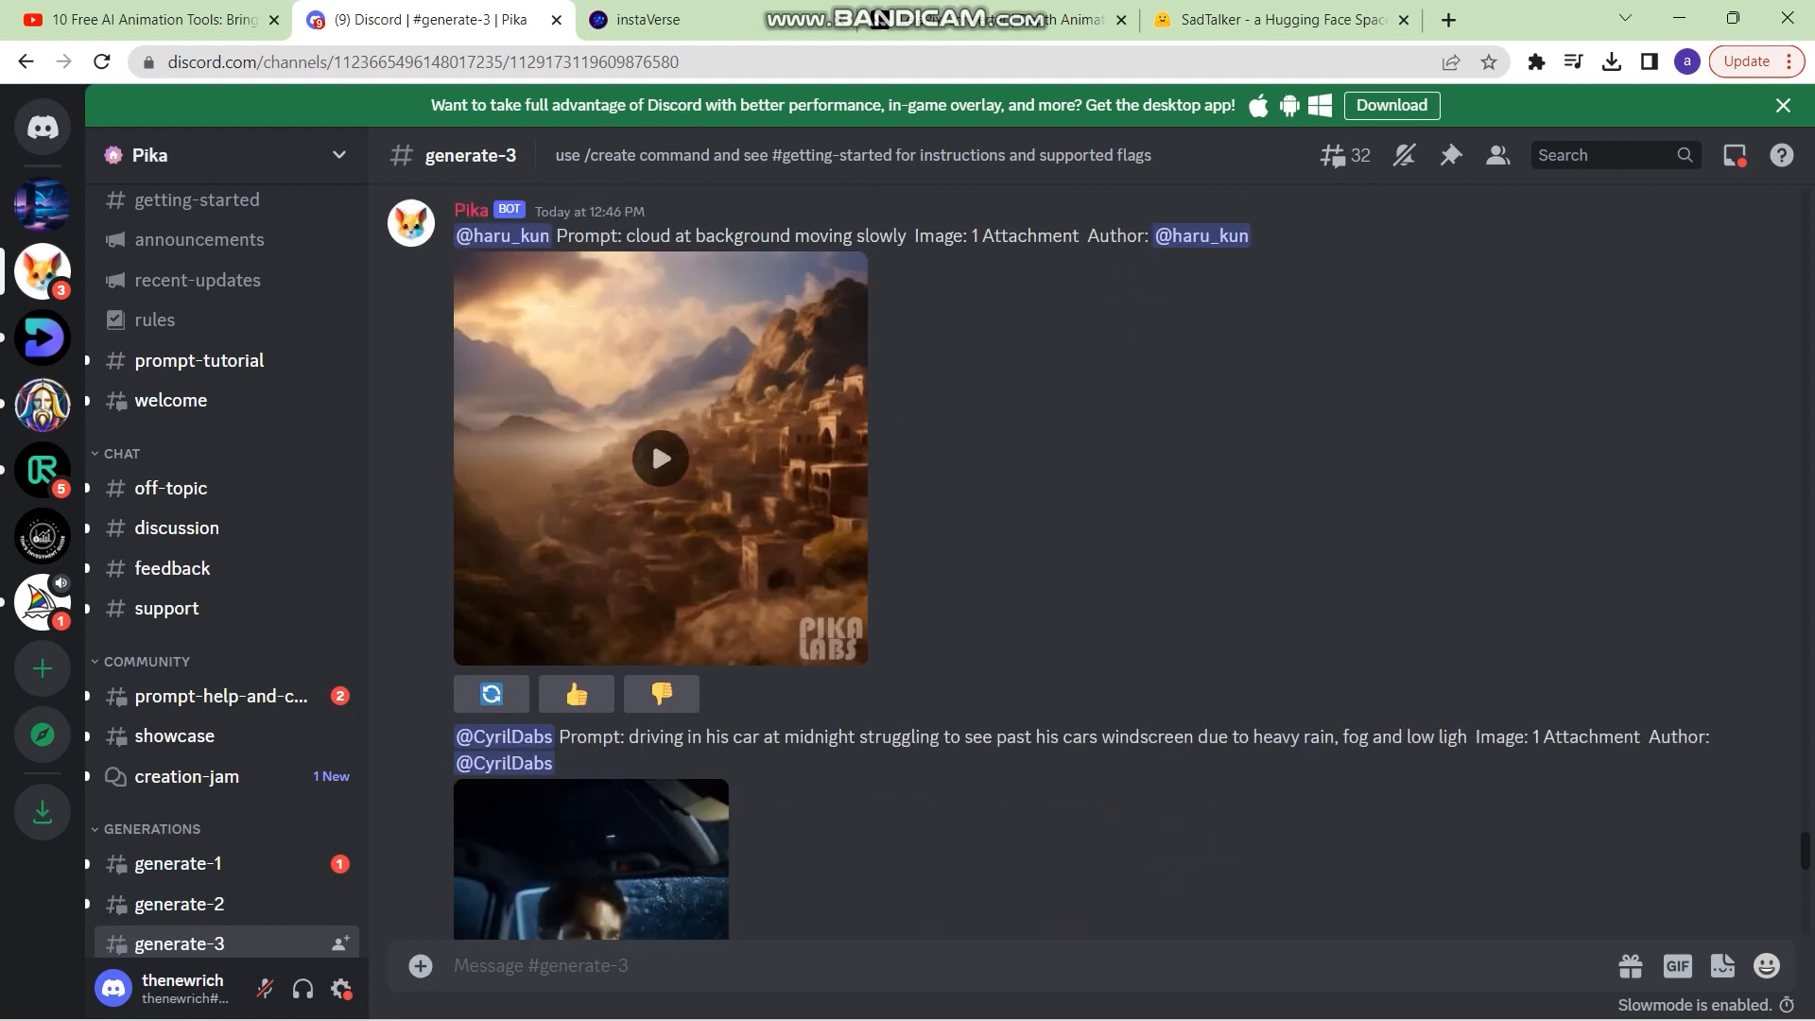
{"action": "scroll", "scroll_direction": "down", "scroll_amount": 3}
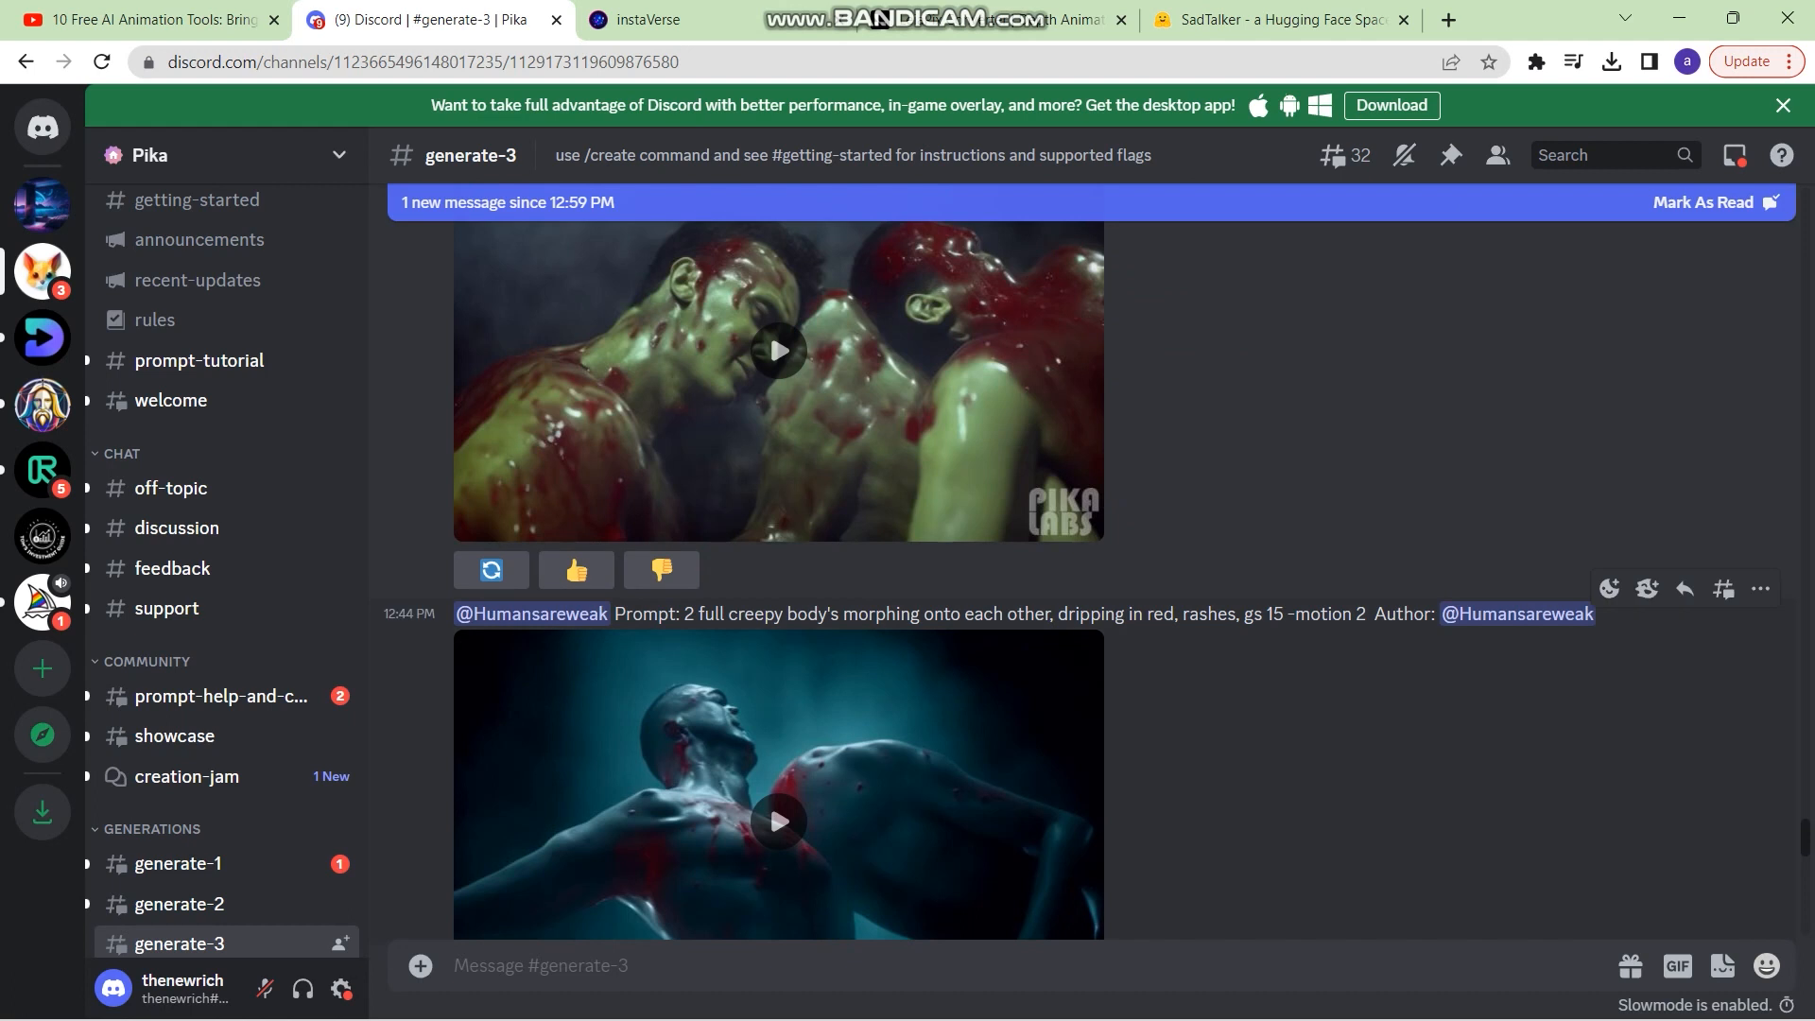
{"action": "scroll", "scroll_direction": "down", "scroll_amount": 3}
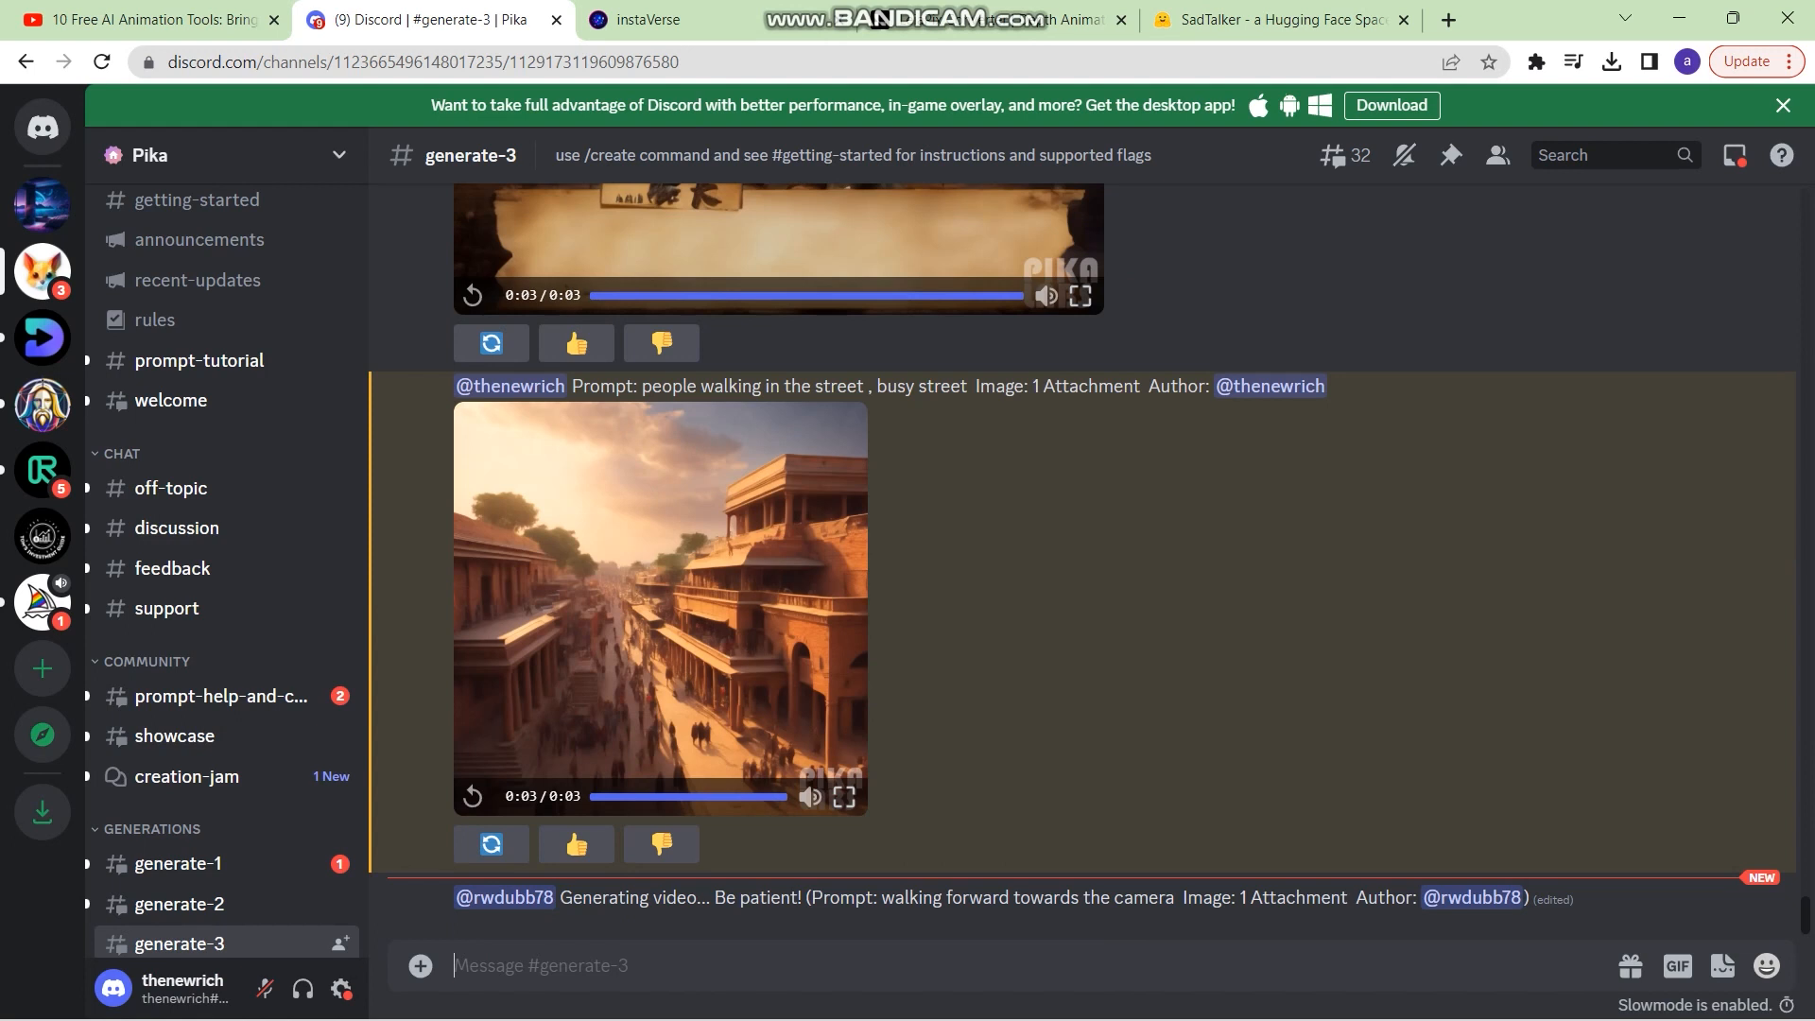
Send a /create ghost-cabin prompt with -ar 16:9, gs 15, -motion 2 and await the video
{"action": "type", "text": "/"}
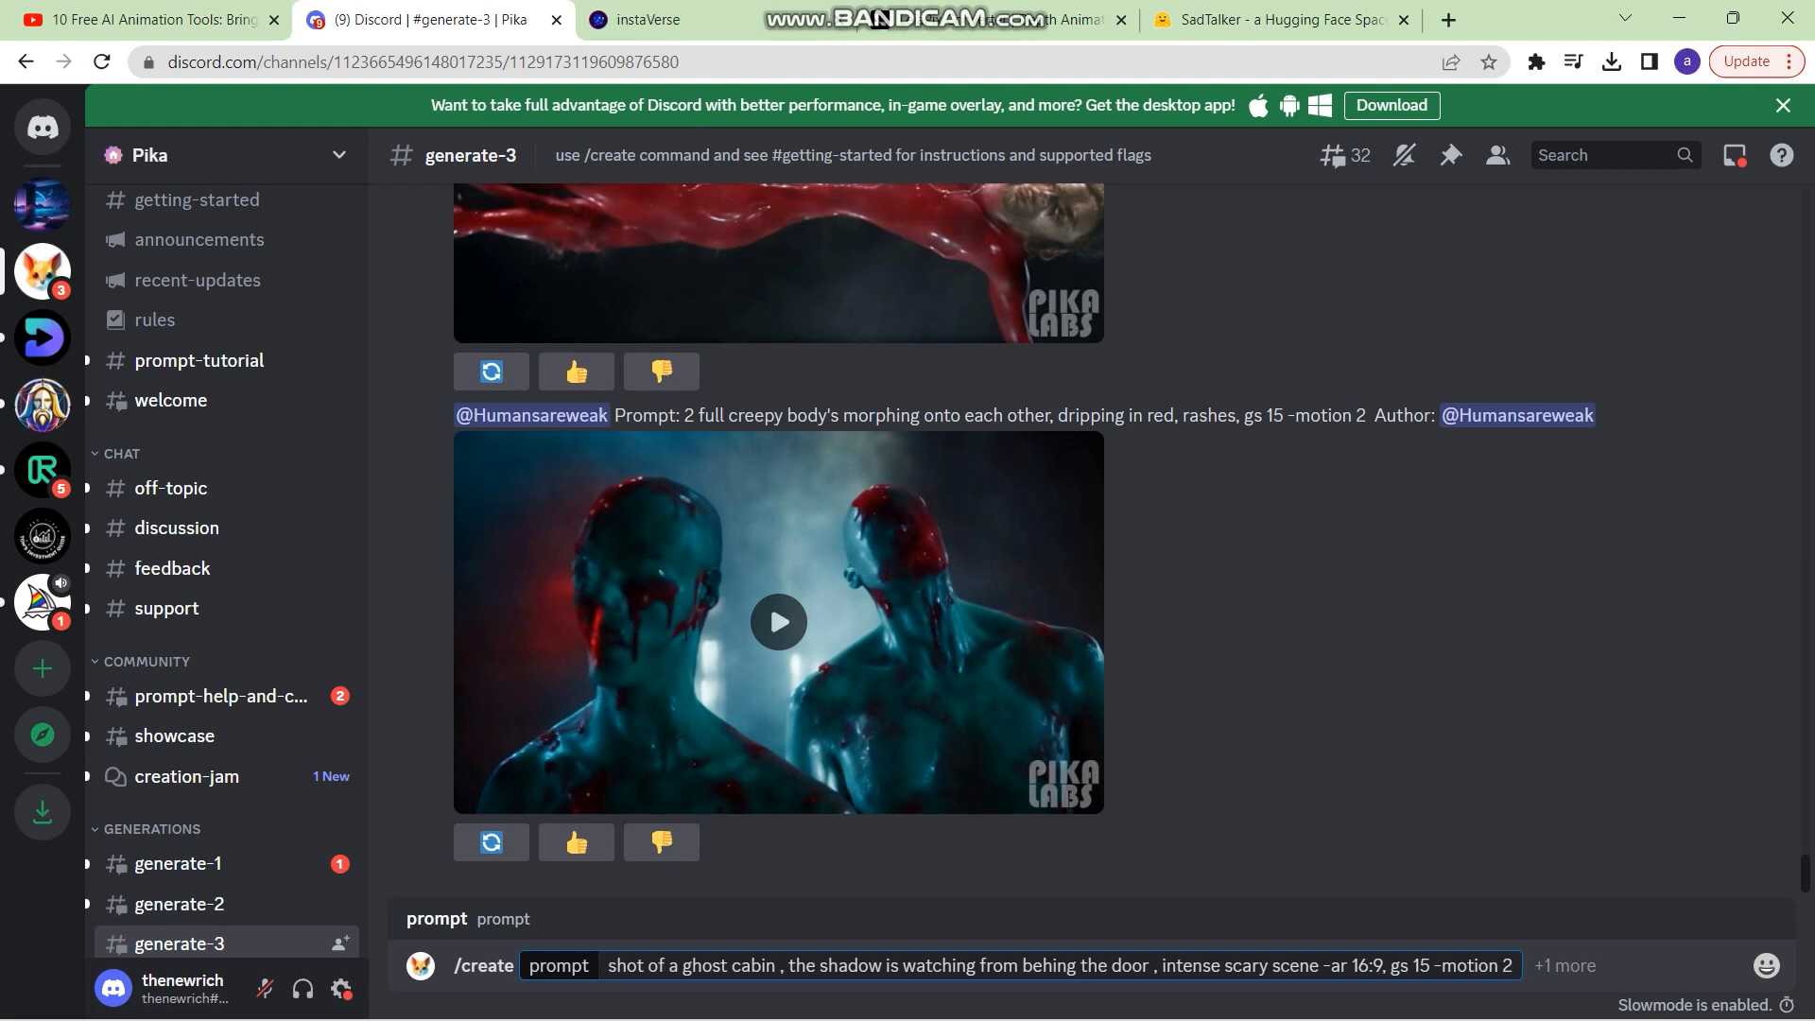
{"action": "scroll", "scroll_direction": "down", "scroll_amount": 3}
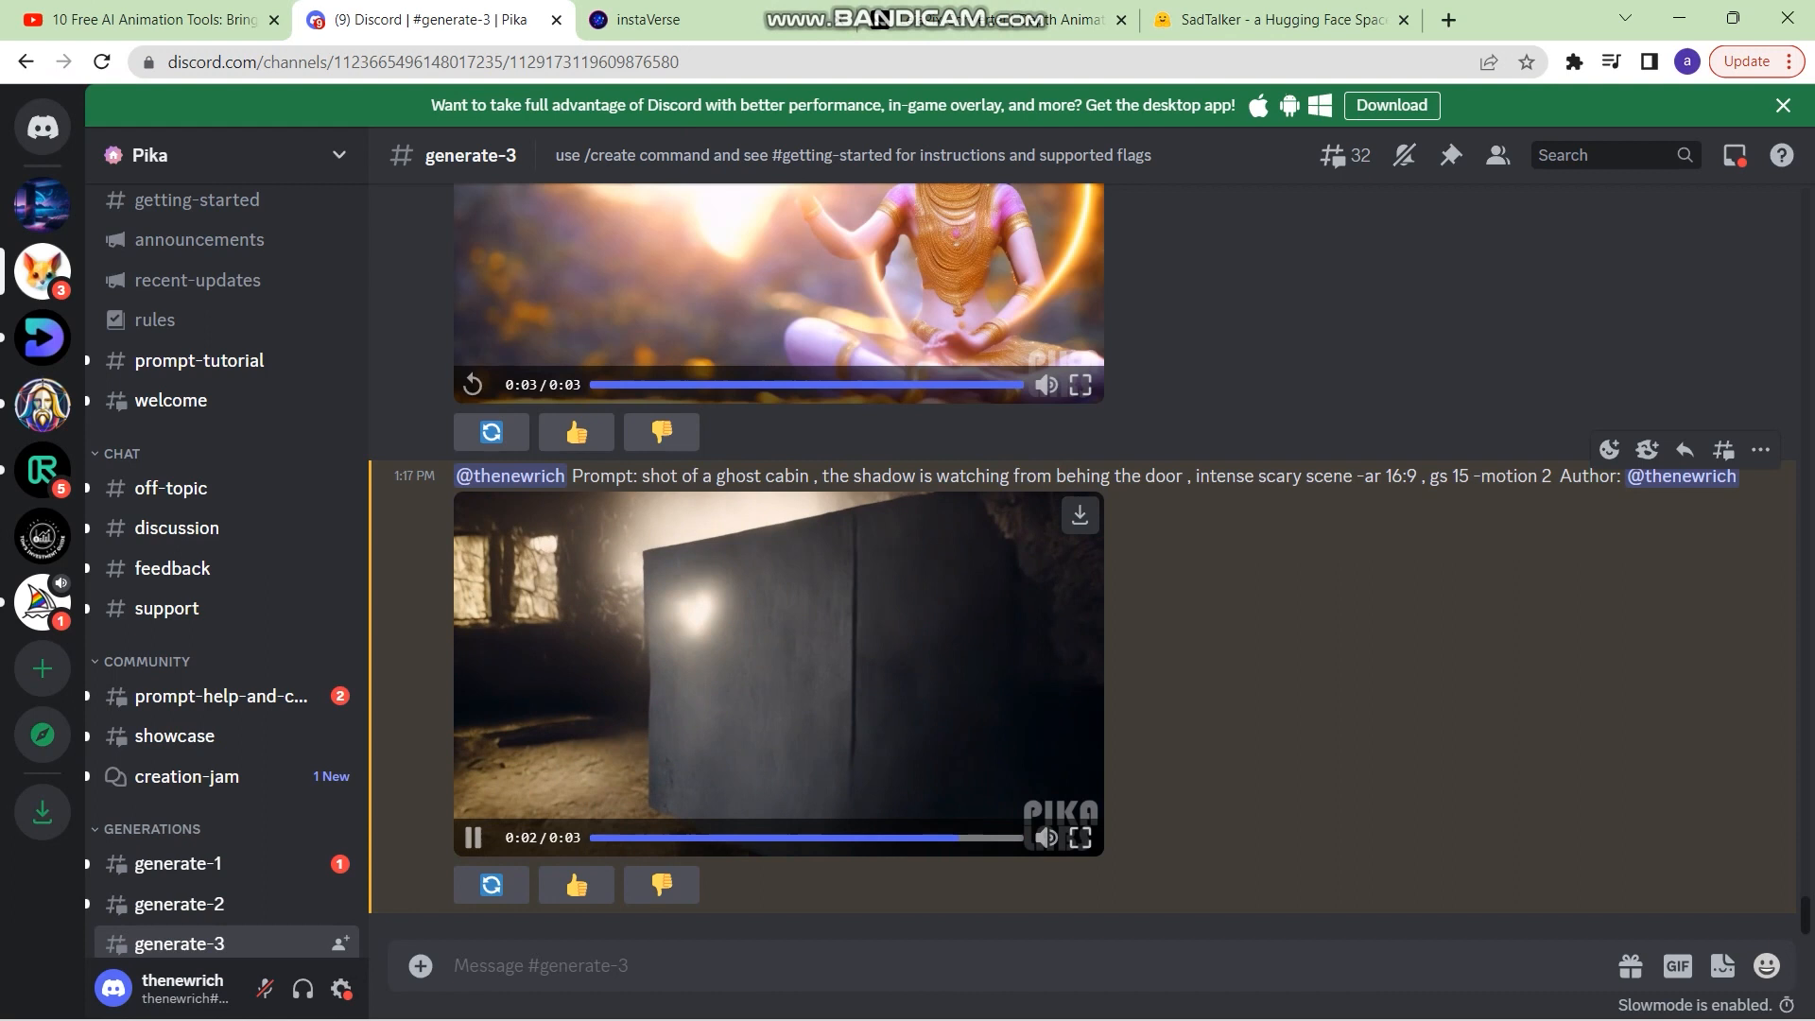
Queue more generations of the ghost-cabin clip via regenerate
{"action": "scroll", "scroll_direction": "down", "scroll_amount": 3}
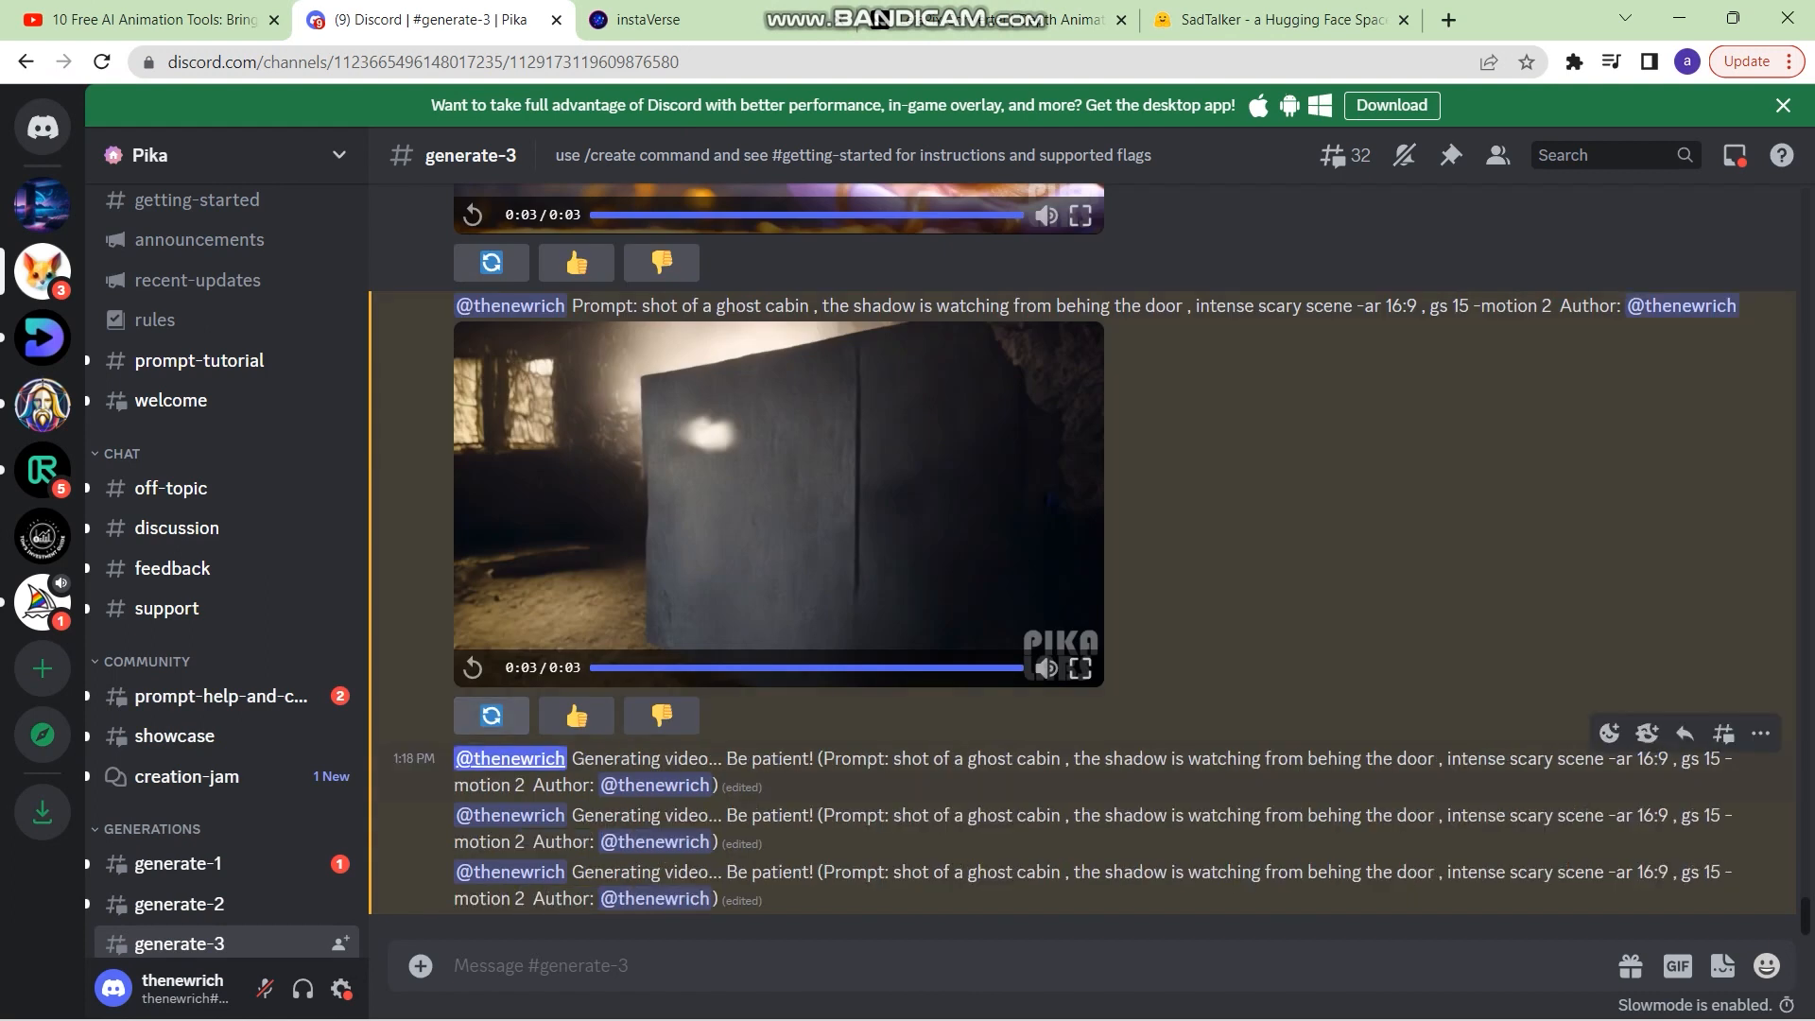
{"action": "mouse_move", "coordinate": [775, 464]}
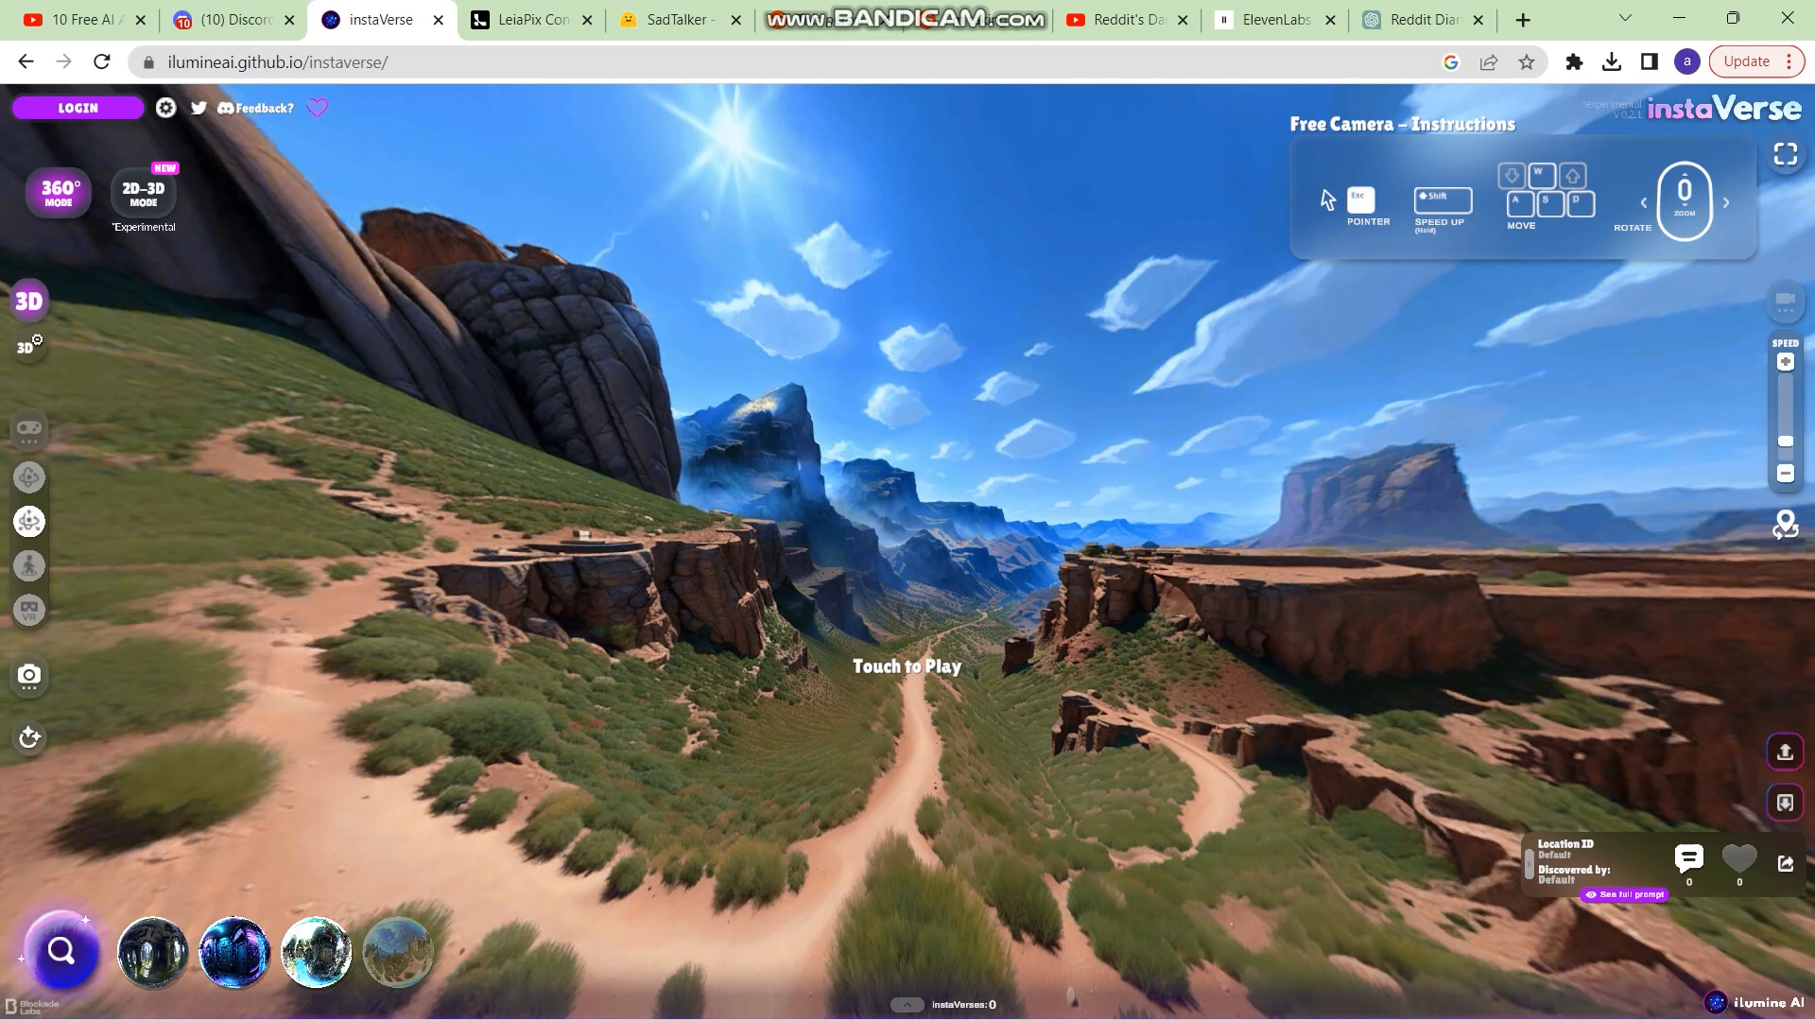
Switch InstaVerse to 2D-to-3D mode, browse for an image, then move to LeiaPix Converter
{"action": "left_click", "coordinate": [142, 195]}
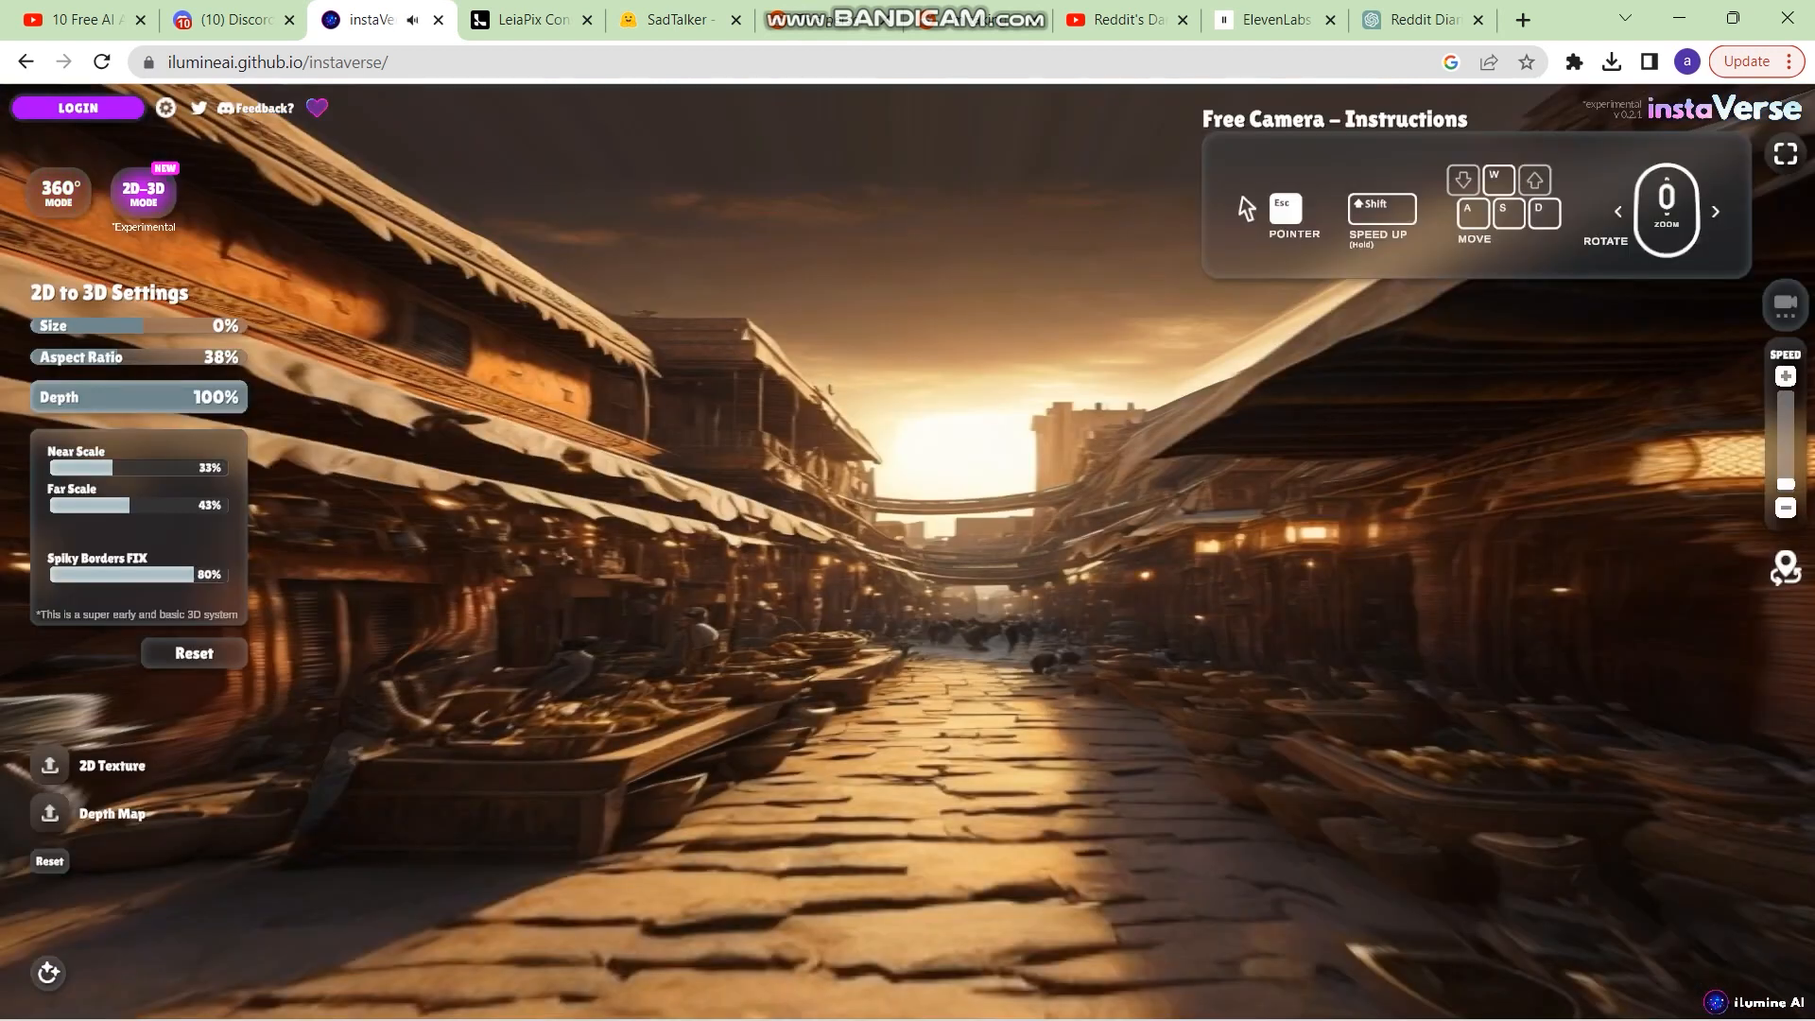
{"action": "left_click", "coordinate": [111, 813]}
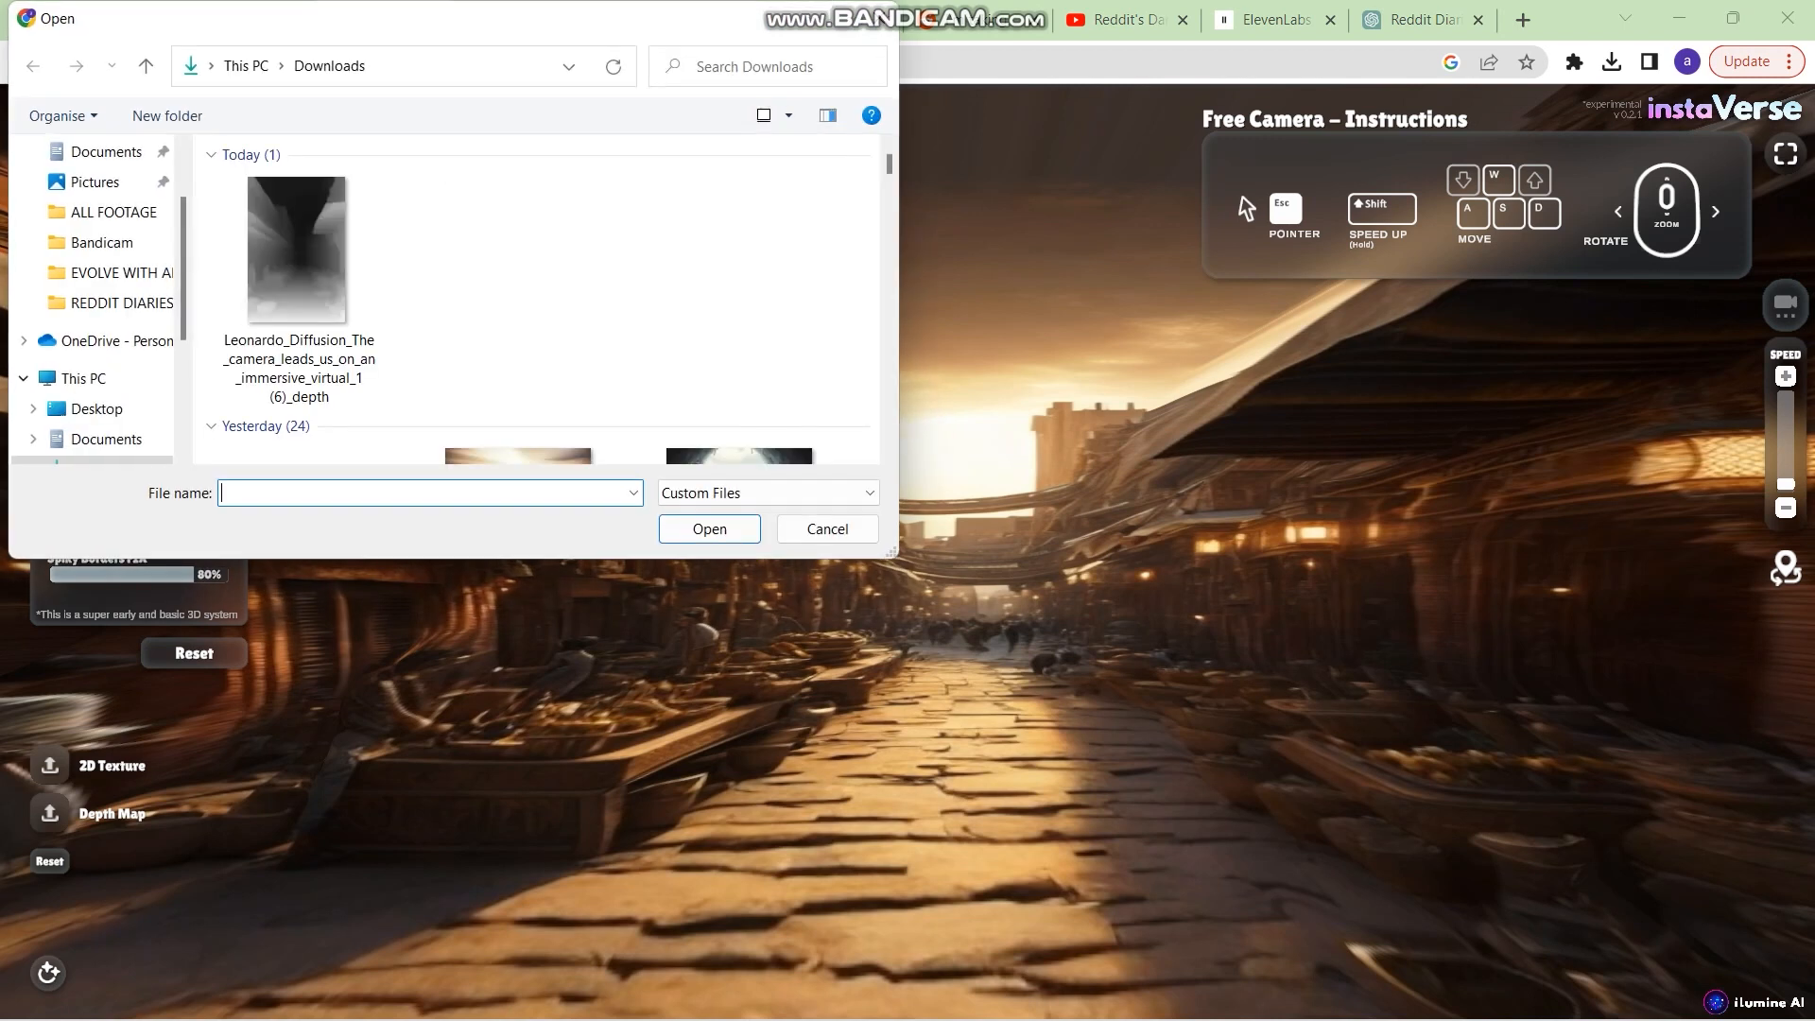
{"action": "scroll", "scroll_direction": "down", "scroll_amount": 3}
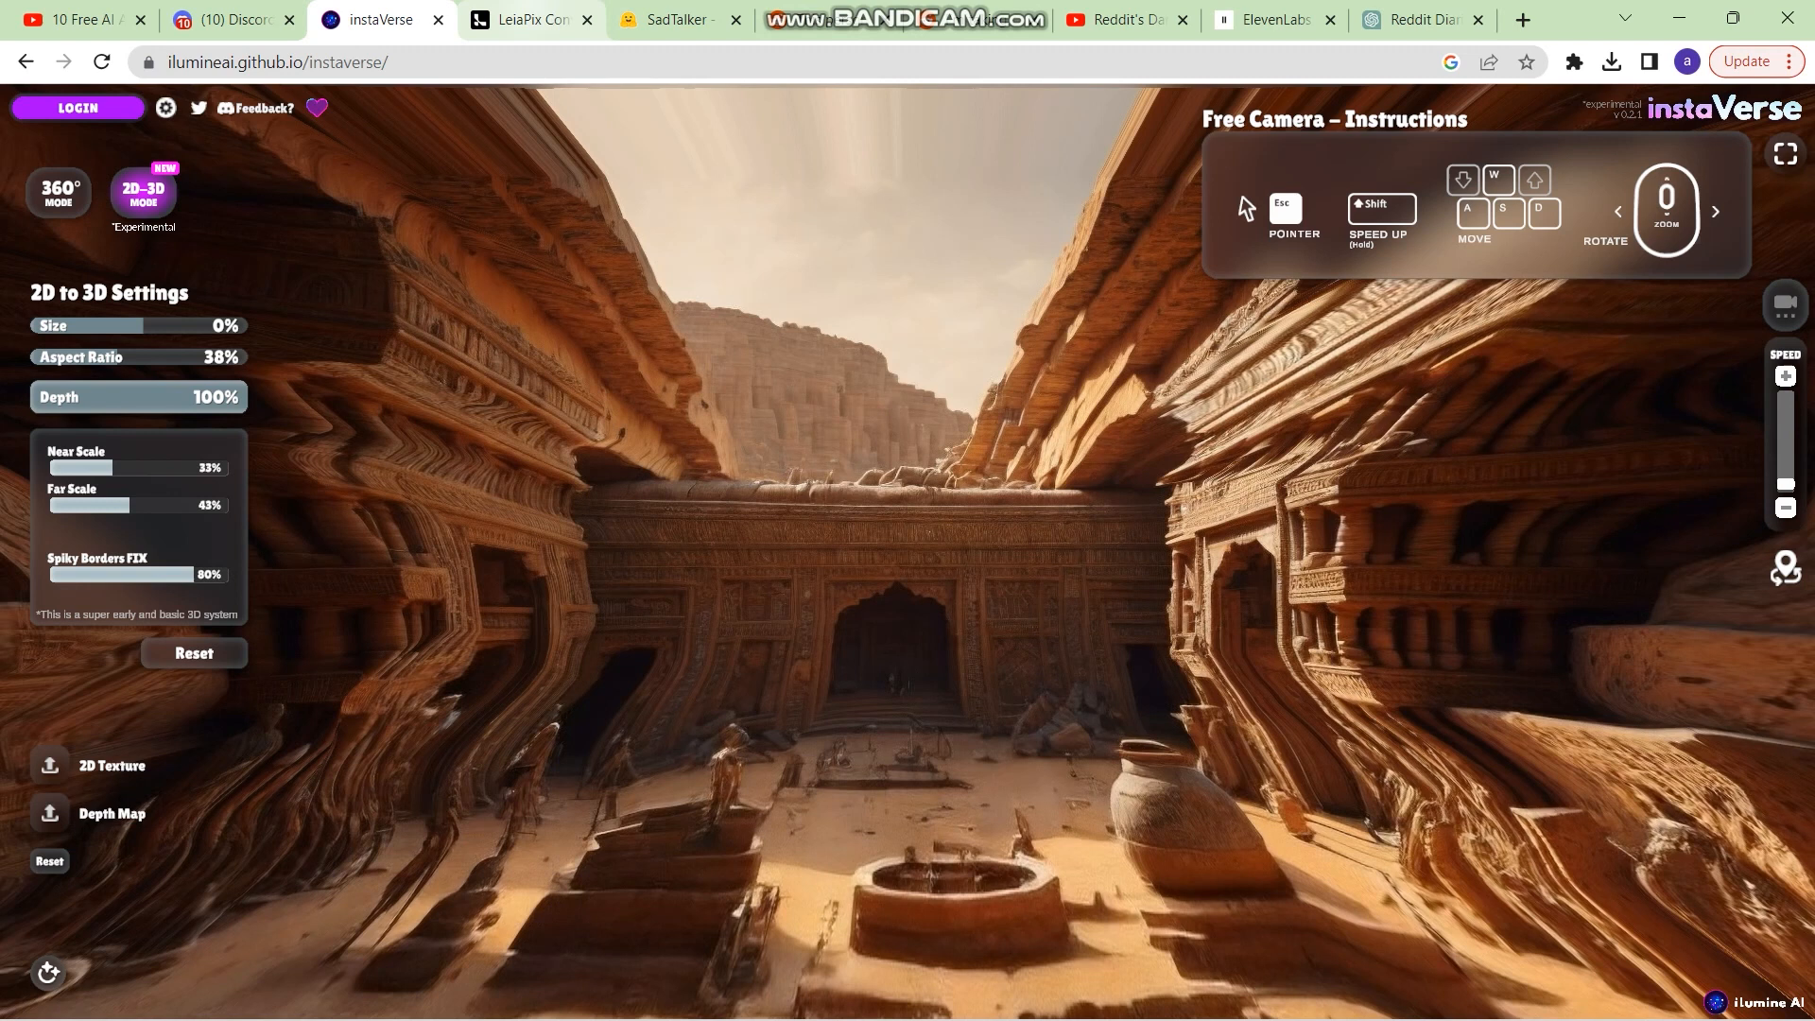
{"action": "left_click", "coordinate": [527, 19]}
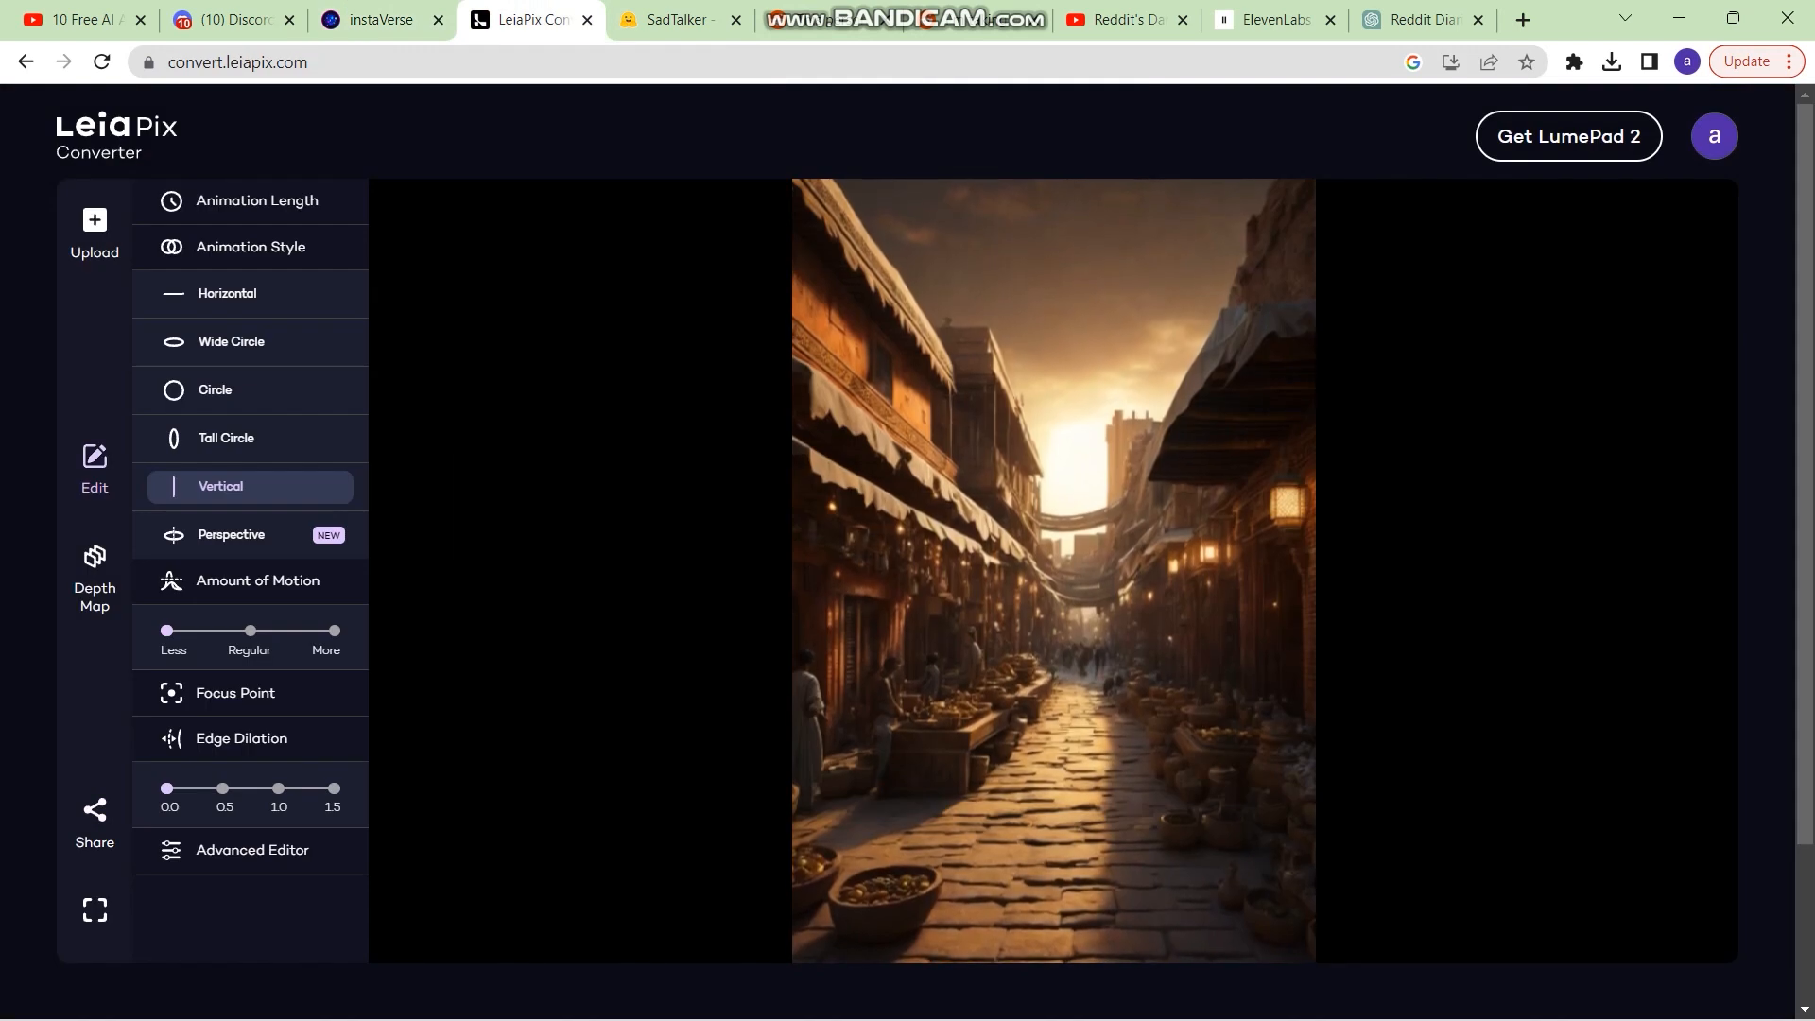
Upload the carved canyon temple image in place of the street scene
{"action": "left_click", "coordinate": [95, 229]}
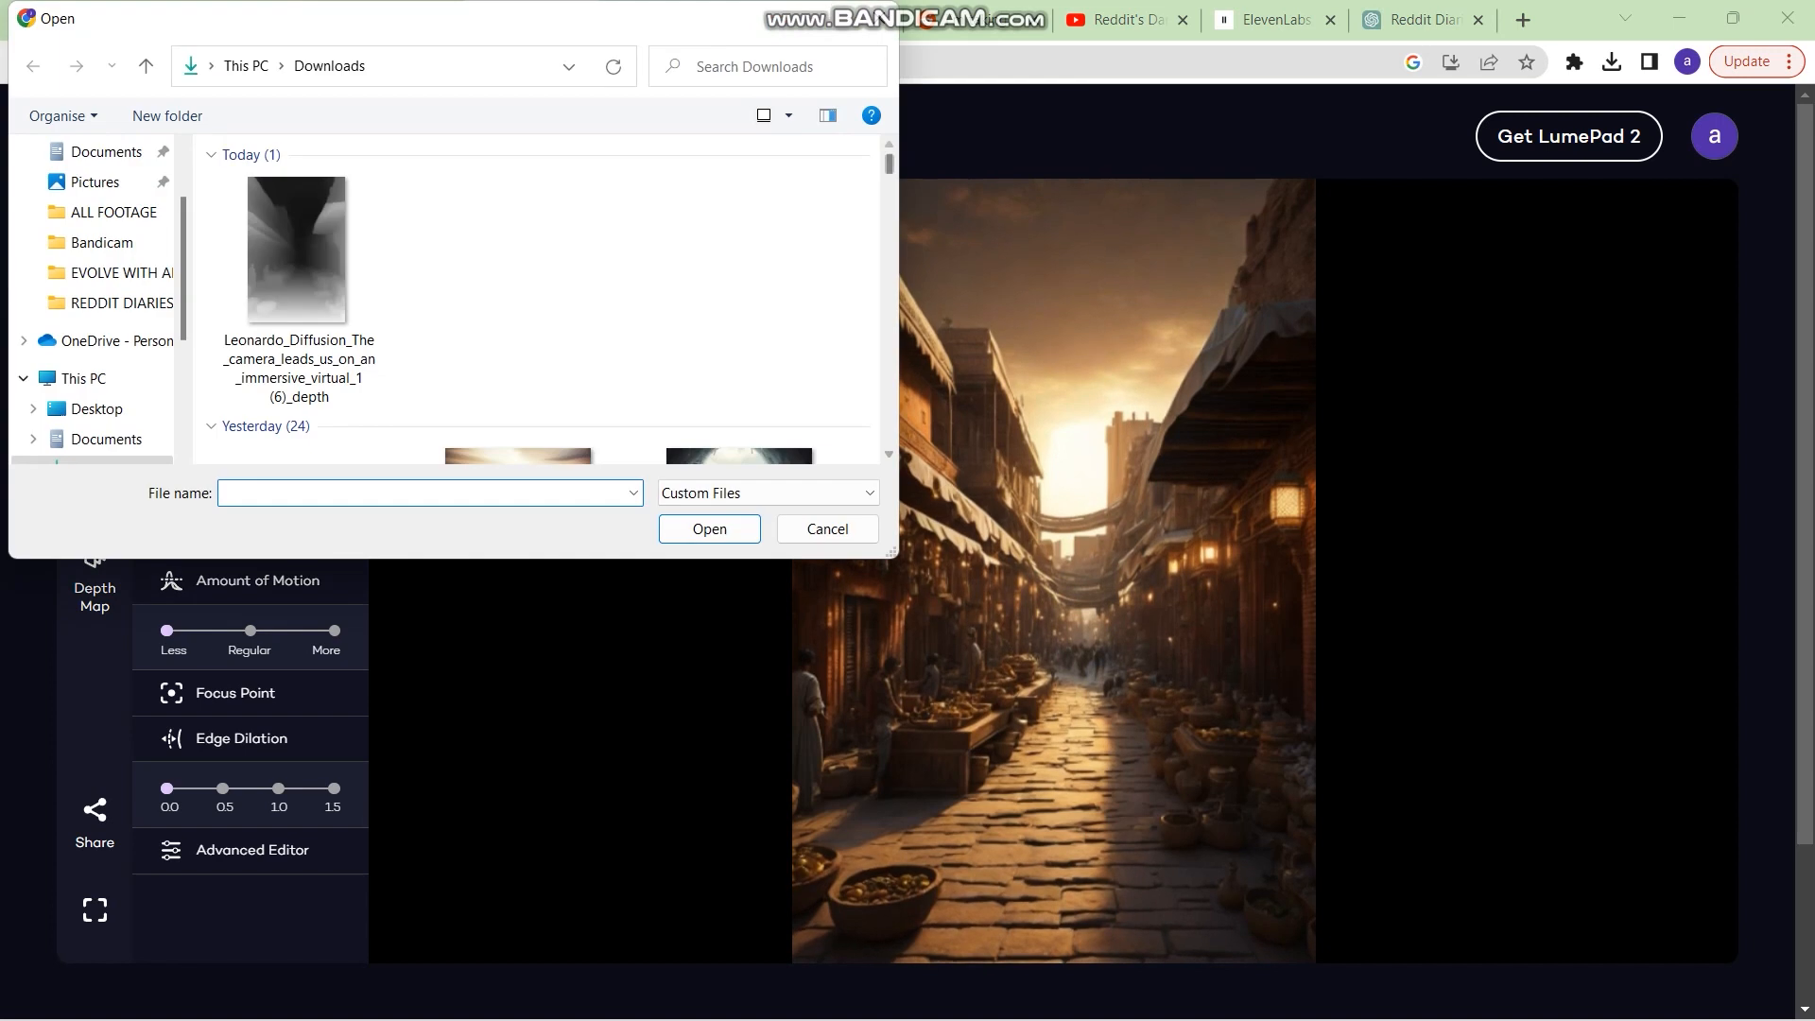
{"action": "scroll", "scroll_direction": "down", "scroll_amount": 3}
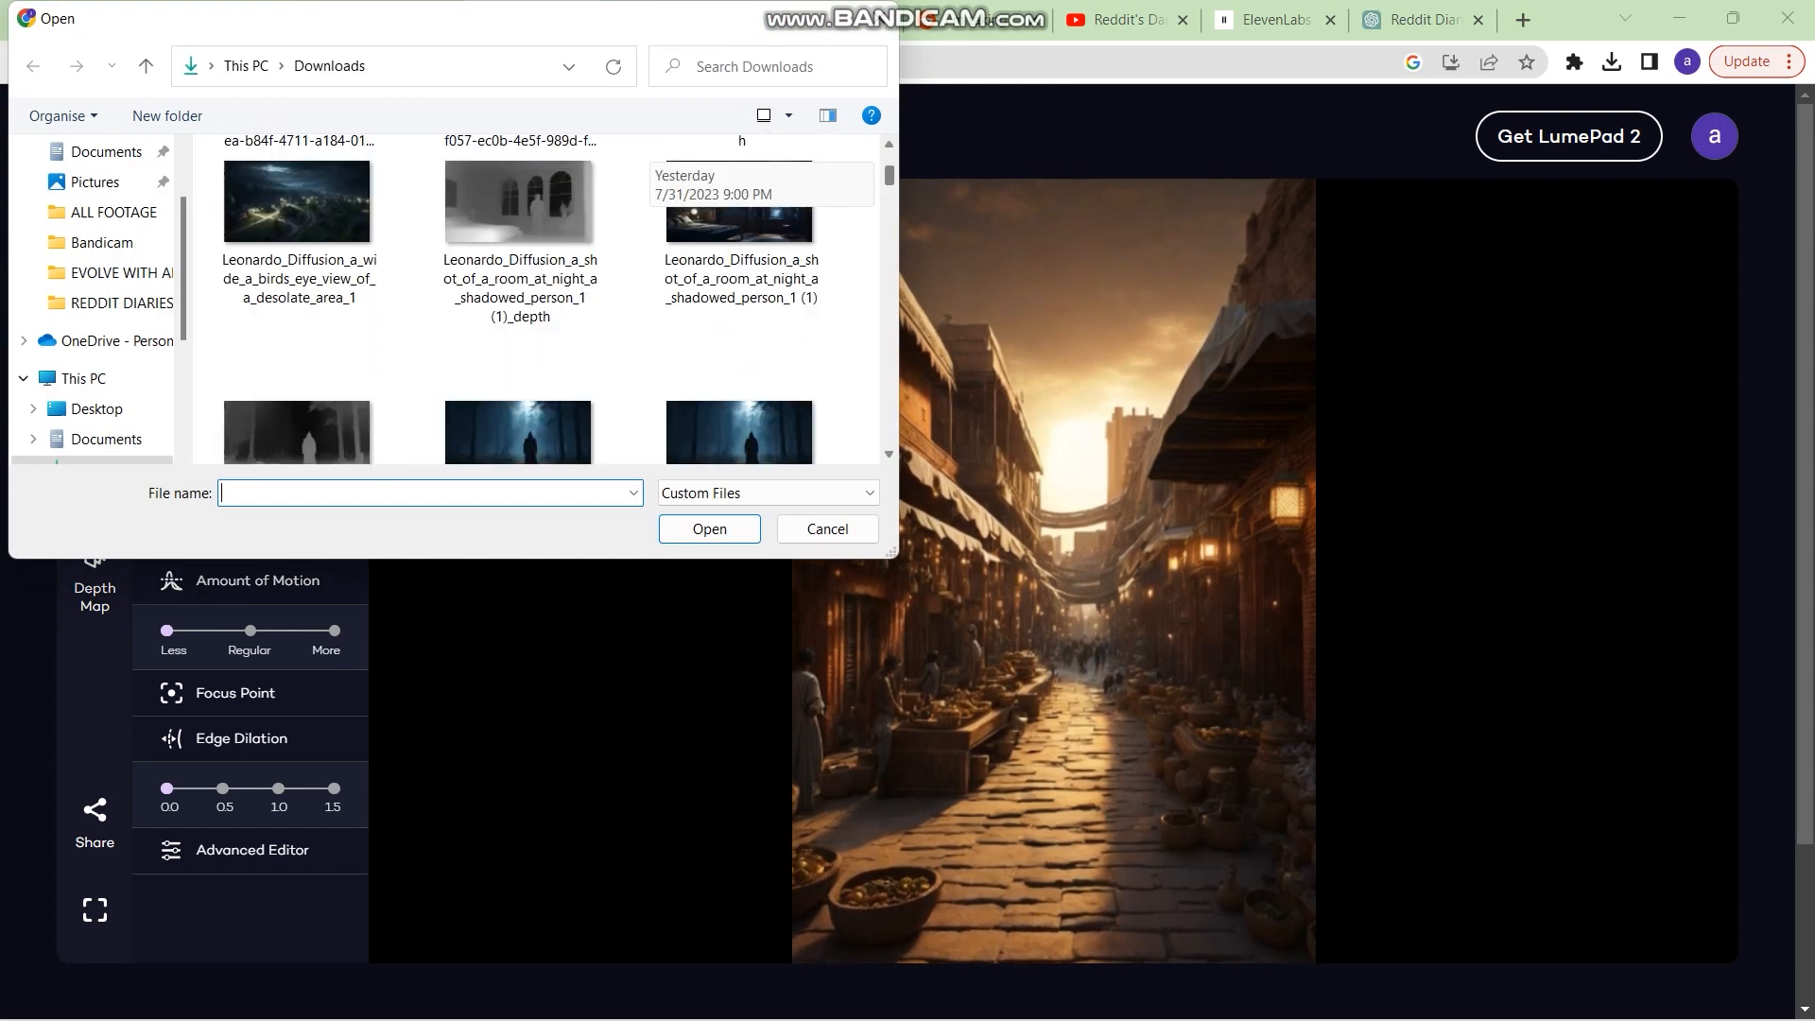
{"action": "scroll", "scroll_direction": "down", "scroll_amount": 3}
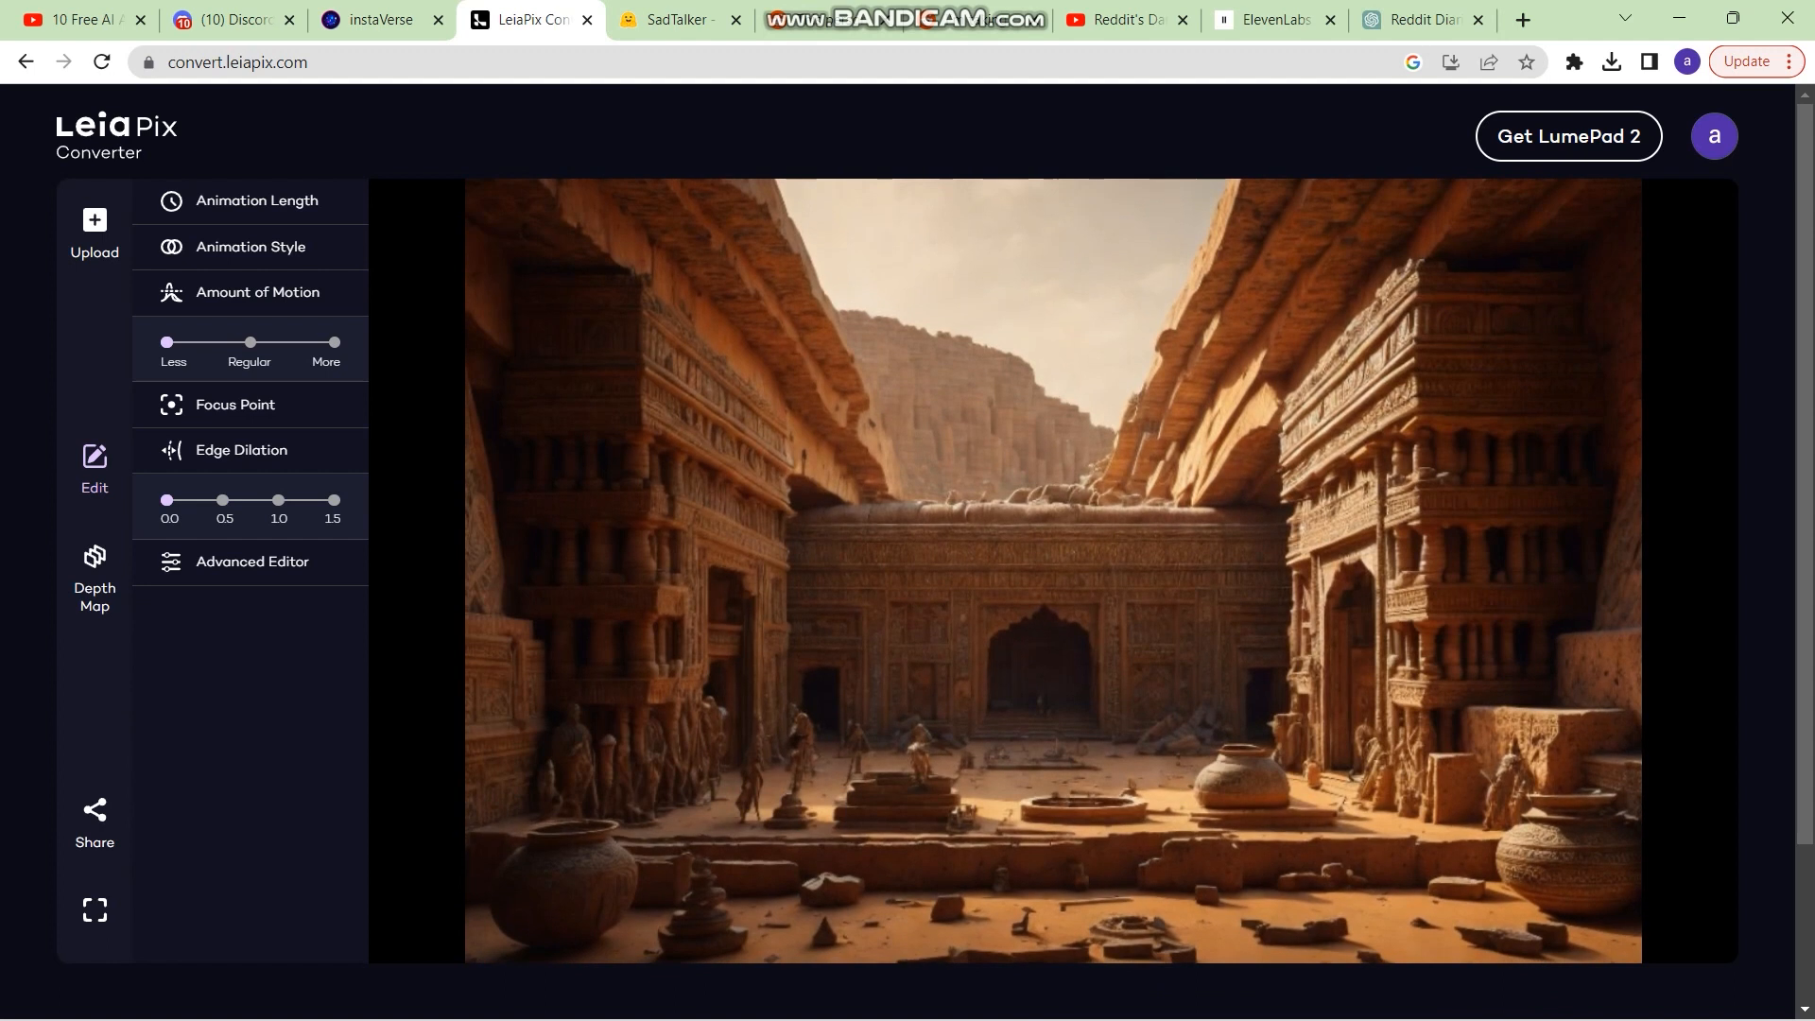
Animate the image in Circle style with Amount of Motion set to More
{"action": "left_click", "coordinate": [250, 245]}
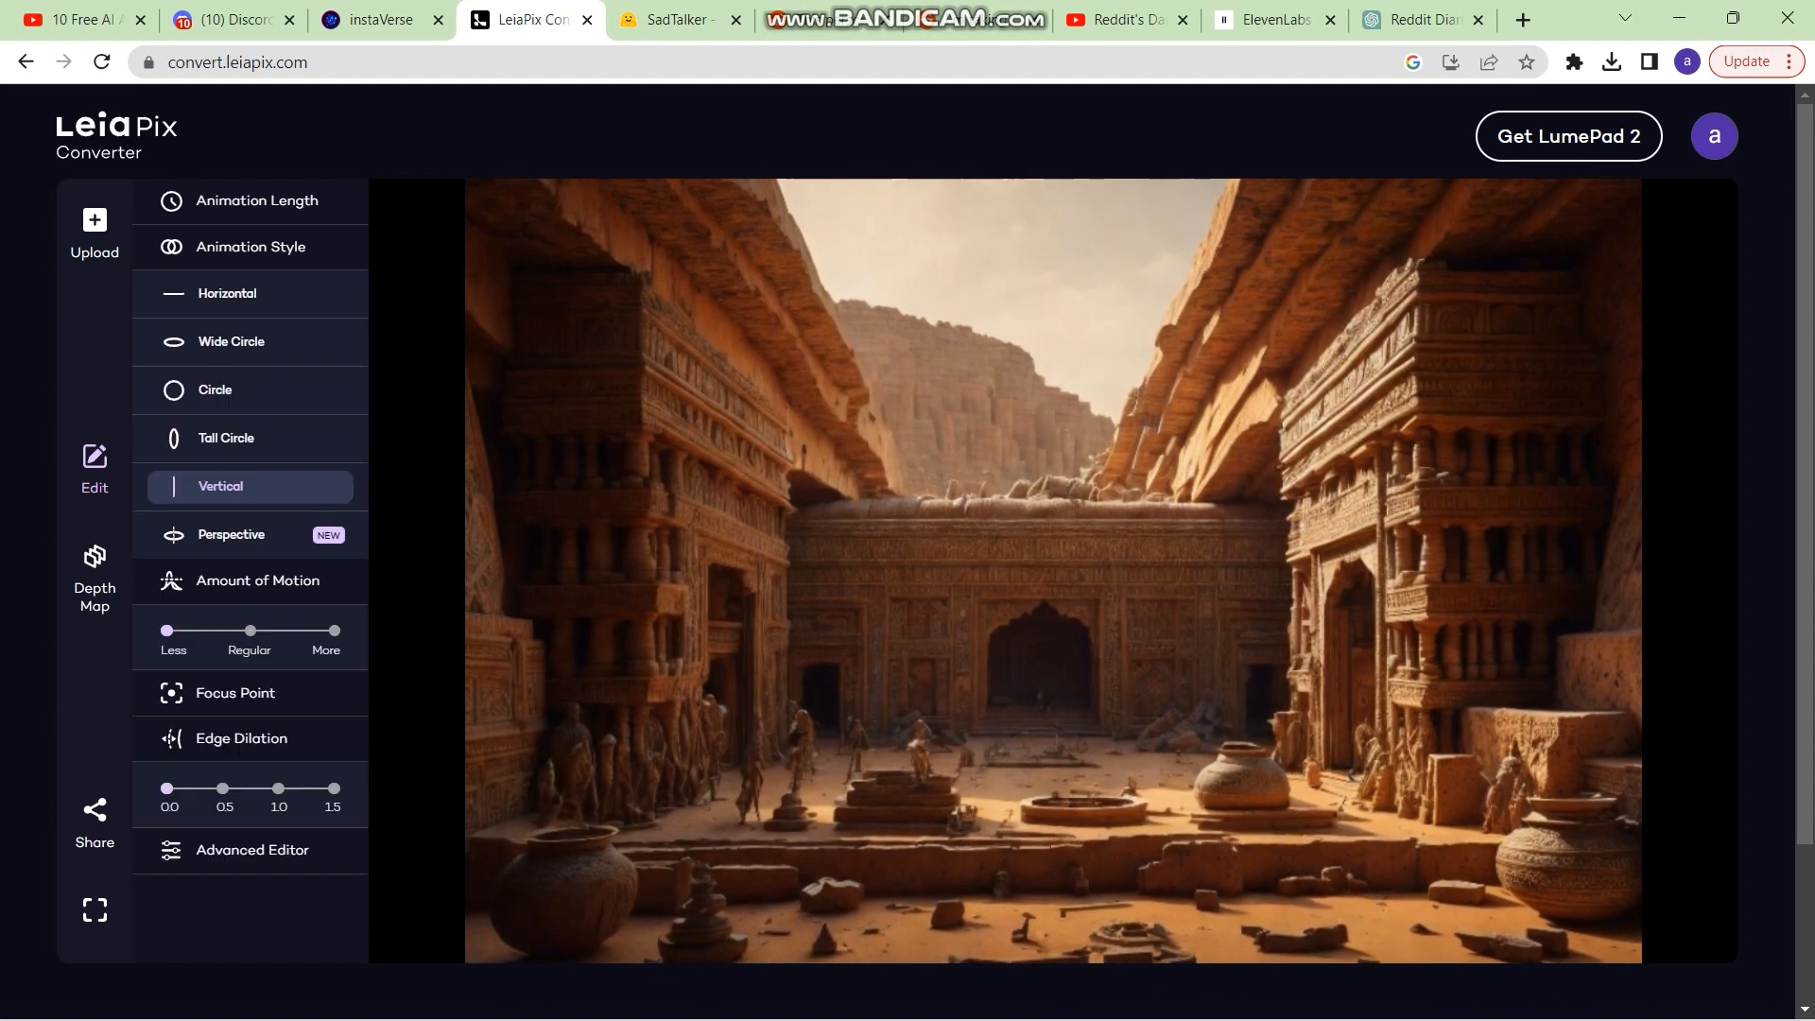
{"action": "left_click", "coordinate": [216, 389]}
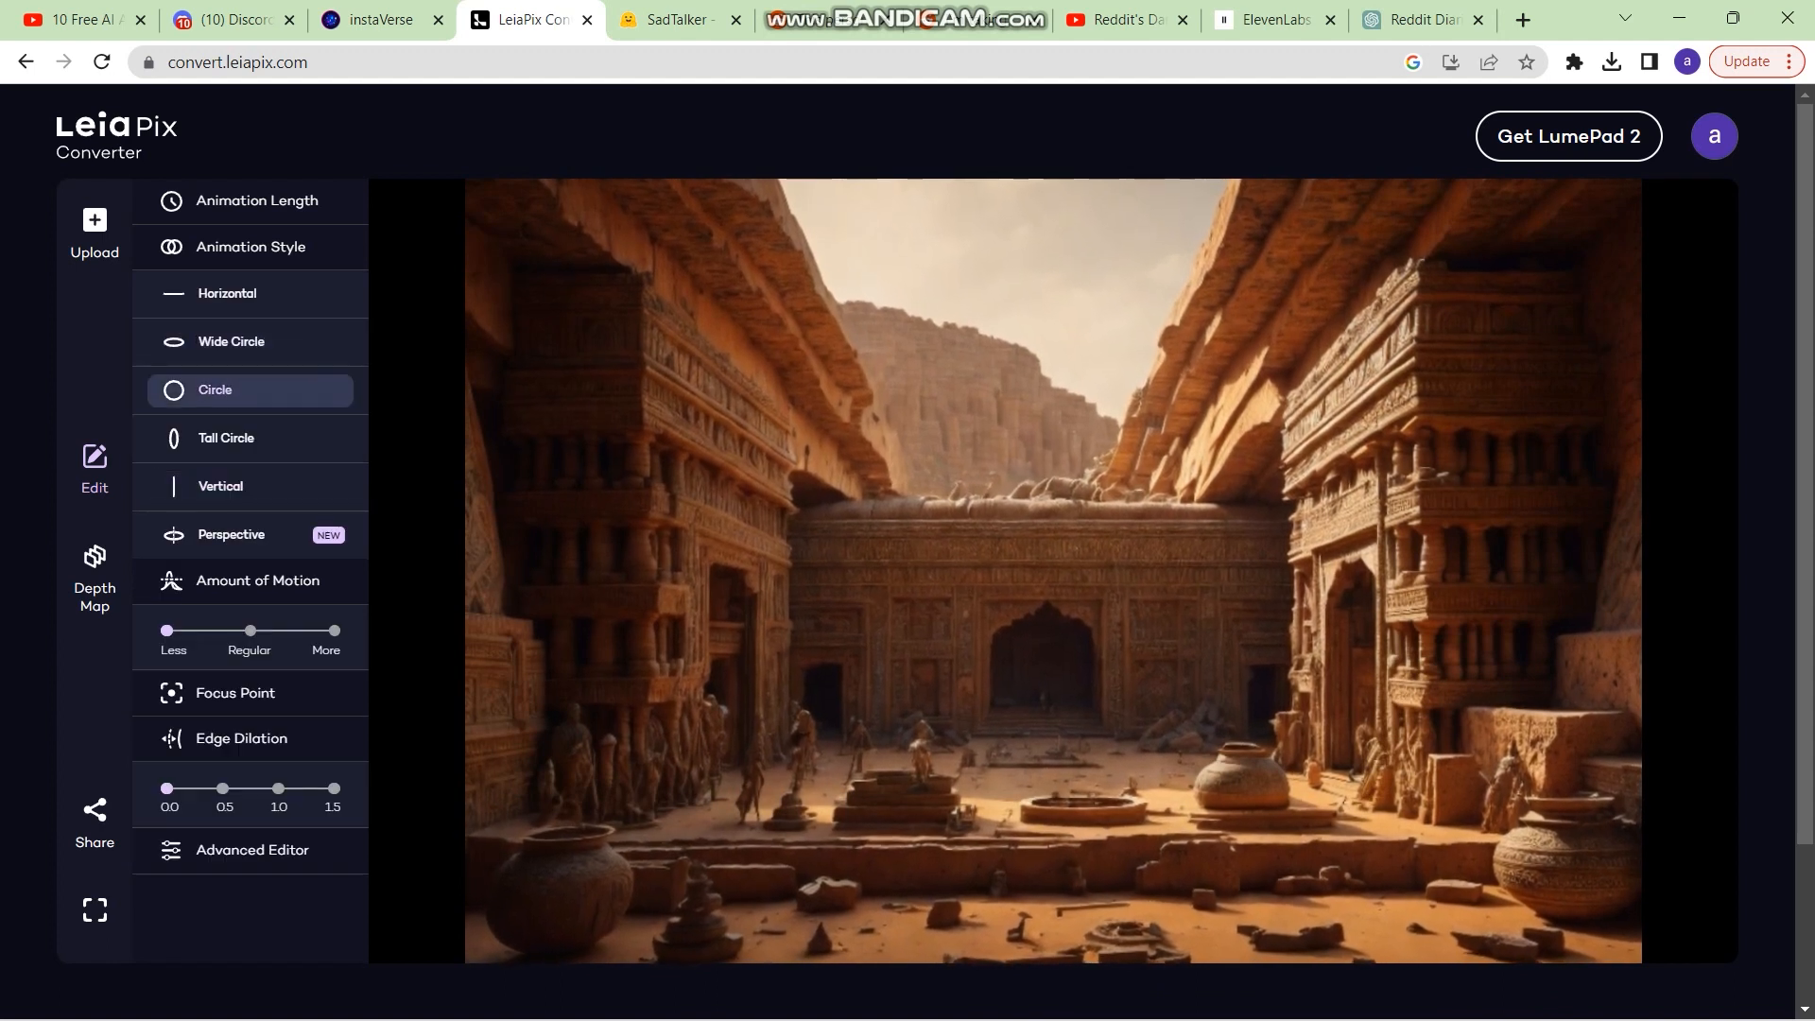
{"action": "left_click", "coordinate": [259, 580]}
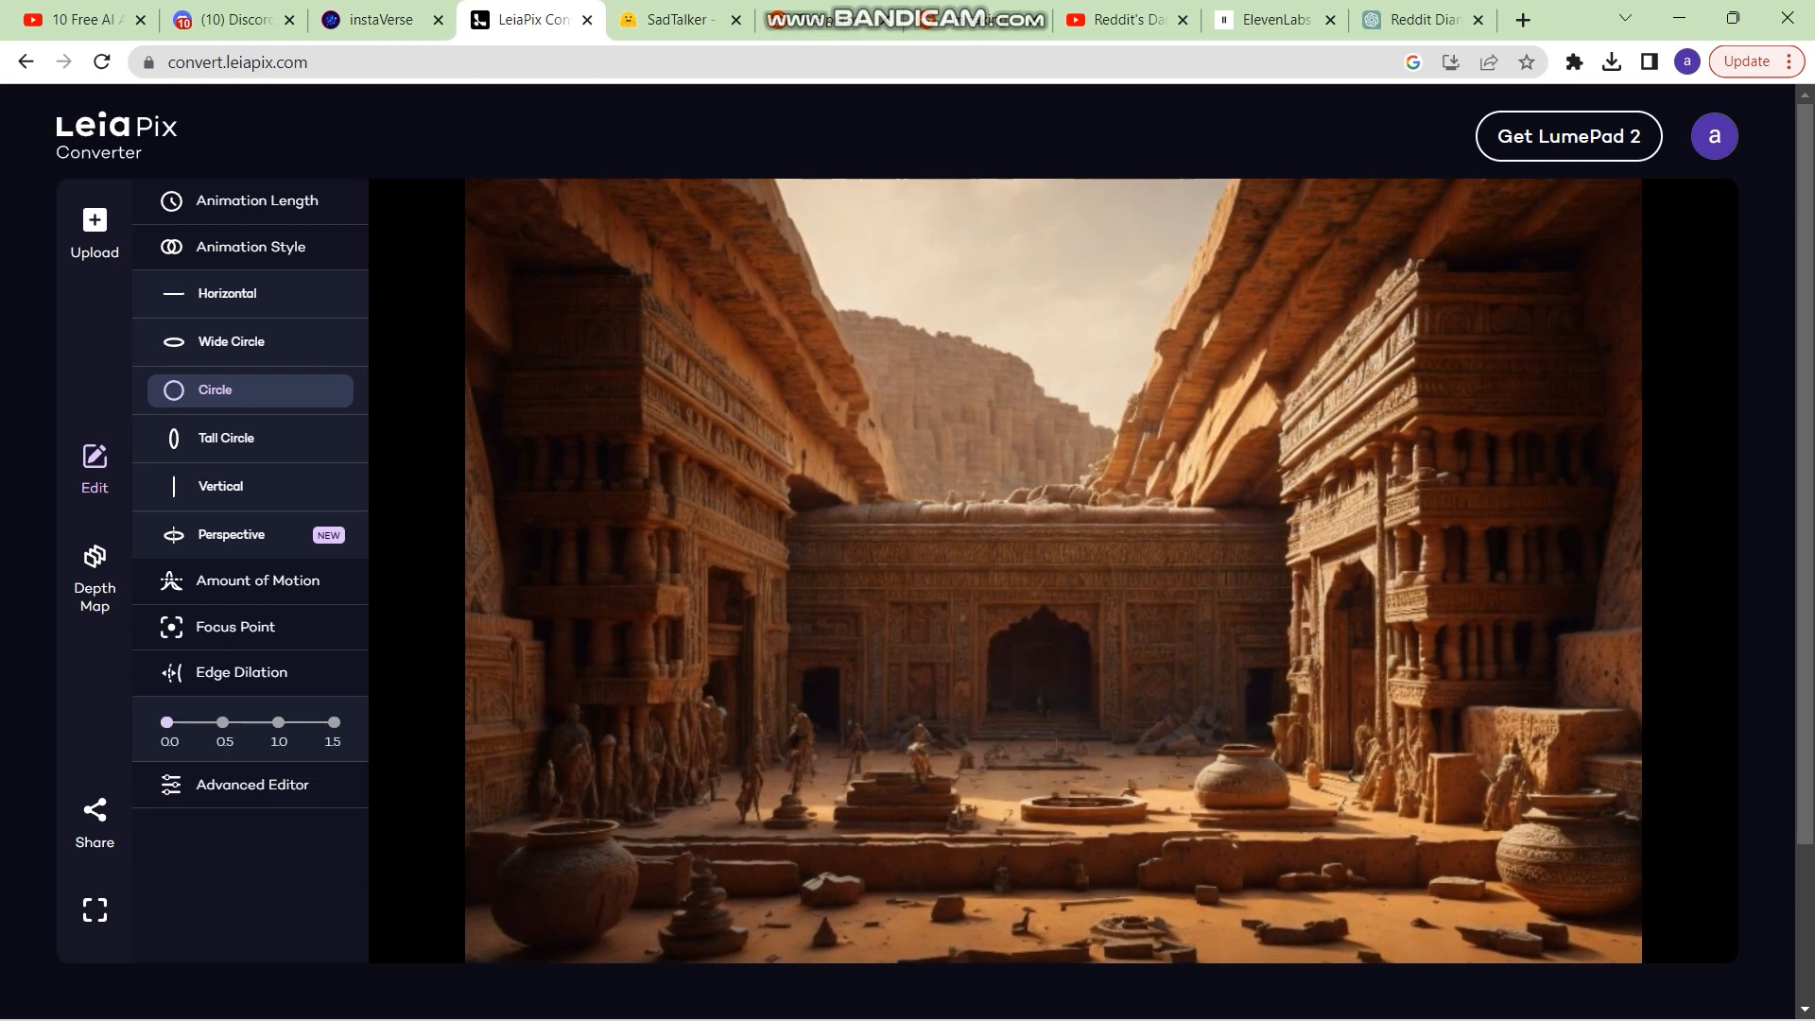
{"action": "left_click", "coordinate": [257, 580]}
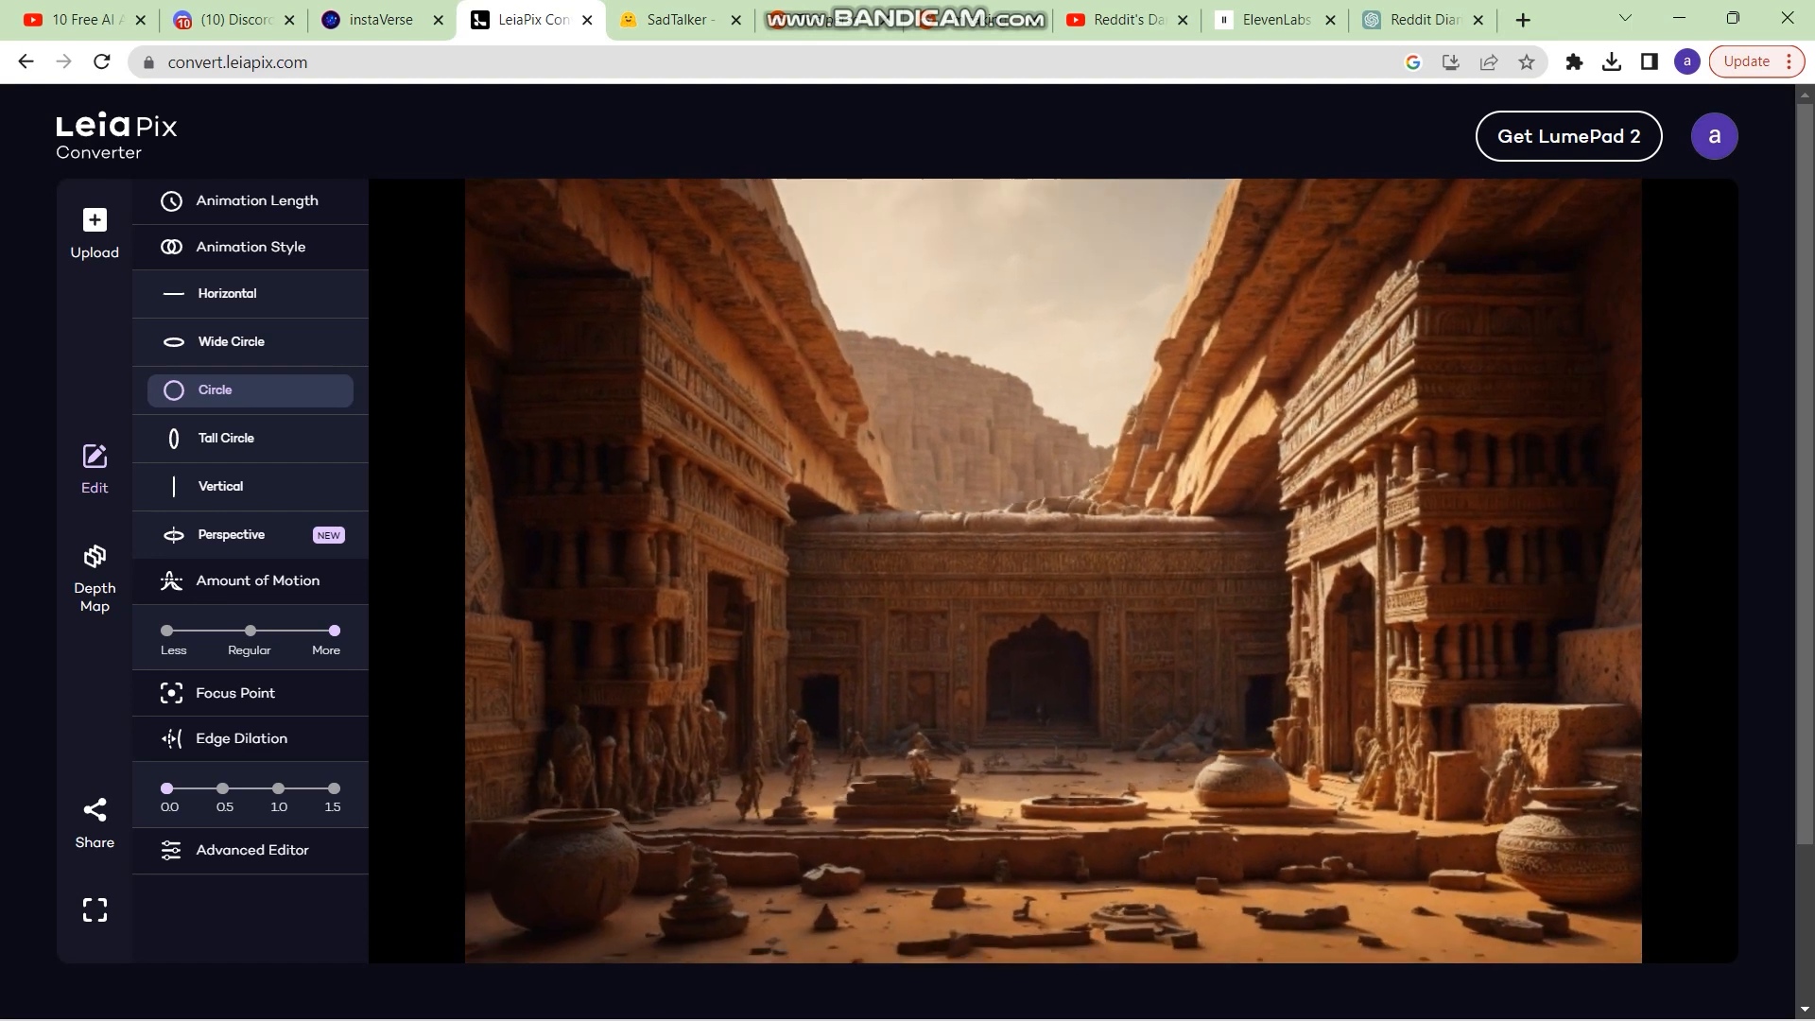
Save the temple image's Depth Map to the computer and return to InstaVerse
{"action": "left_click", "coordinate": [94, 822]}
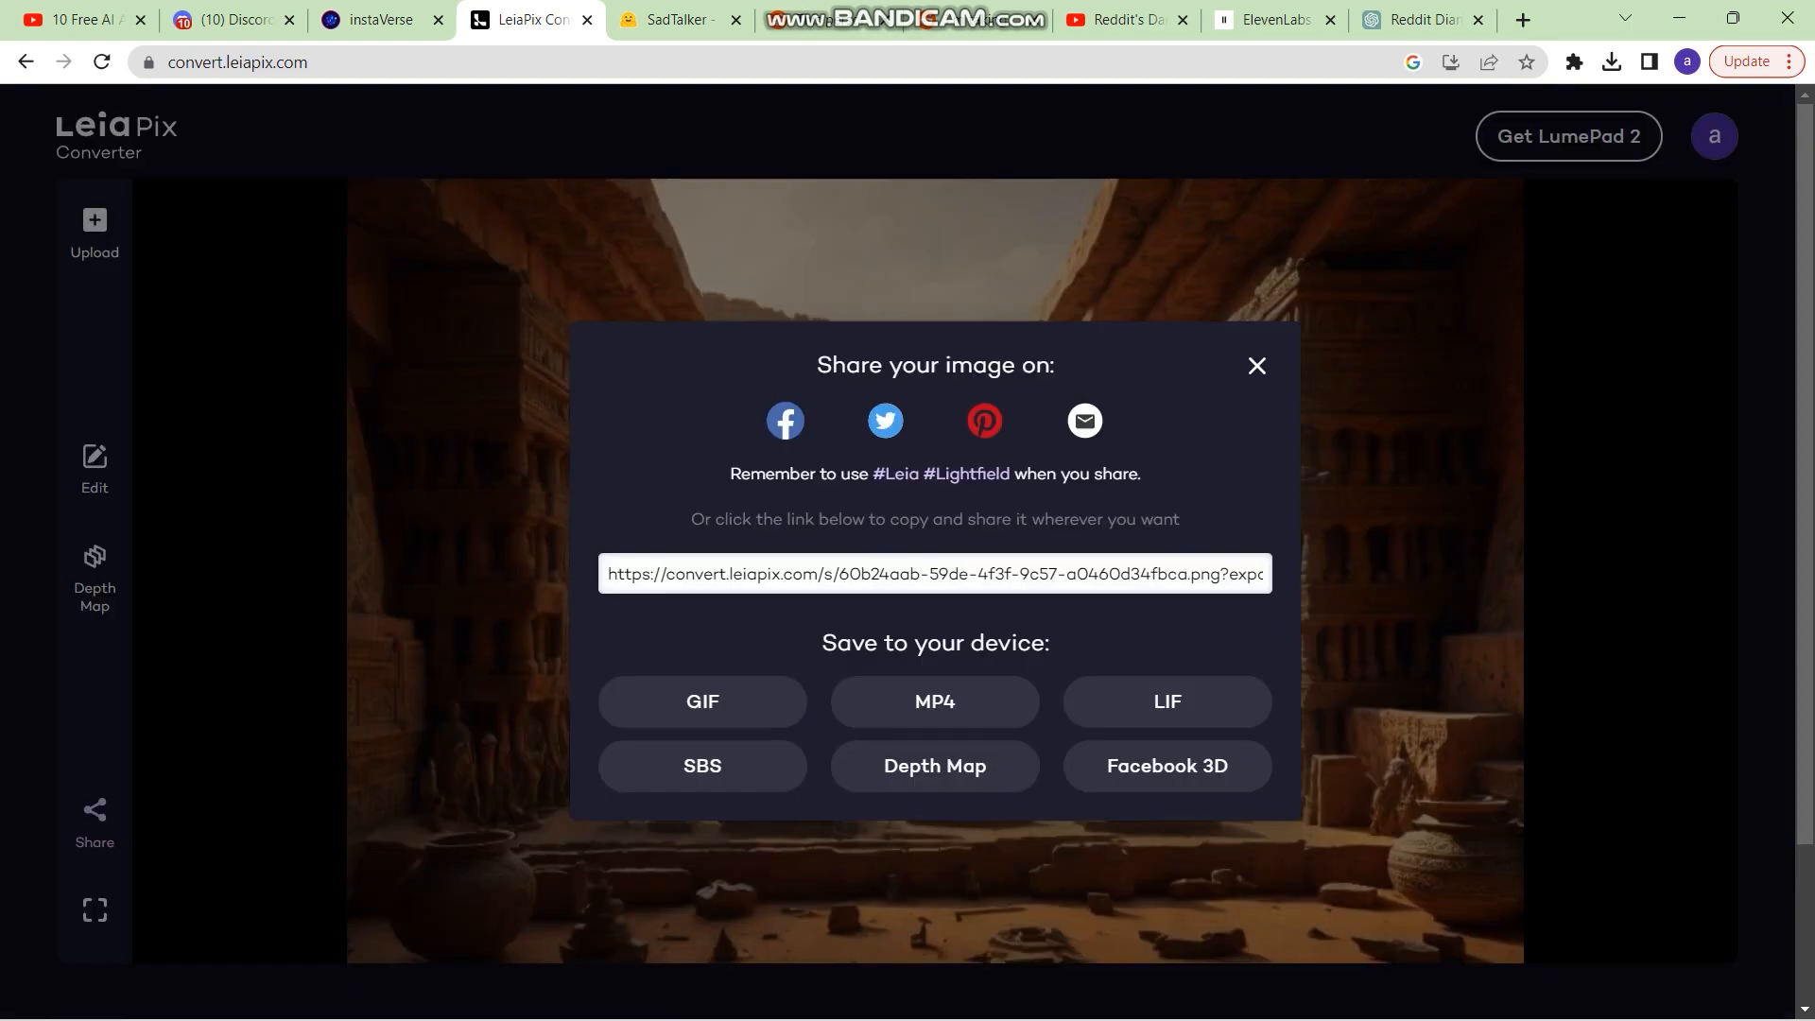
{"action": "left_click", "coordinate": [934, 766]}
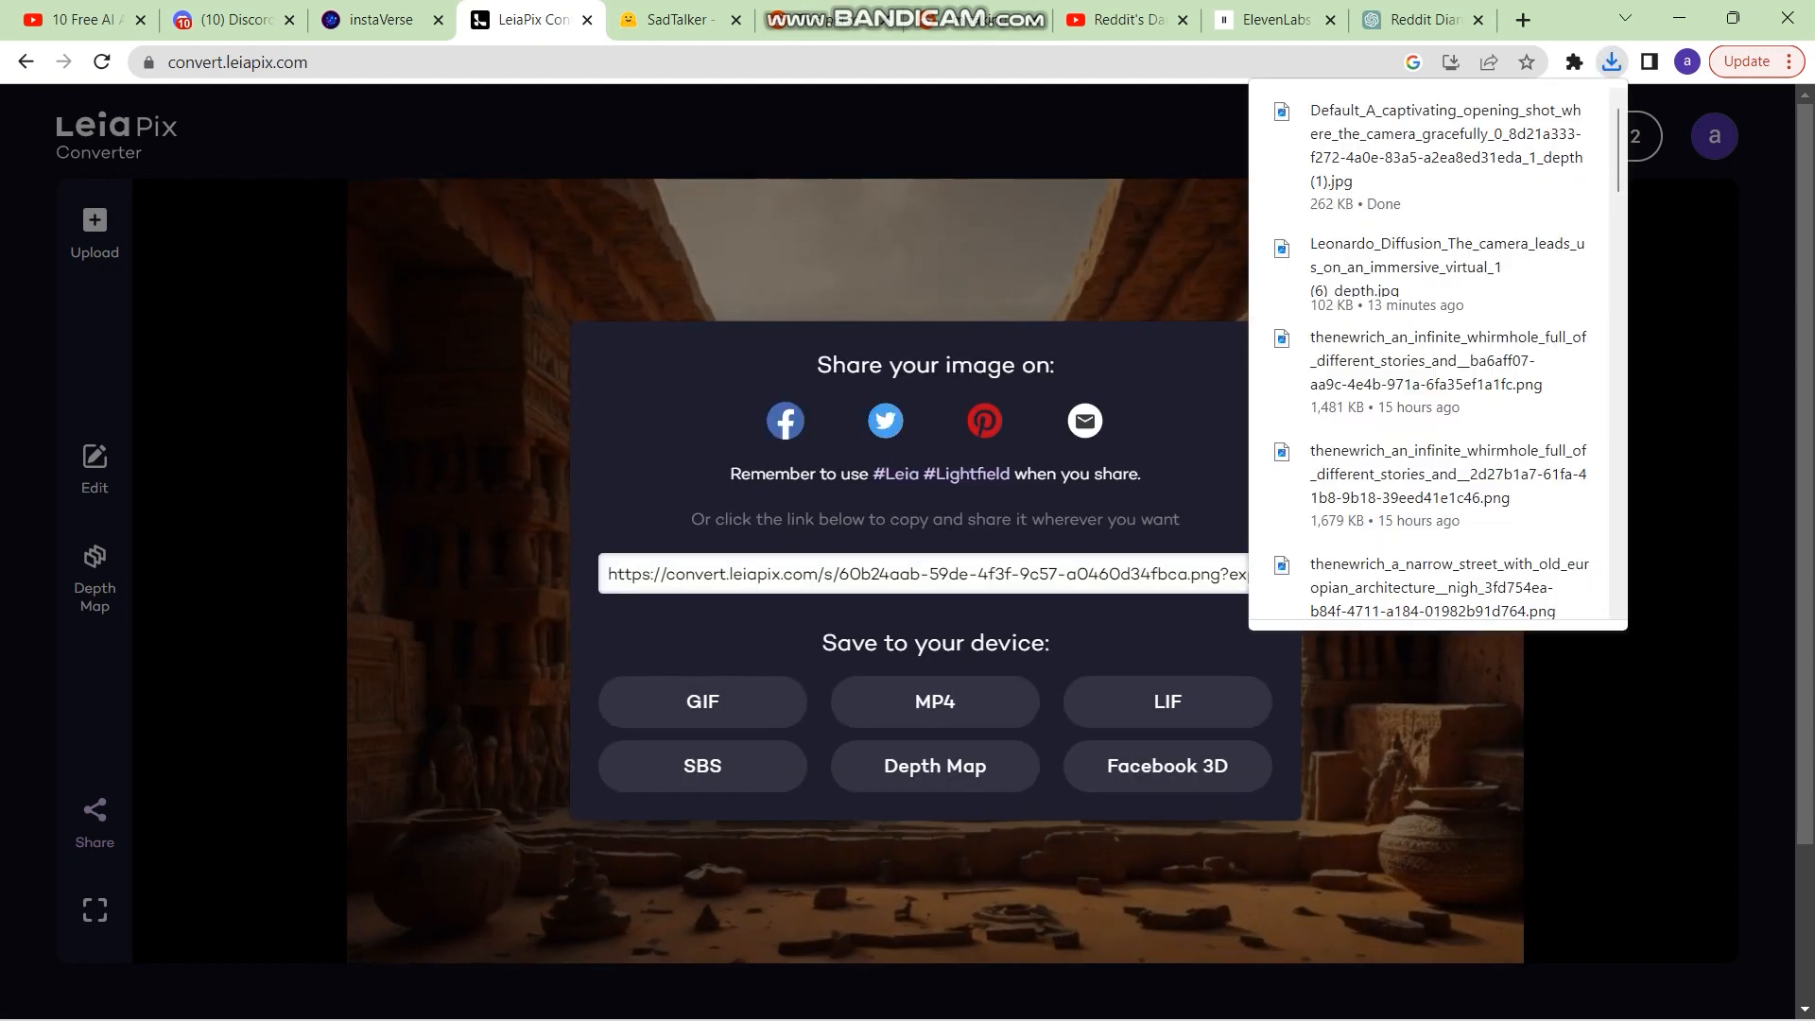
{"action": "left_click", "coordinate": [378, 19]}
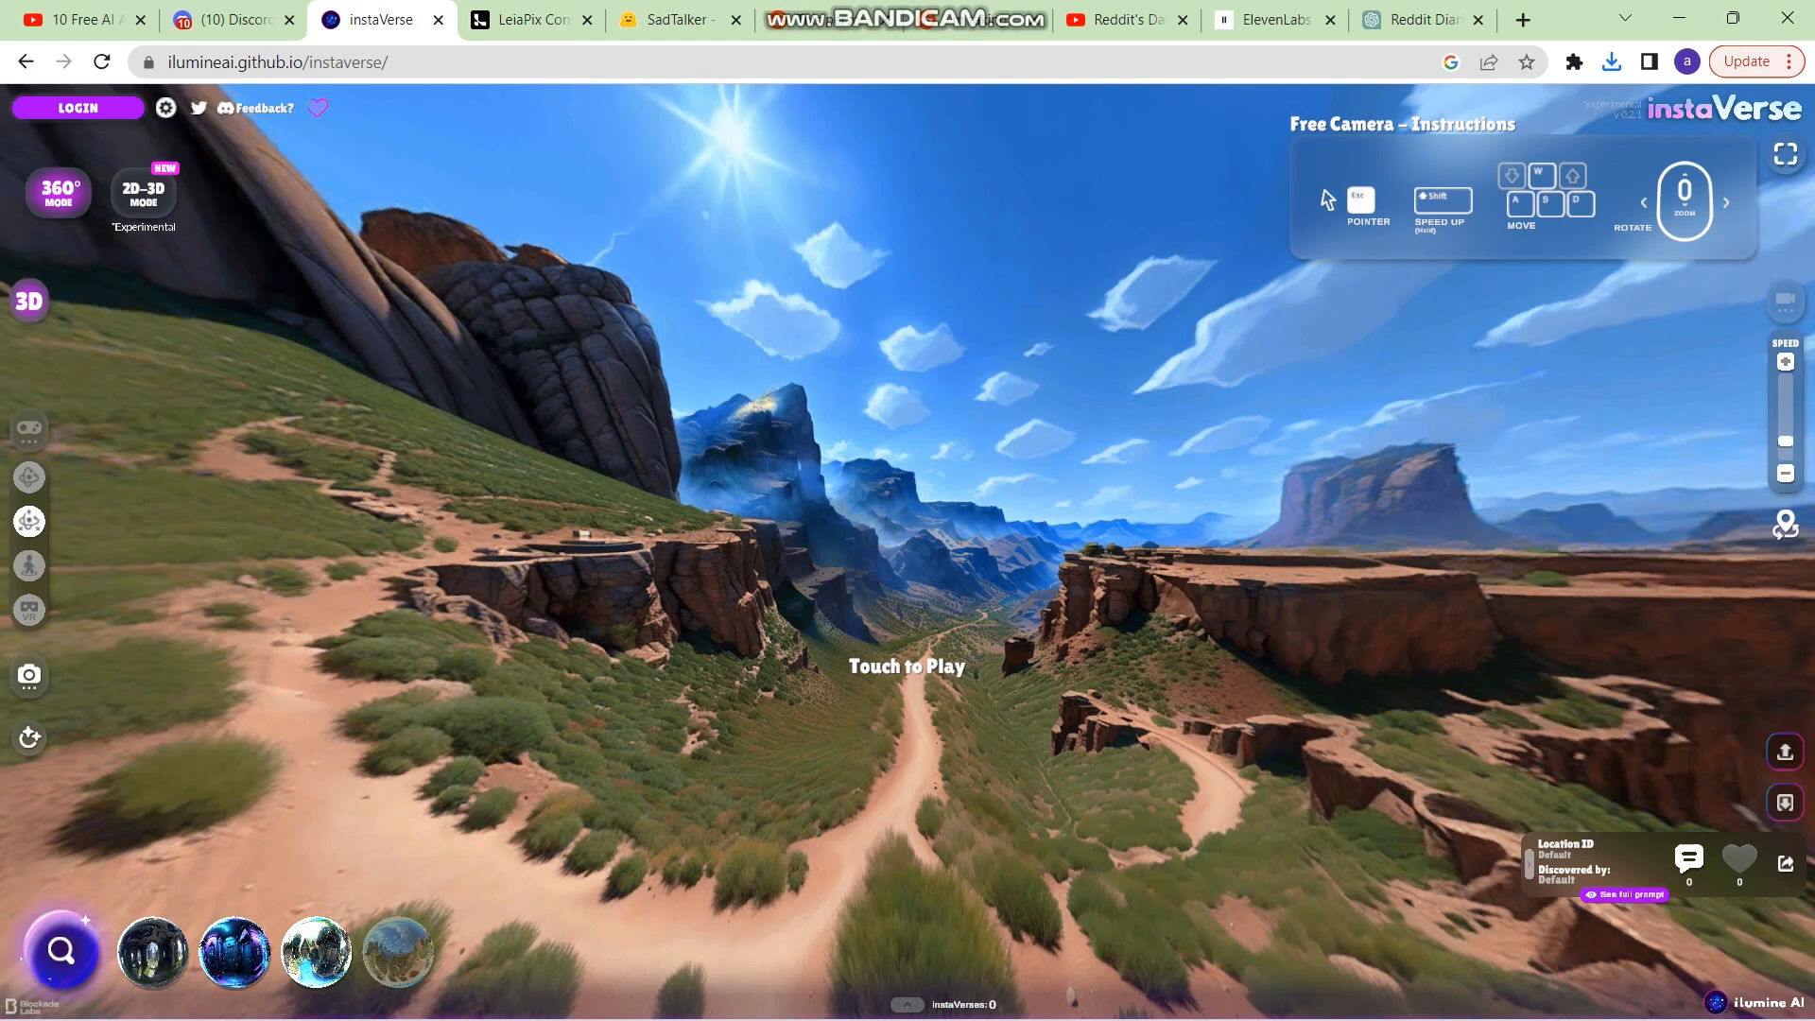
Load the carved temple image from Downloads as the 2D texture for a 3D scene
{"action": "left_click", "coordinate": [142, 195]}
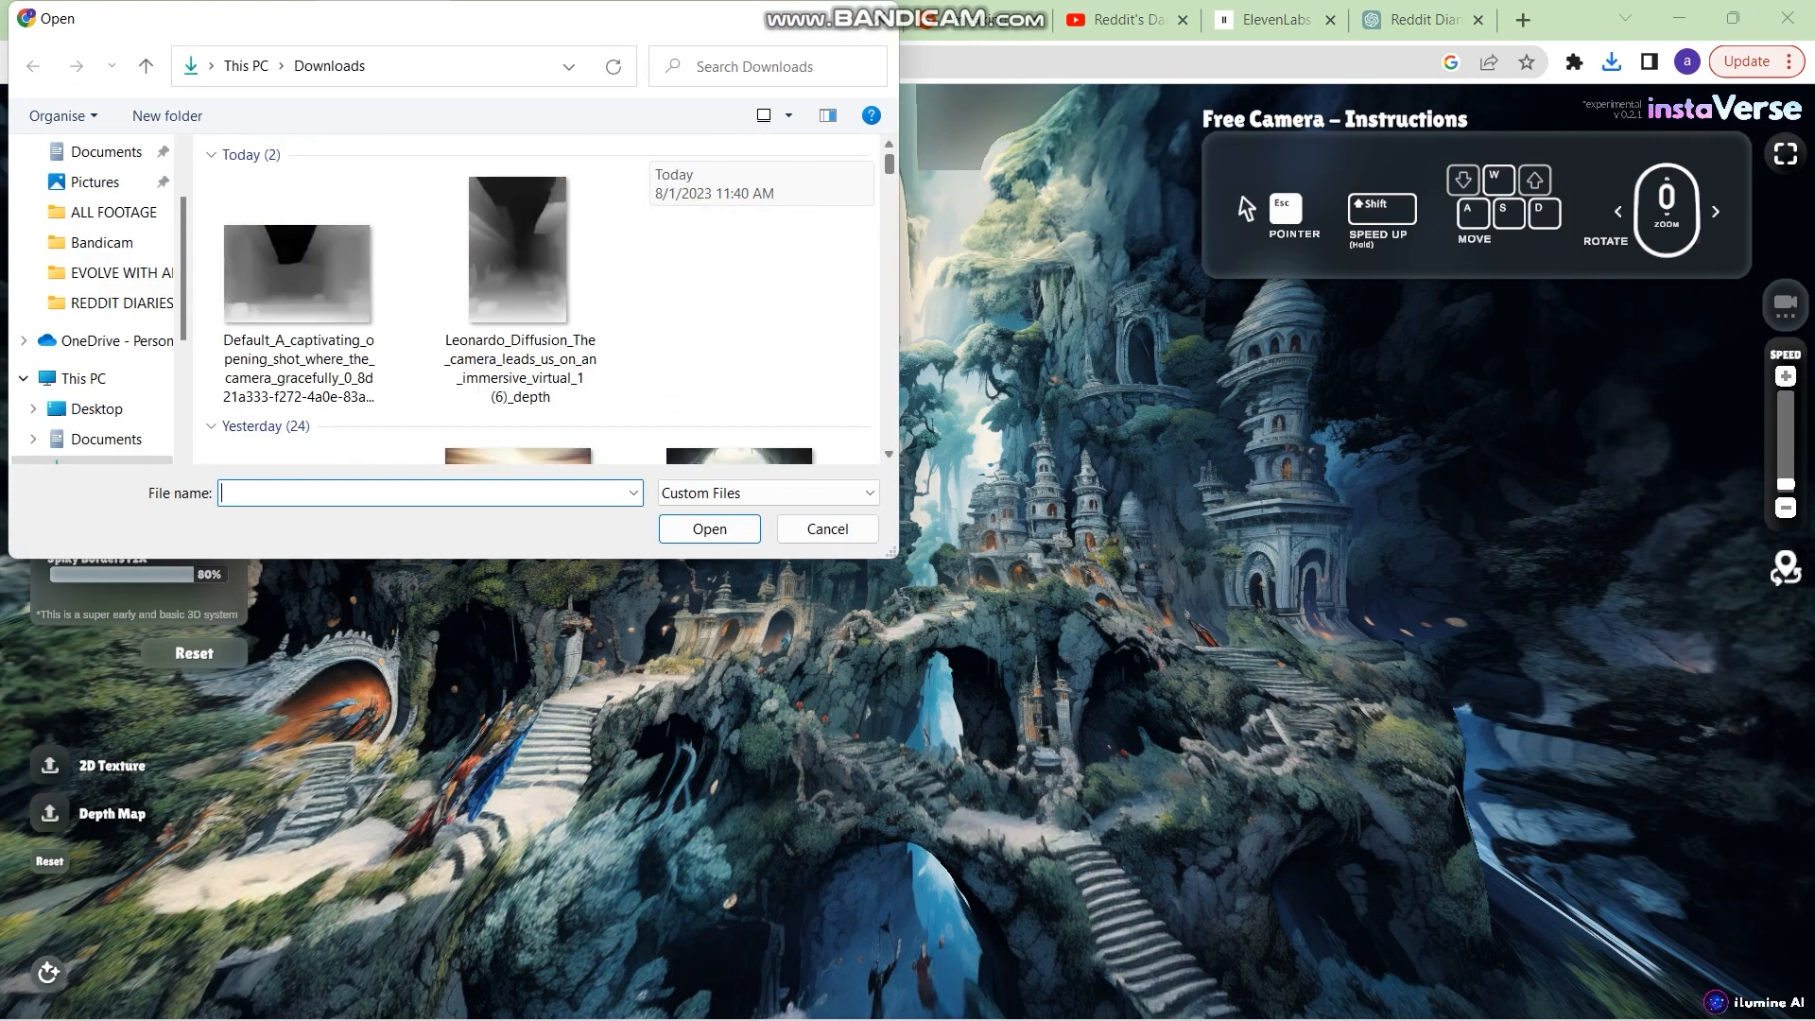
{"action": "scroll", "scroll_direction": "down", "scroll_amount": 3}
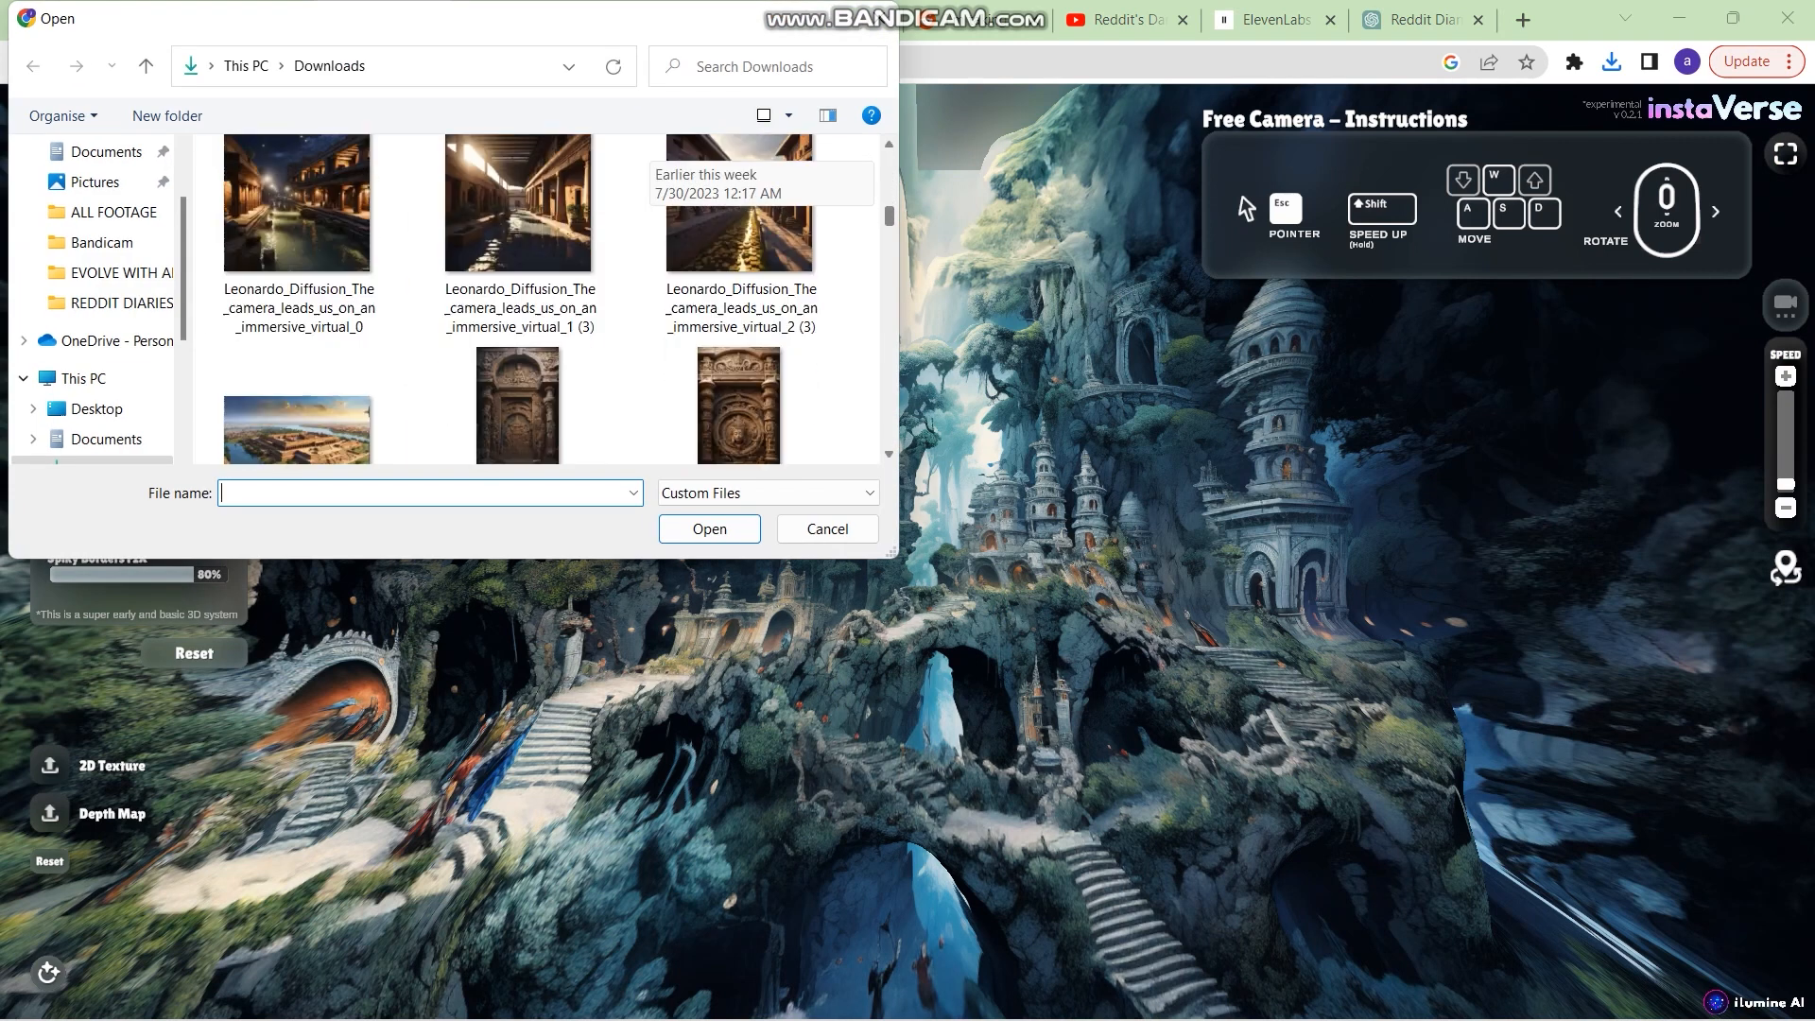
{"action": "scroll", "scroll_direction": "down", "scroll_amount": 3}
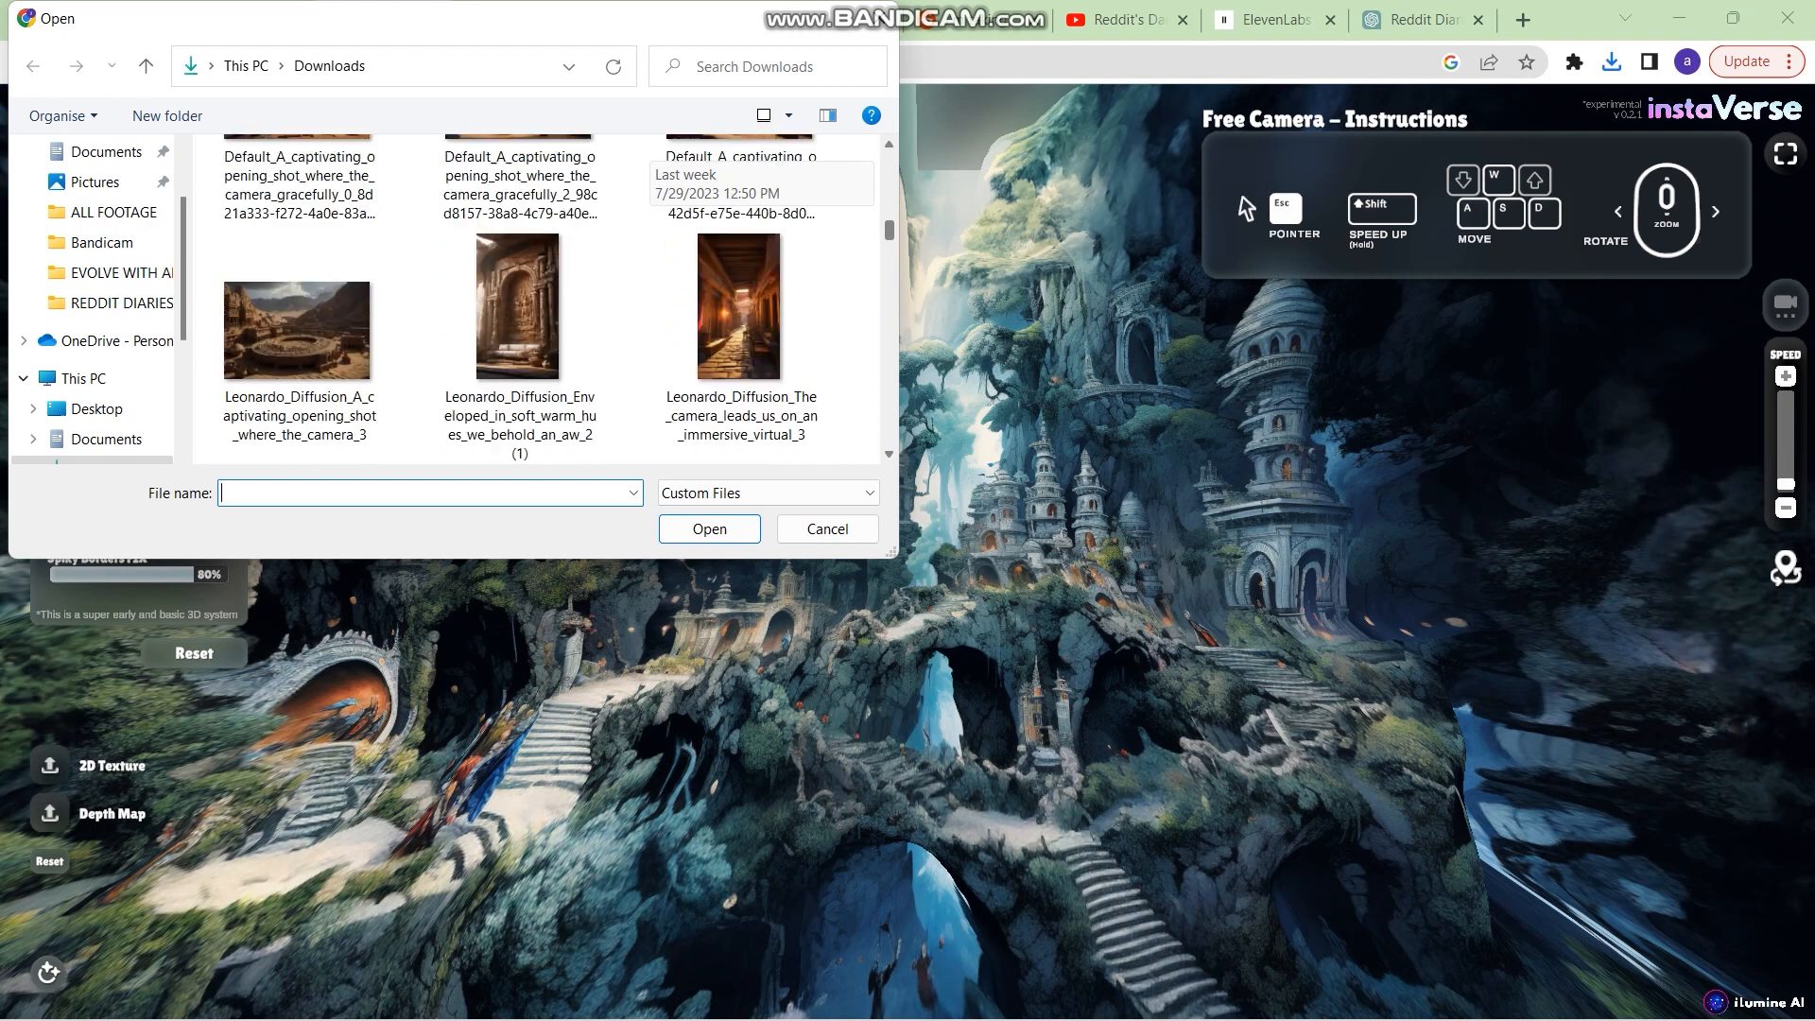
{"action": "left_click", "coordinate": [296, 327]}
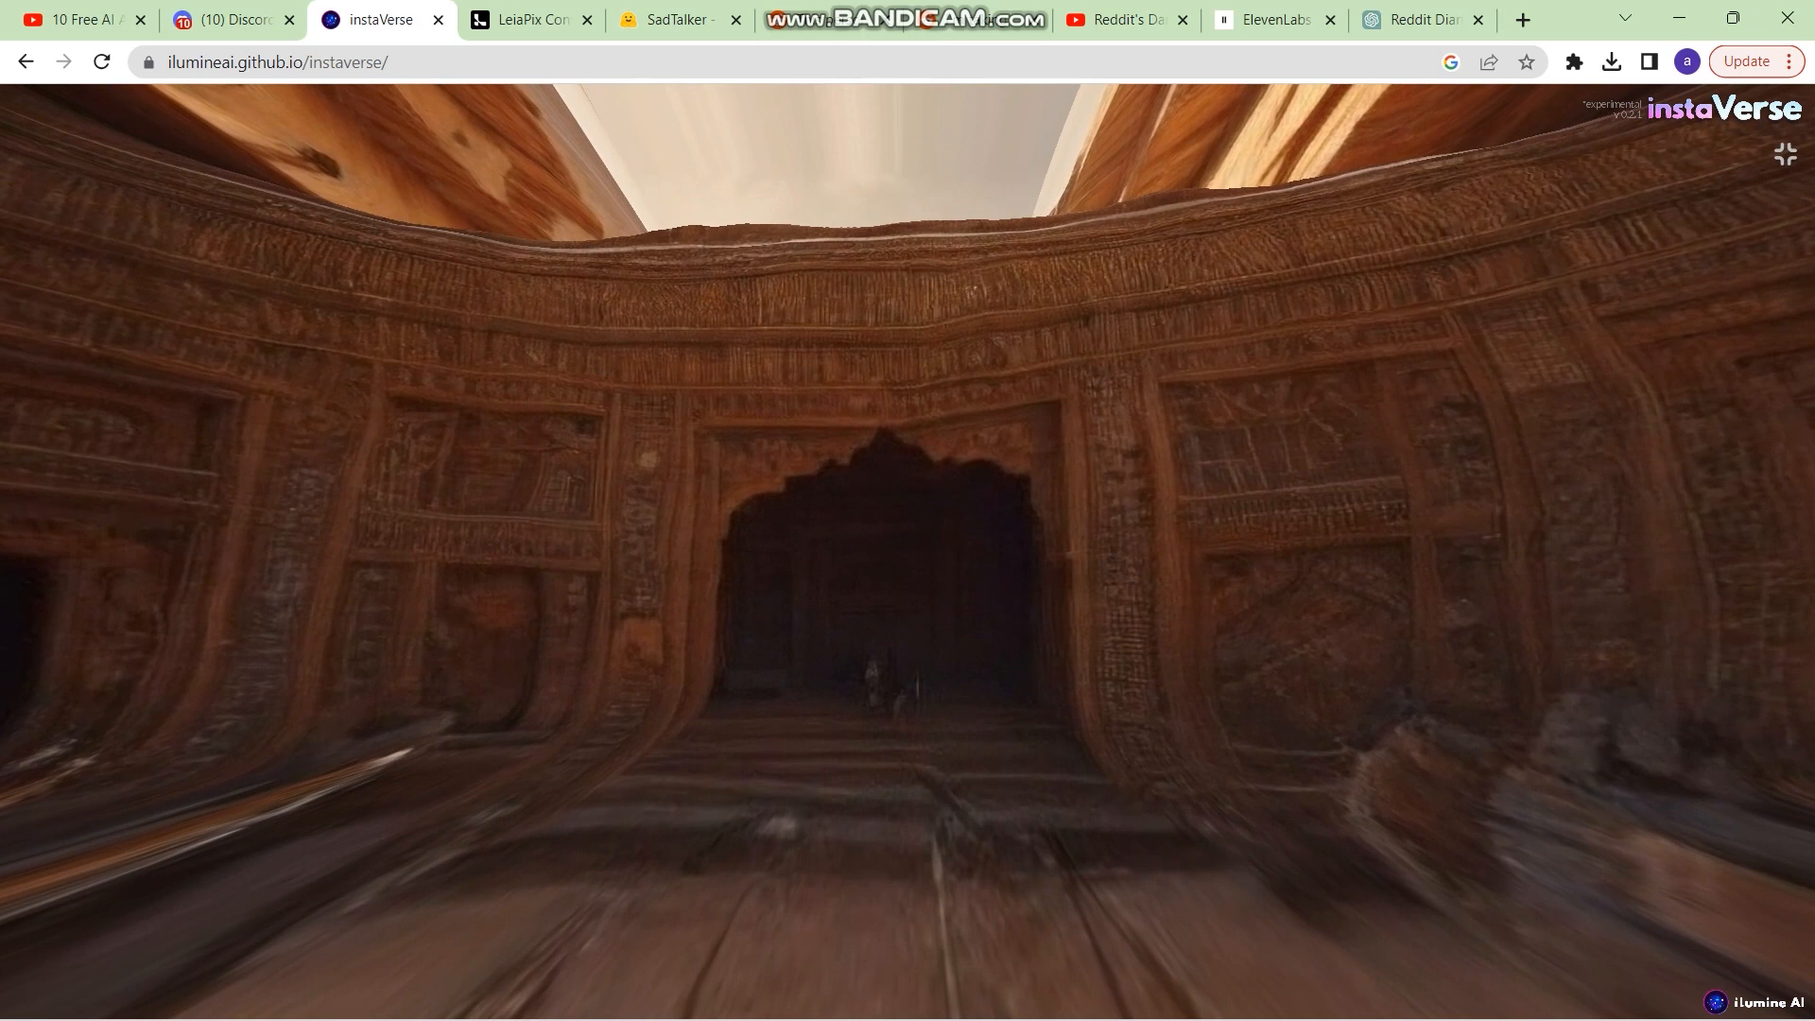
Switch to the SadTalker Hugging Face space and view its Settings panel
{"action": "left_click", "coordinate": [208, 19]}
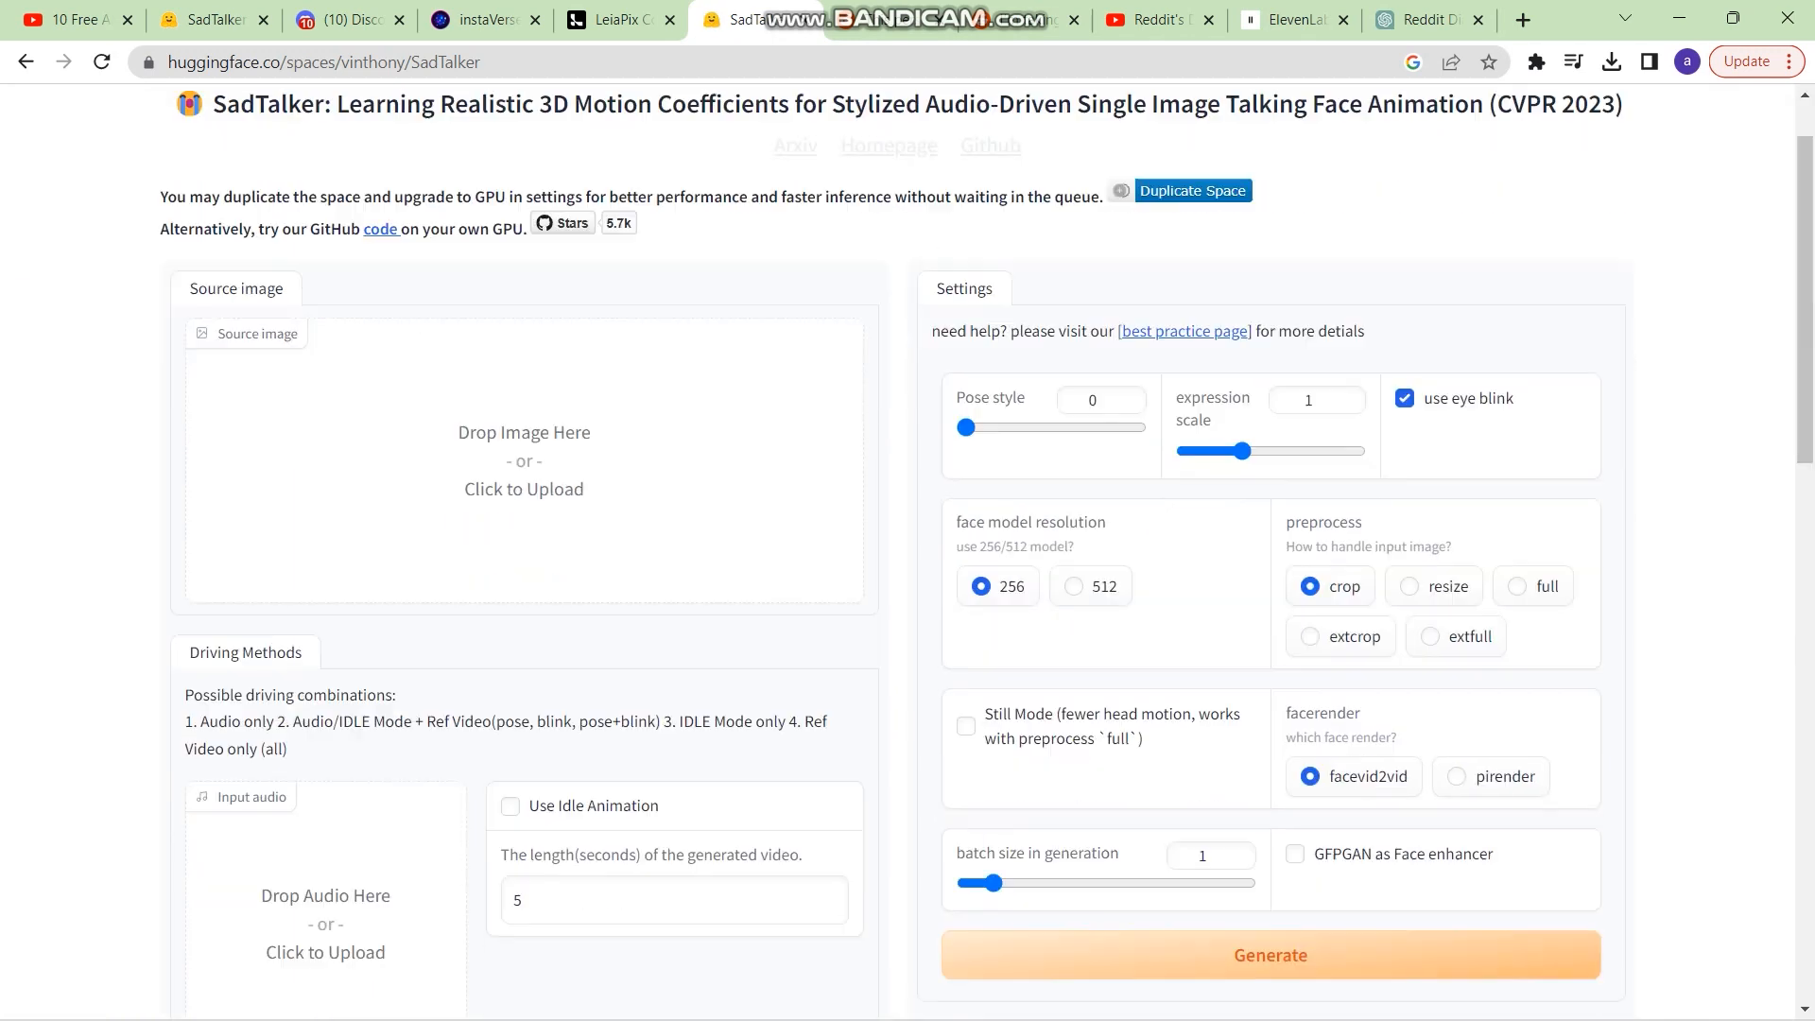
Look over the source image and driving audio upload slots without choosing files
{"action": "left_click", "coordinate": [524, 463]}
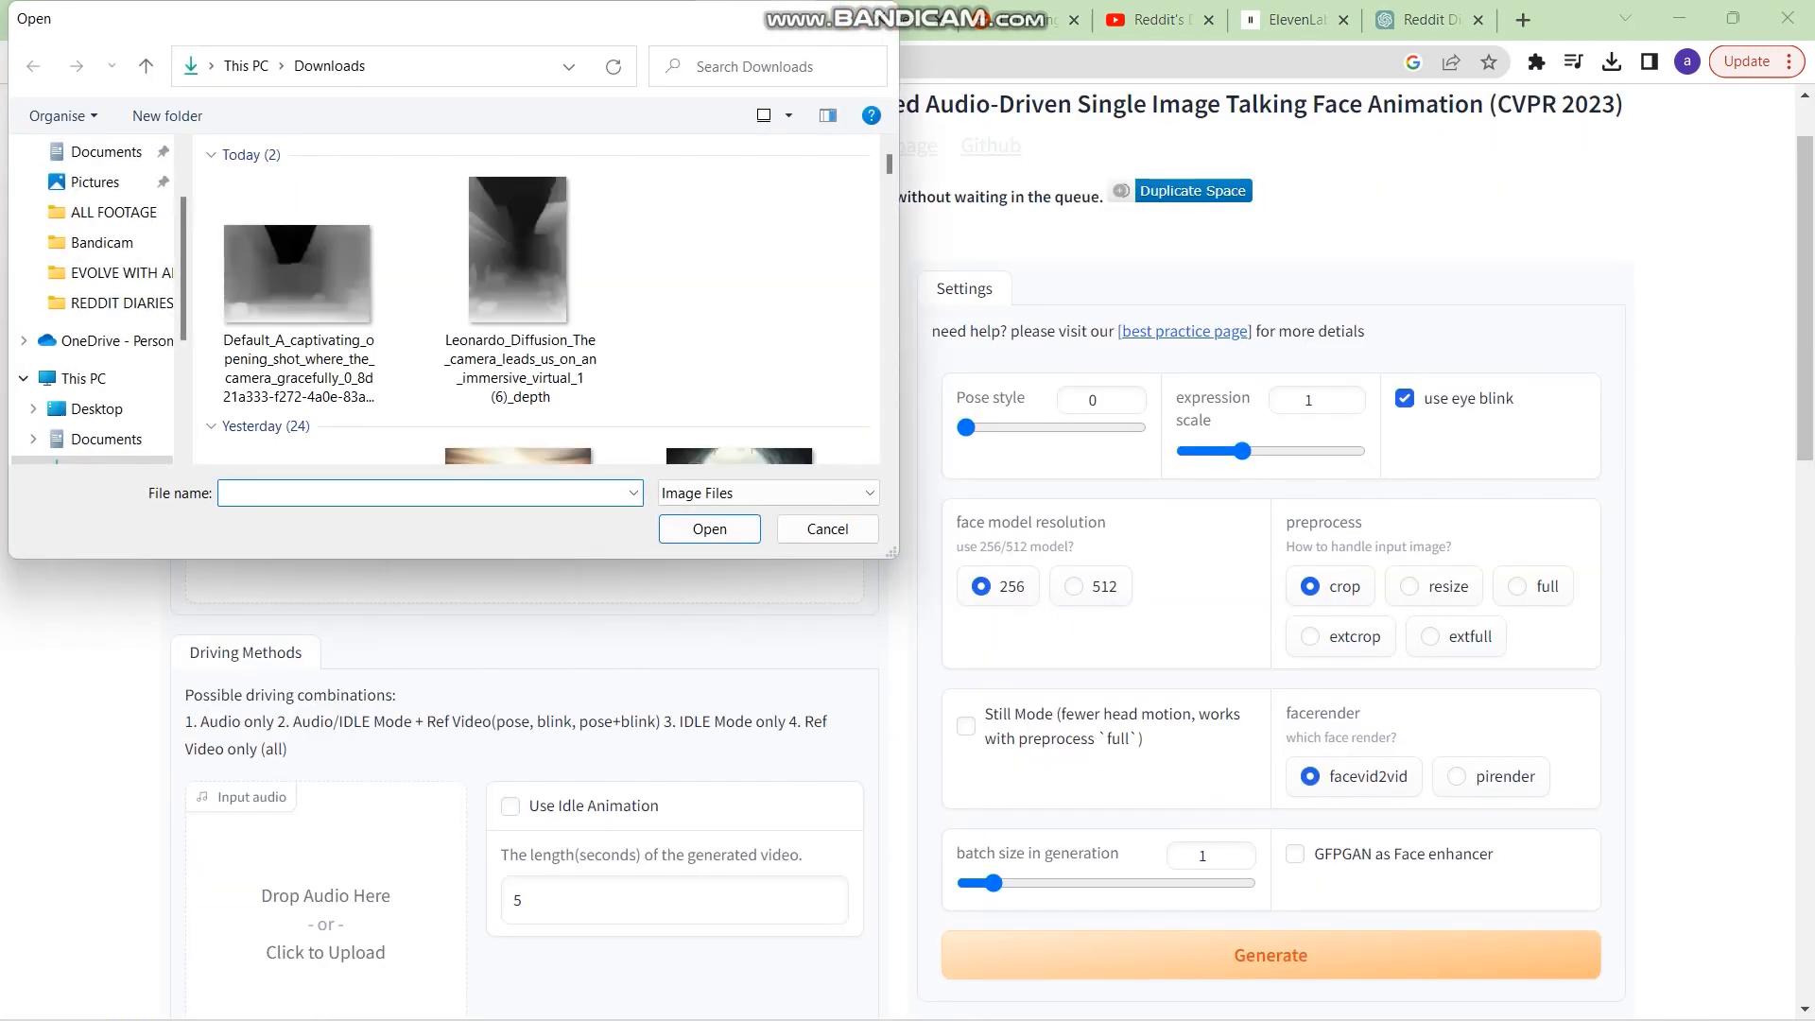
{"action": "left_click", "coordinate": [765, 492]}
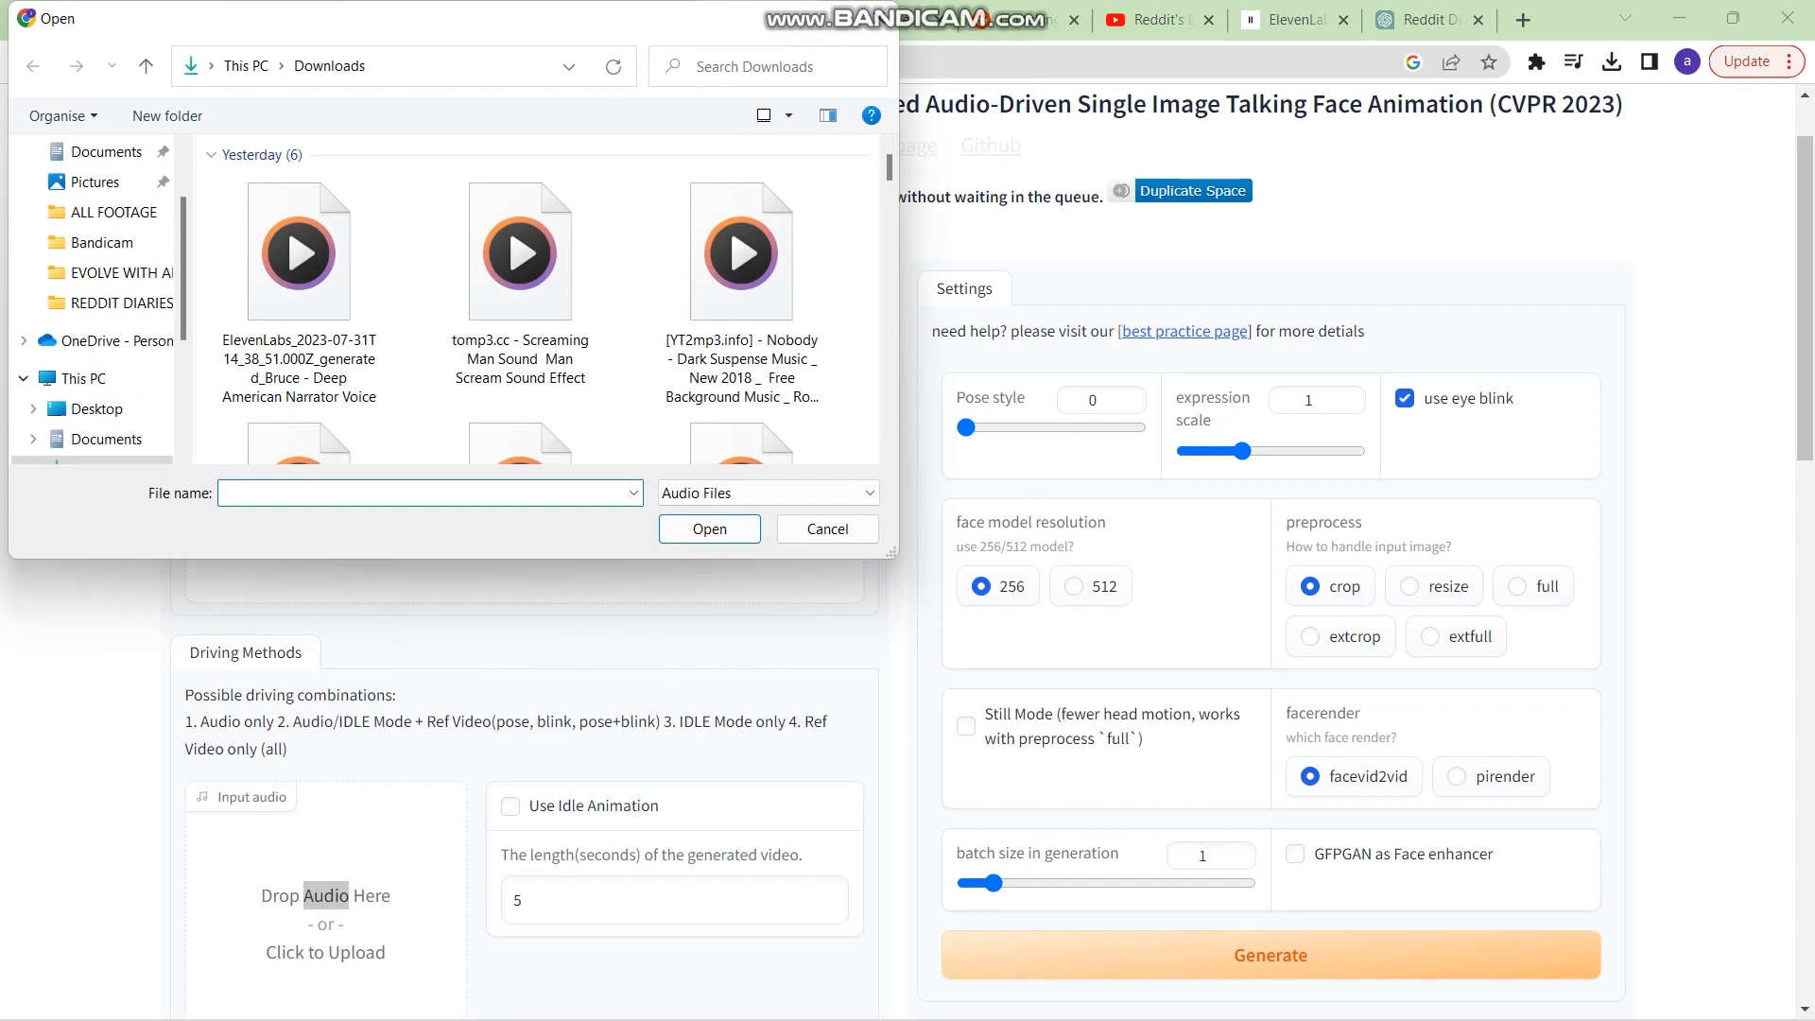
{"action": "left_click", "coordinate": [827, 528]}
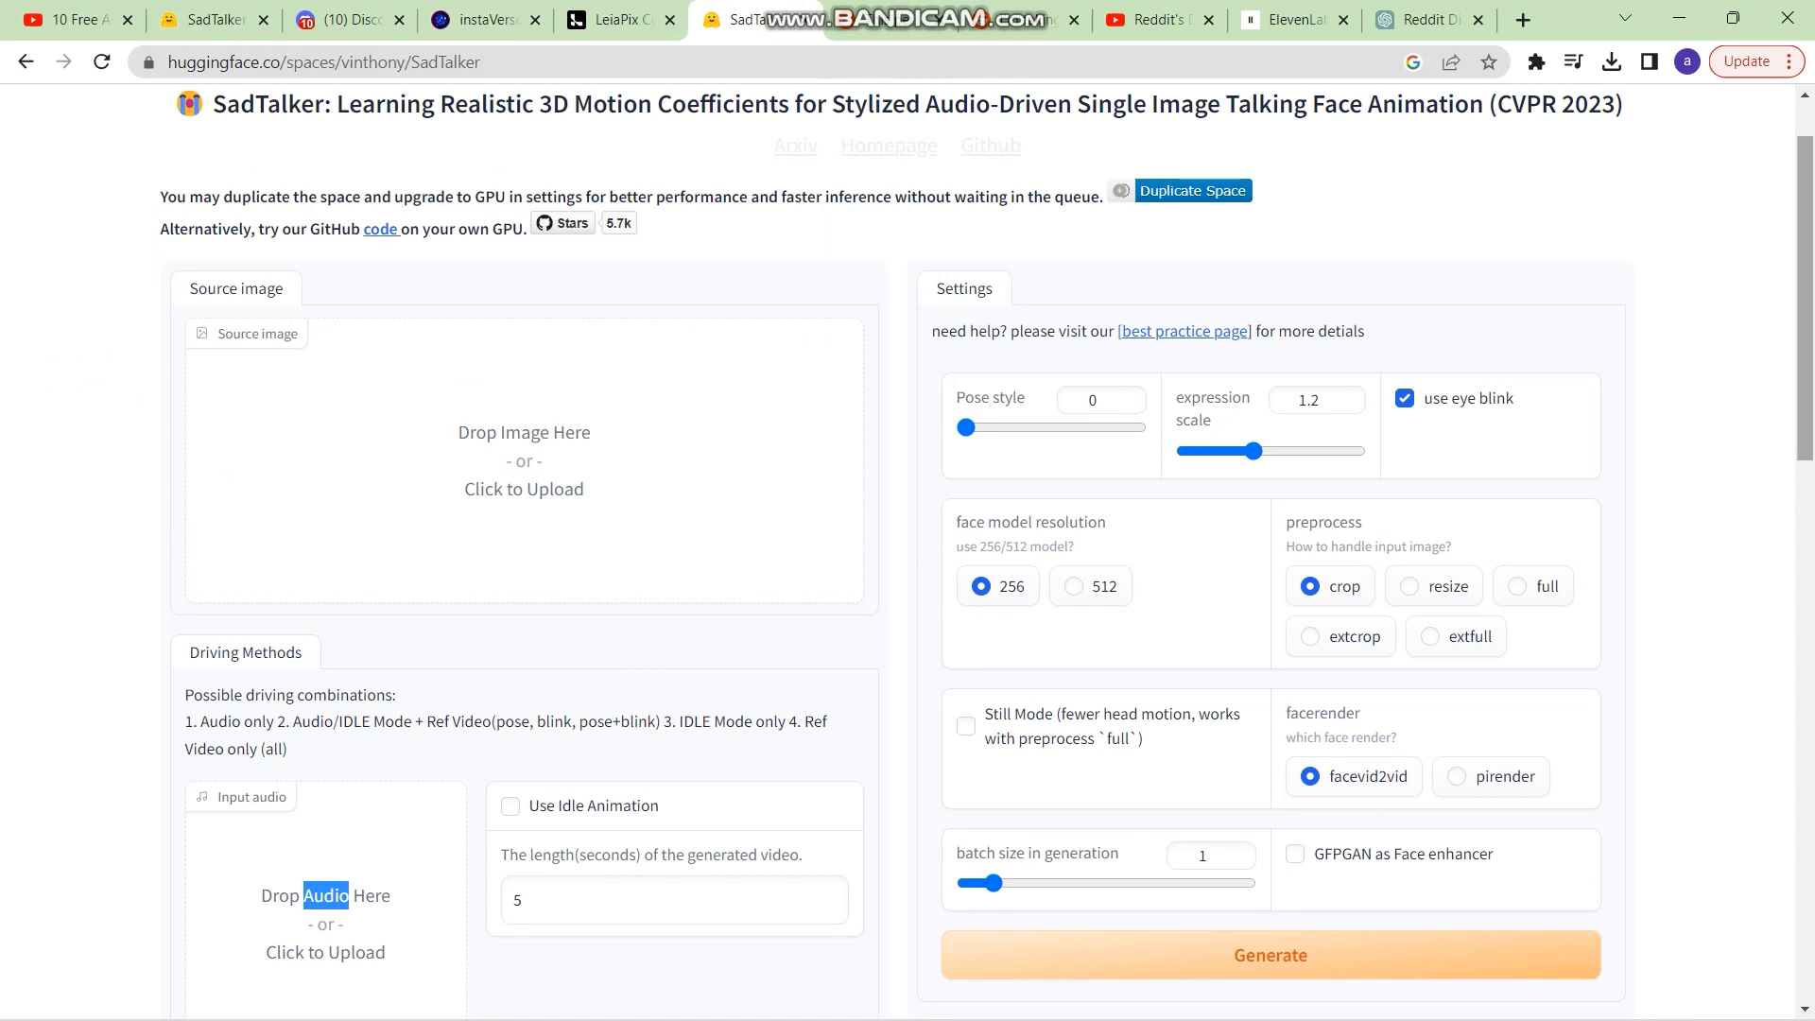
{"action": "scroll", "scroll_direction": "down", "scroll_amount": 3}
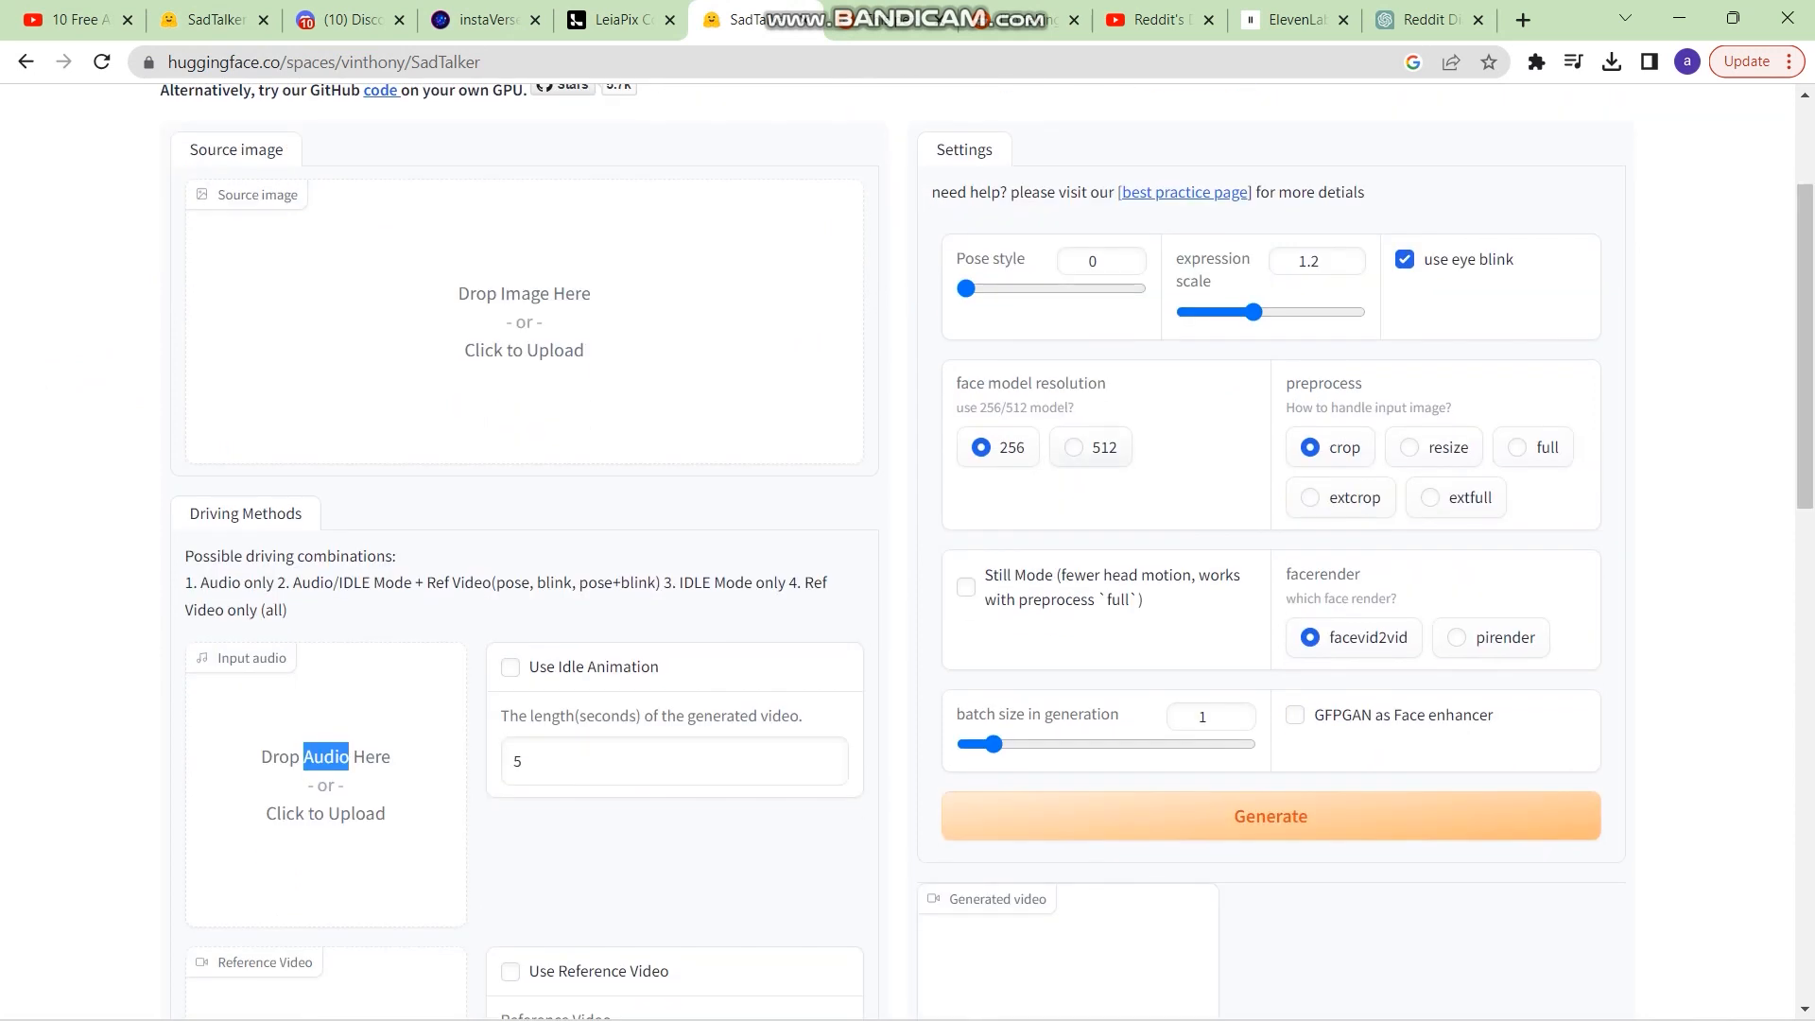
Set face model resolution to 512 and keep crop preprocessing after trying full
{"action": "left_click", "coordinate": [1074, 446]}
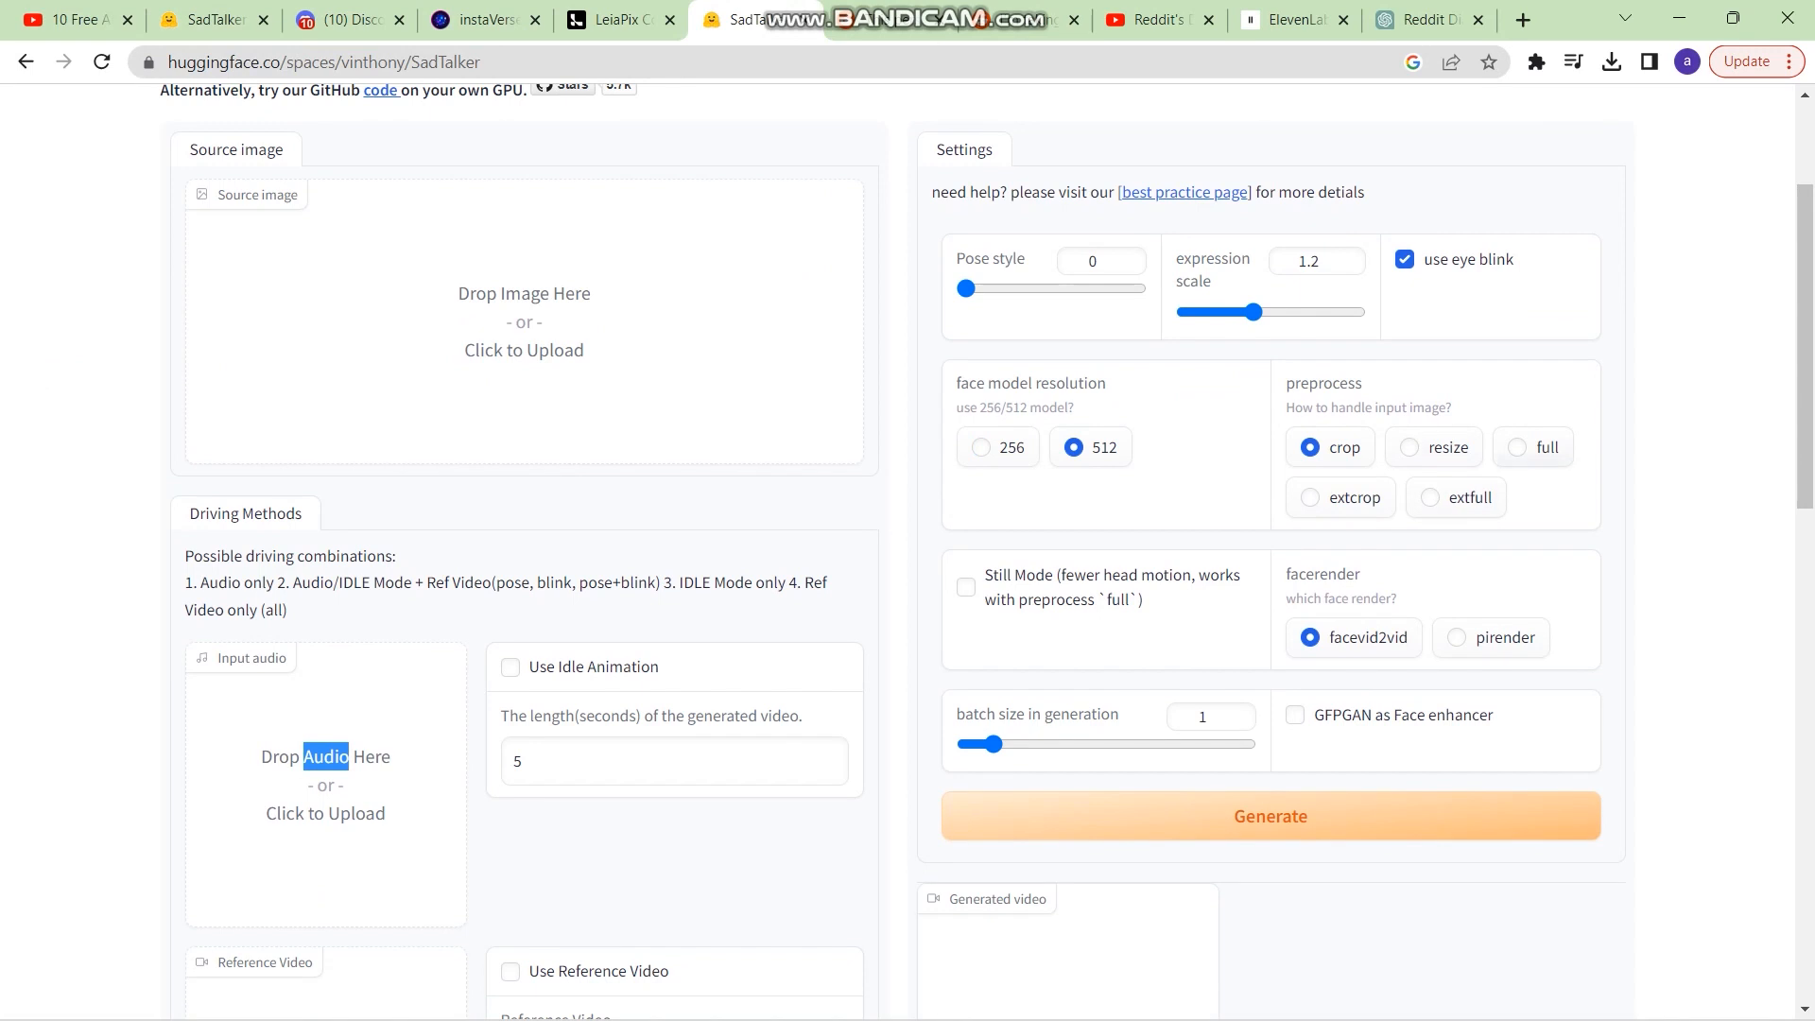
{"action": "left_click", "coordinate": [1514, 447]}
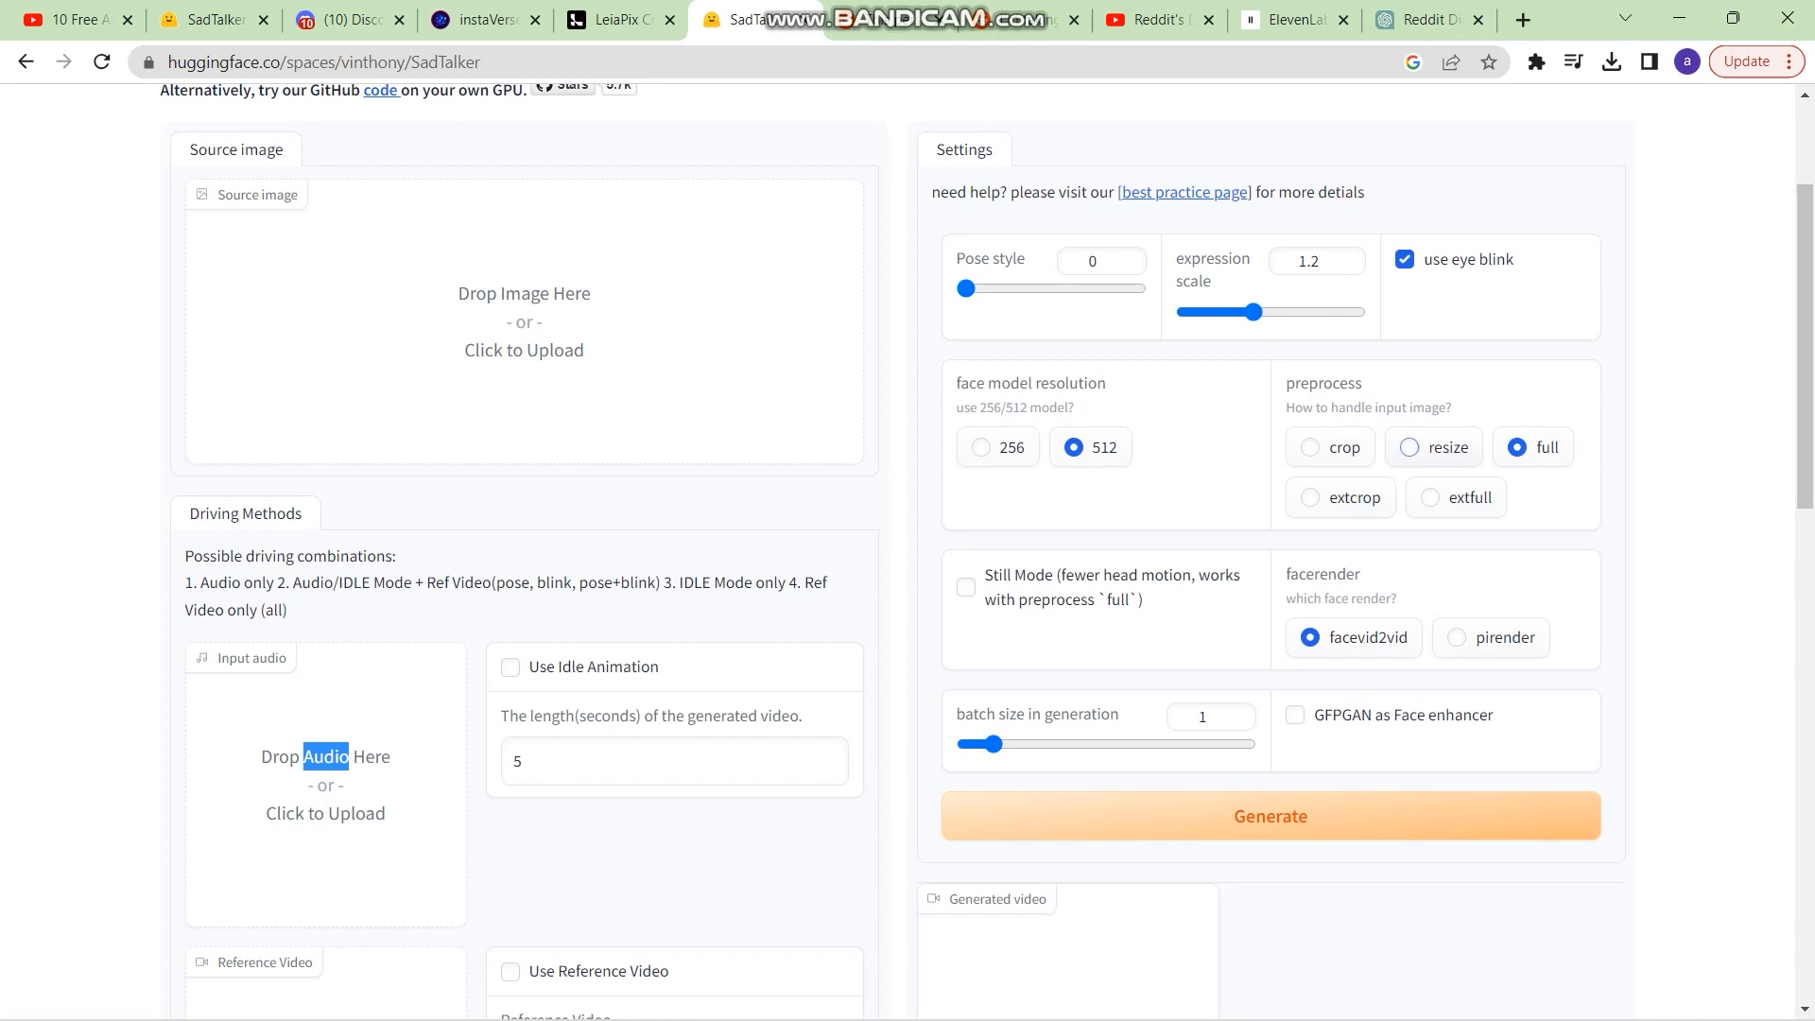
{"action": "left_click", "coordinate": [1308, 446]}
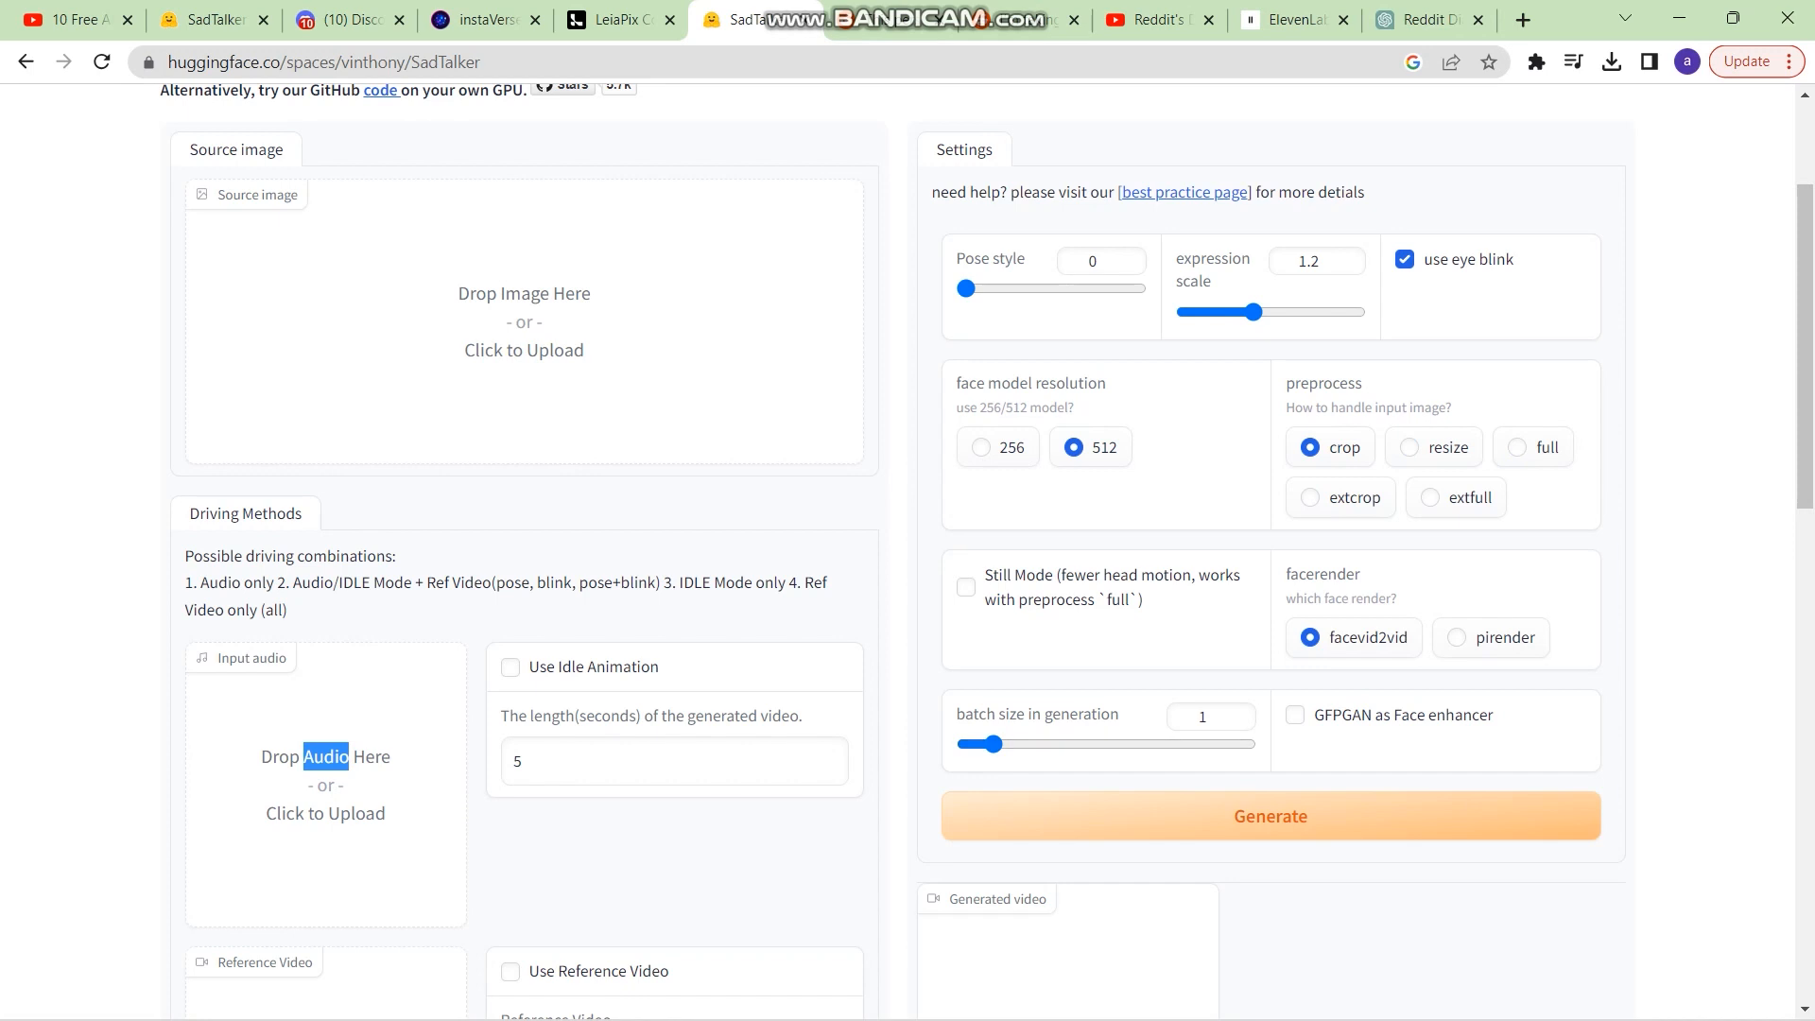
{"action": "scroll", "scroll_direction": "down", "scroll_amount": 3}
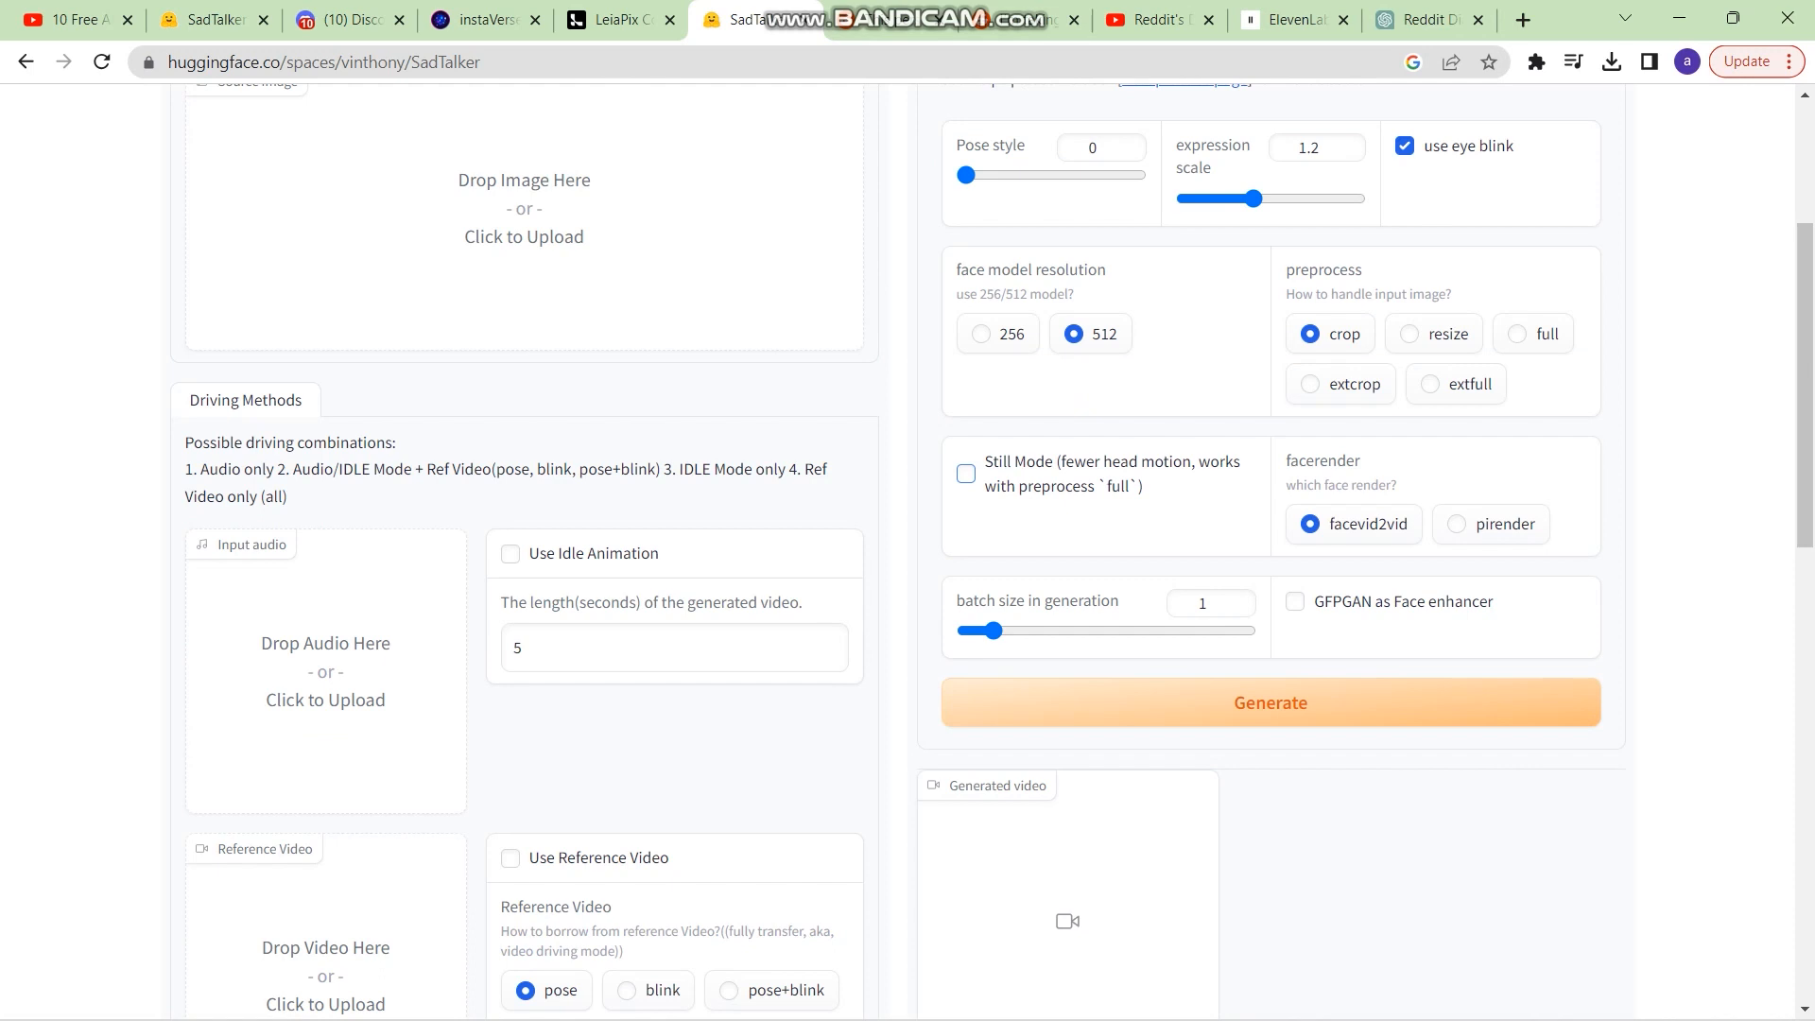
Finish reviewing the SadTalker settings and switch to the RunwayML dashboard
{"action": "scroll", "scroll_direction": "up", "scroll_amount": 3}
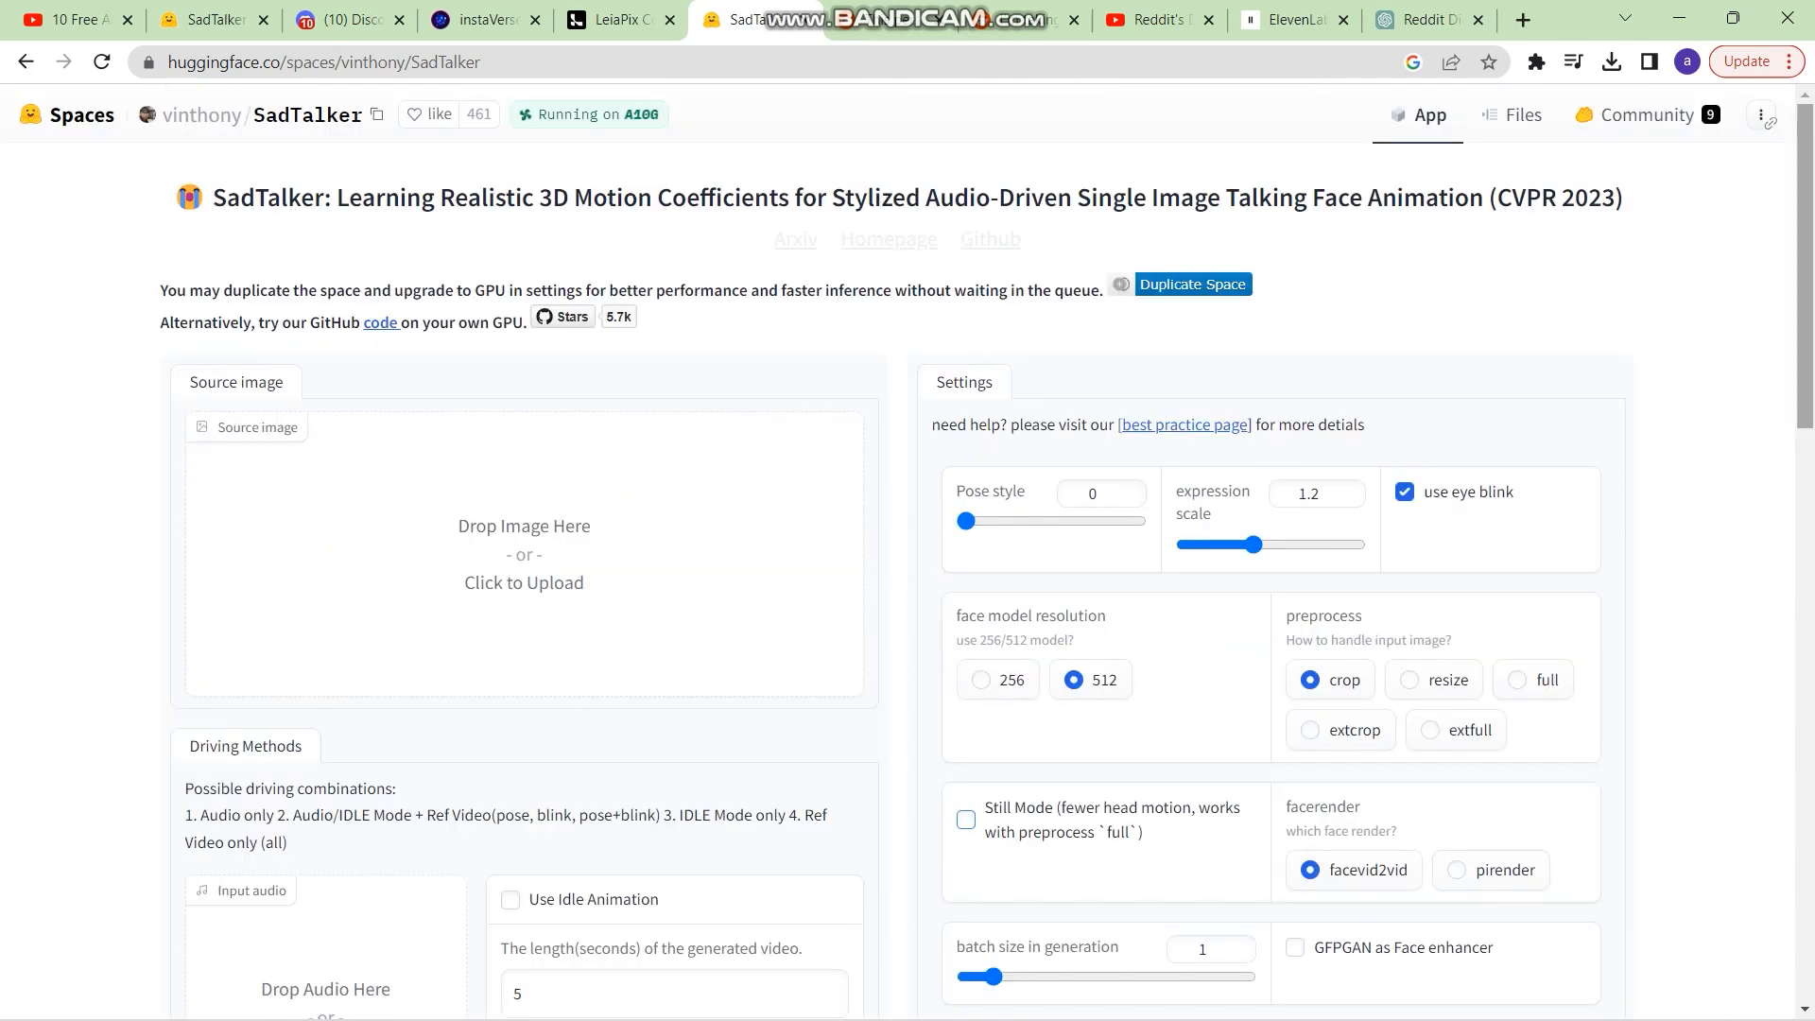
{"action": "scroll", "scroll_direction": "down", "scroll_amount": 3}
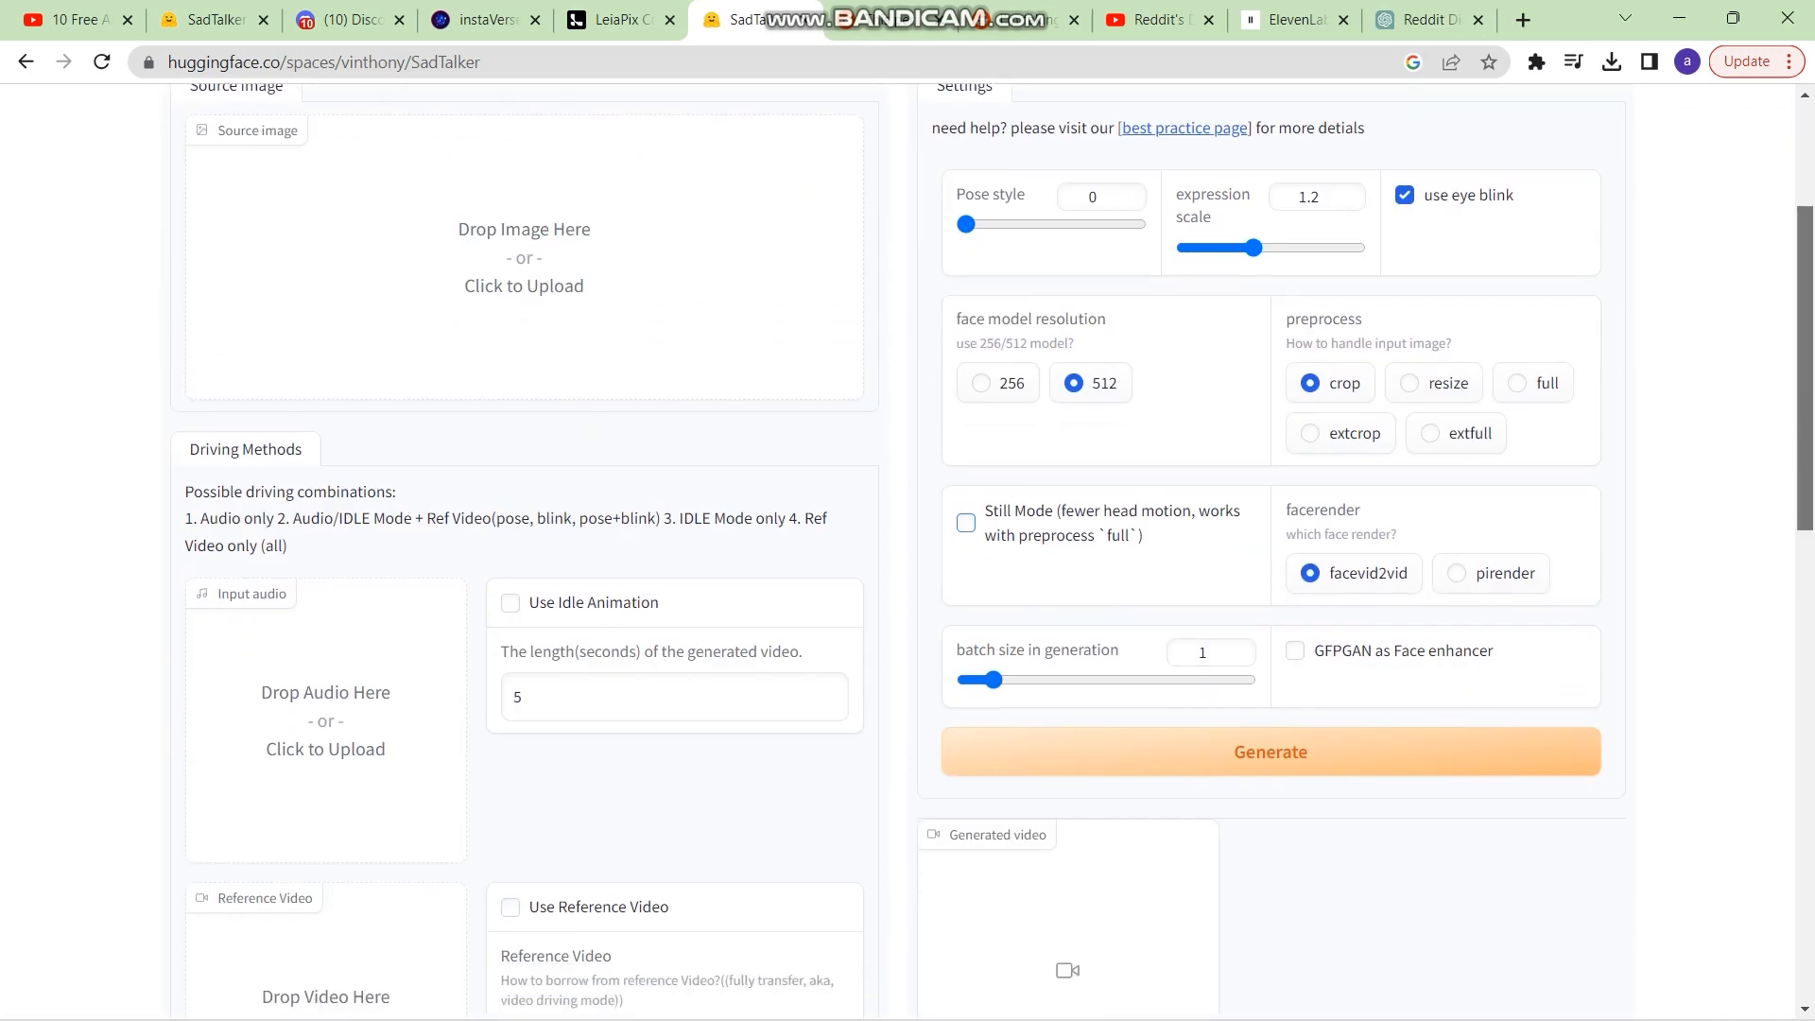
{"action": "scroll", "scroll_direction": "up", "scroll_amount": 3}
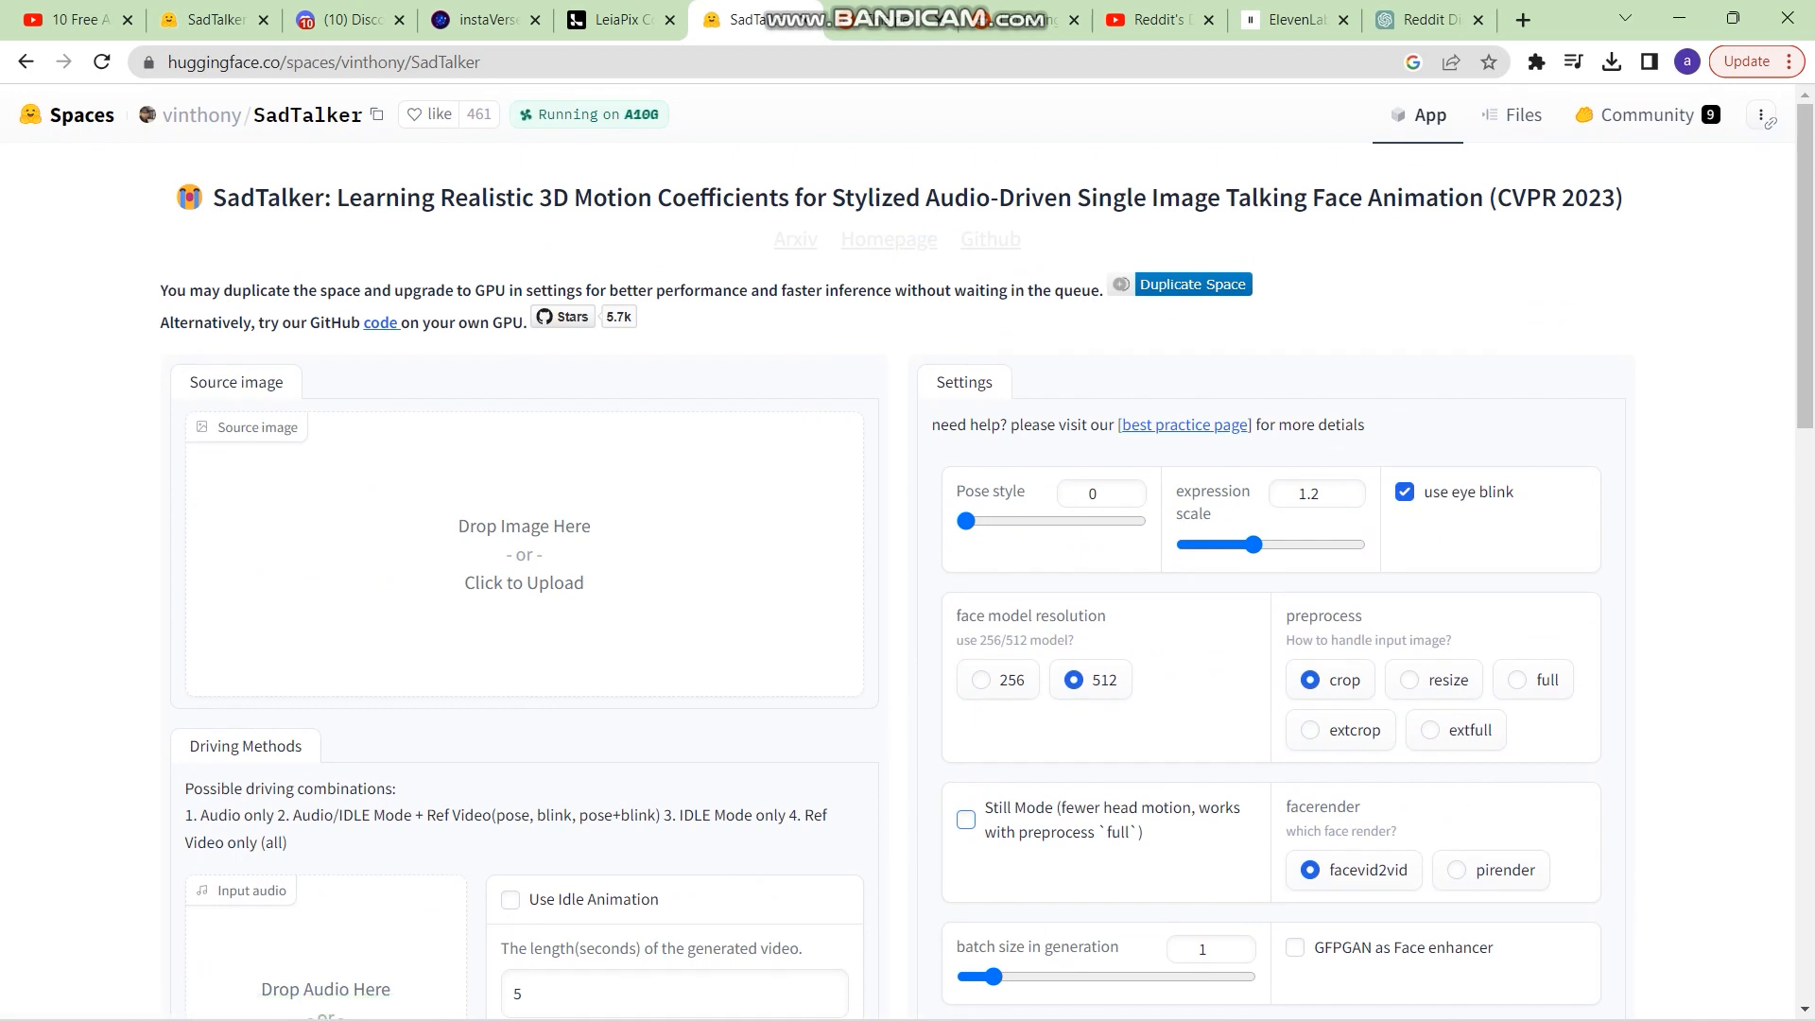
{"action": "left_click", "coordinate": [1431, 19]}
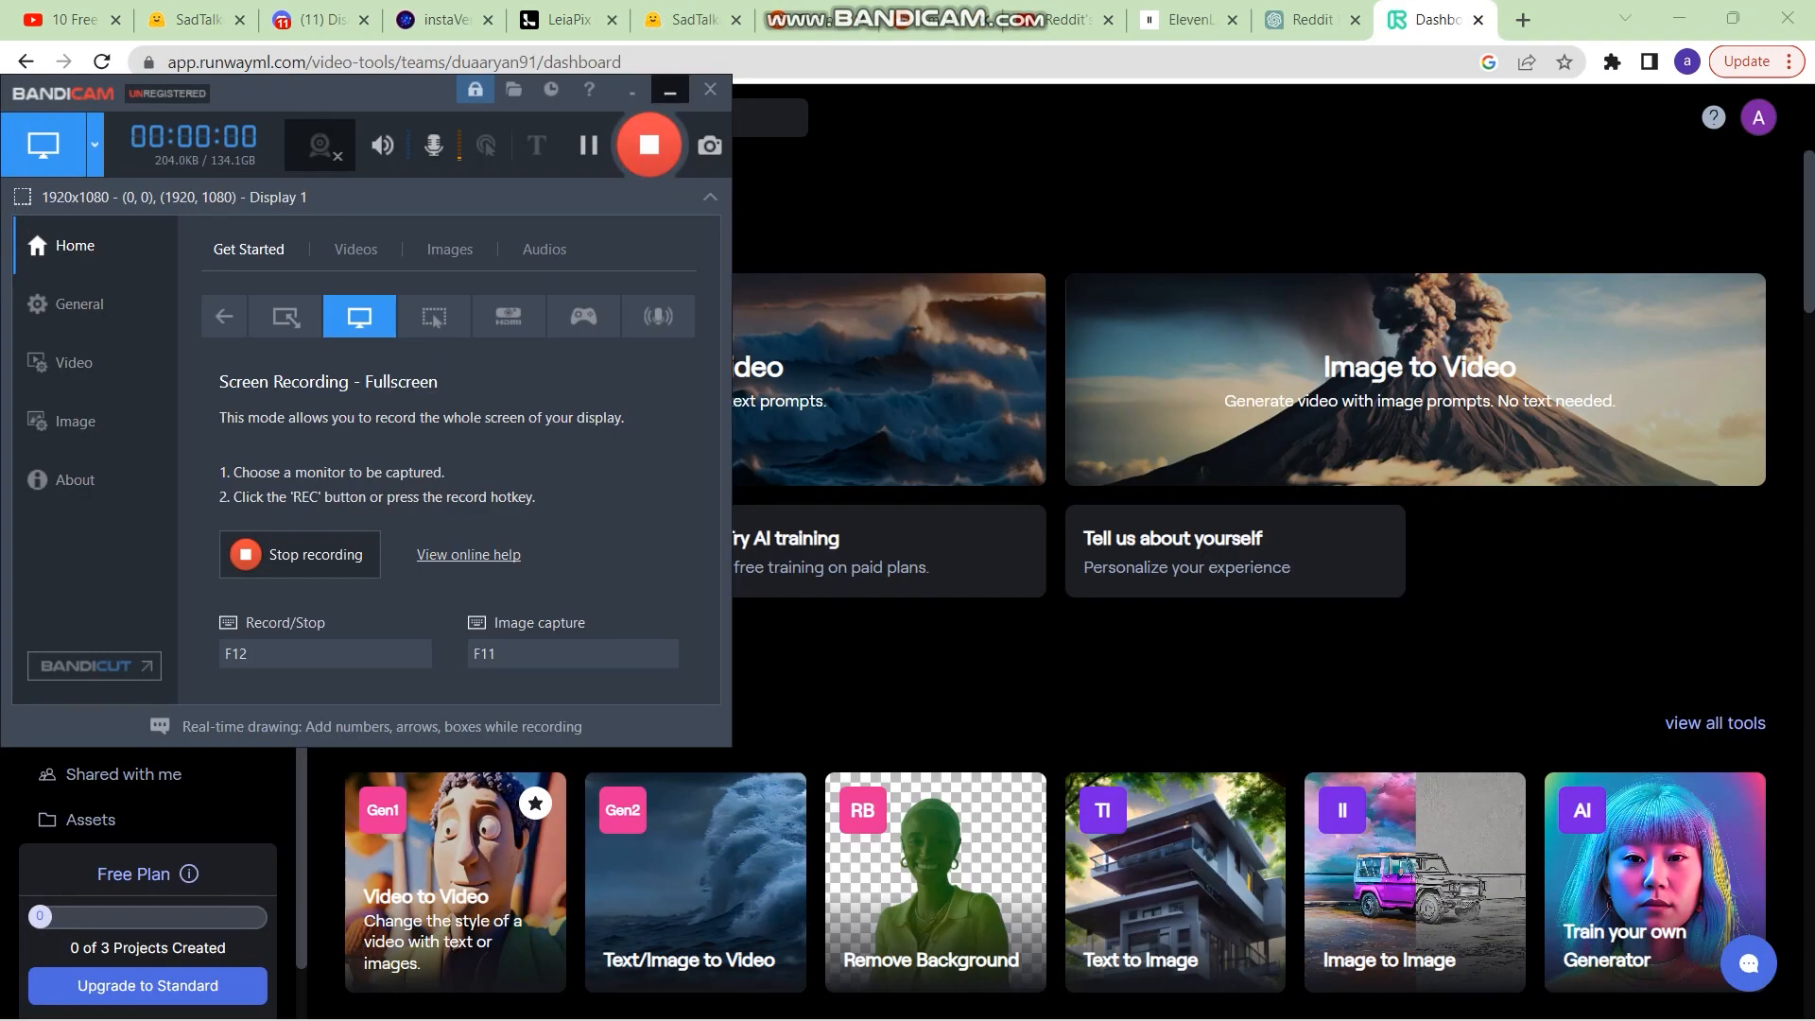
Open the Text/Image to Video (Gen-2) tool from the RunwayML dashboard
{"action": "left_click", "coordinate": [669, 89]}
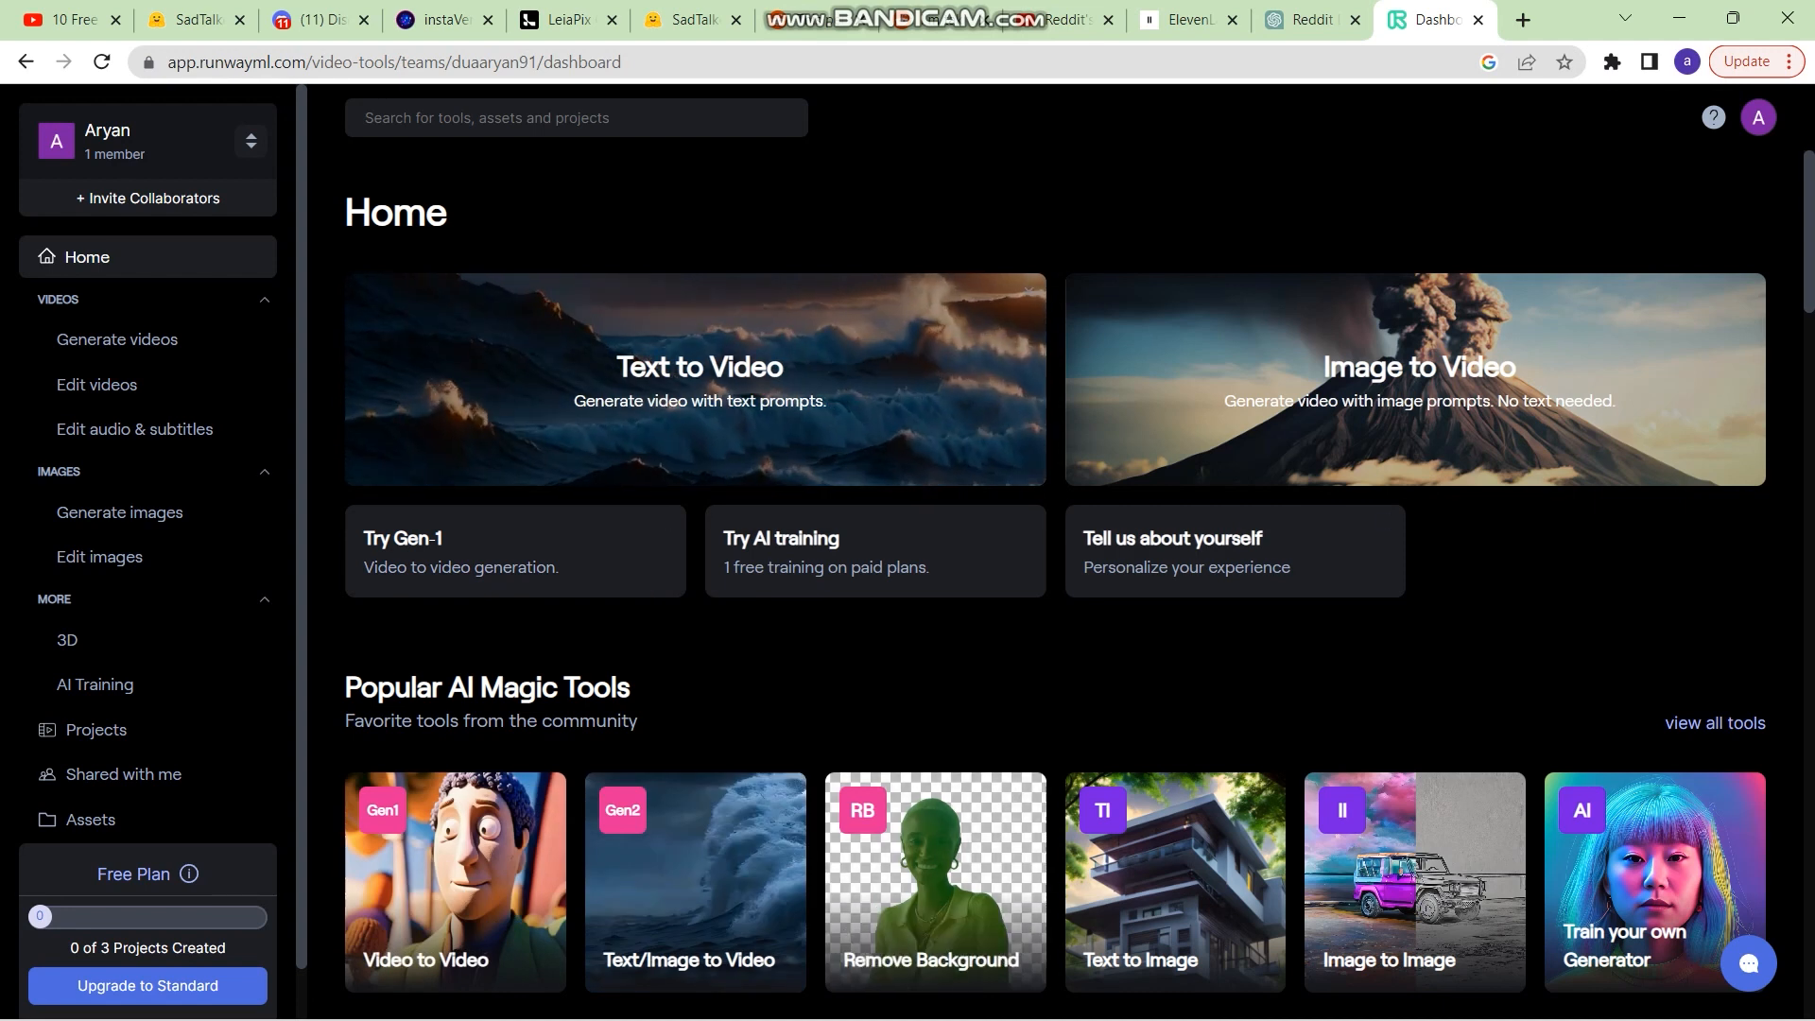
{"action": "left_click", "coordinate": [694, 879]}
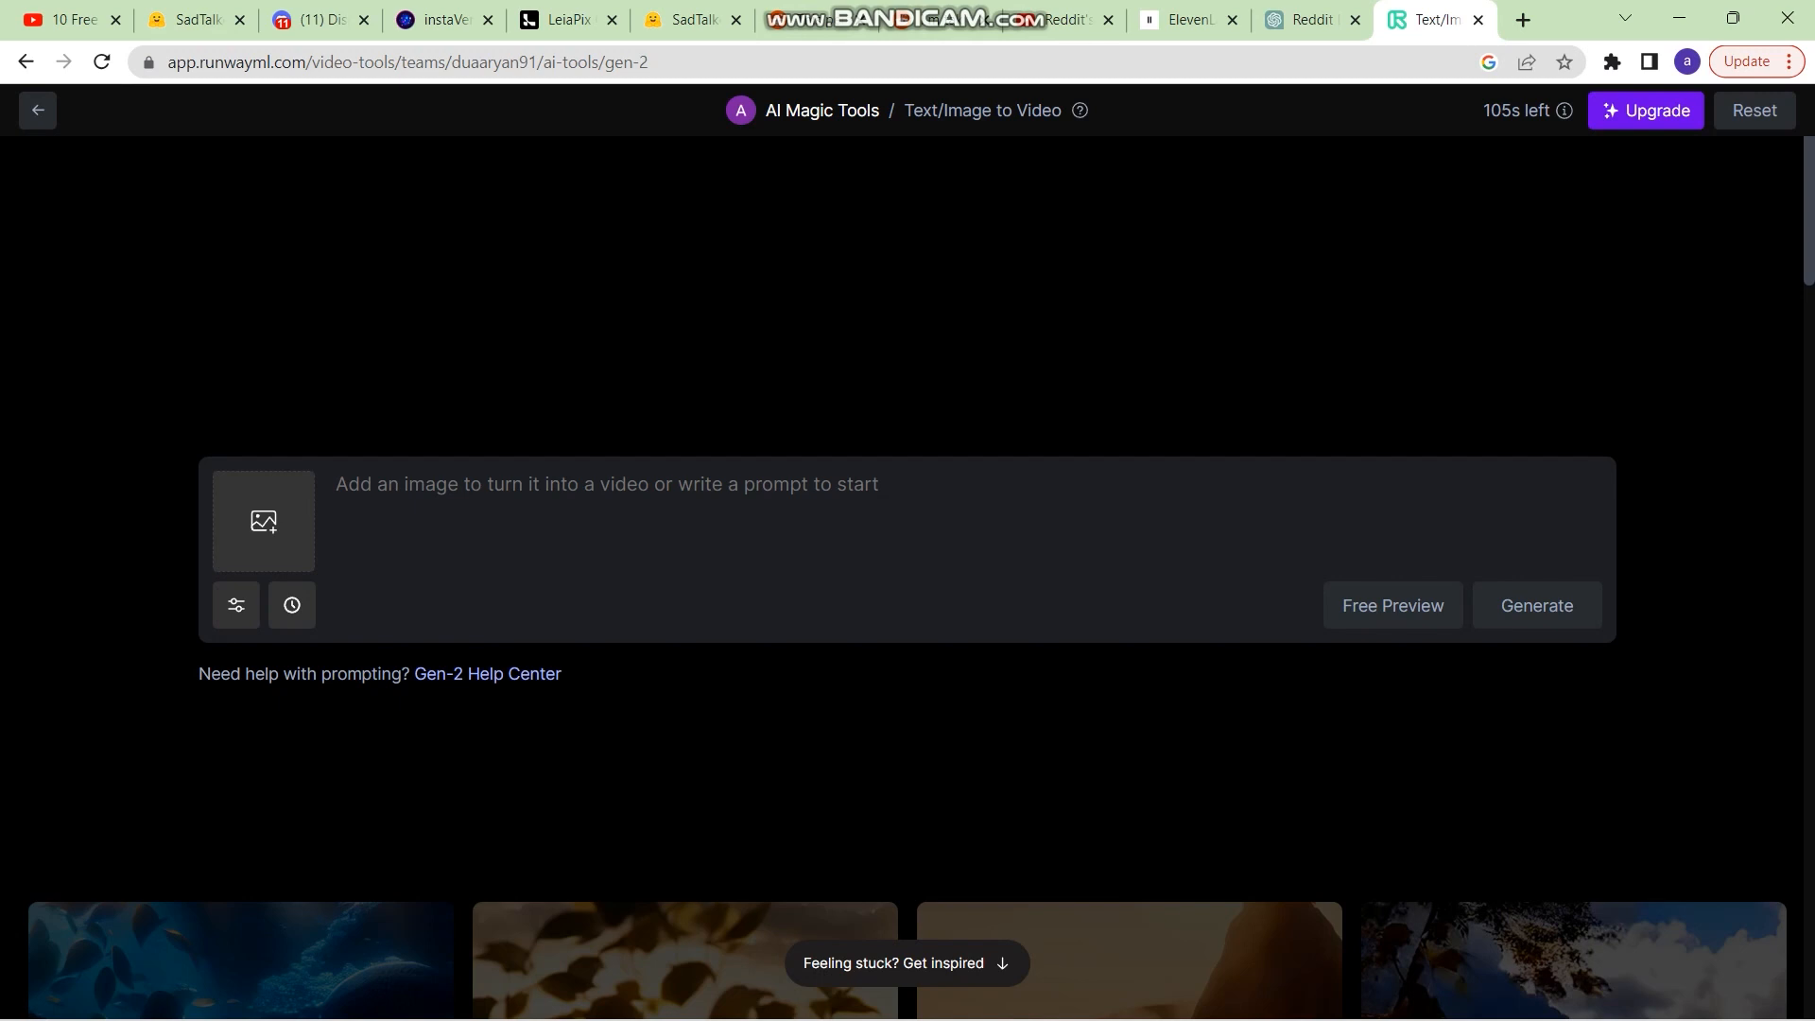
Attach the chaotic bedroom picture from Downloads as the Gen-2 image prompt
{"action": "left_click", "coordinate": [263, 520]}
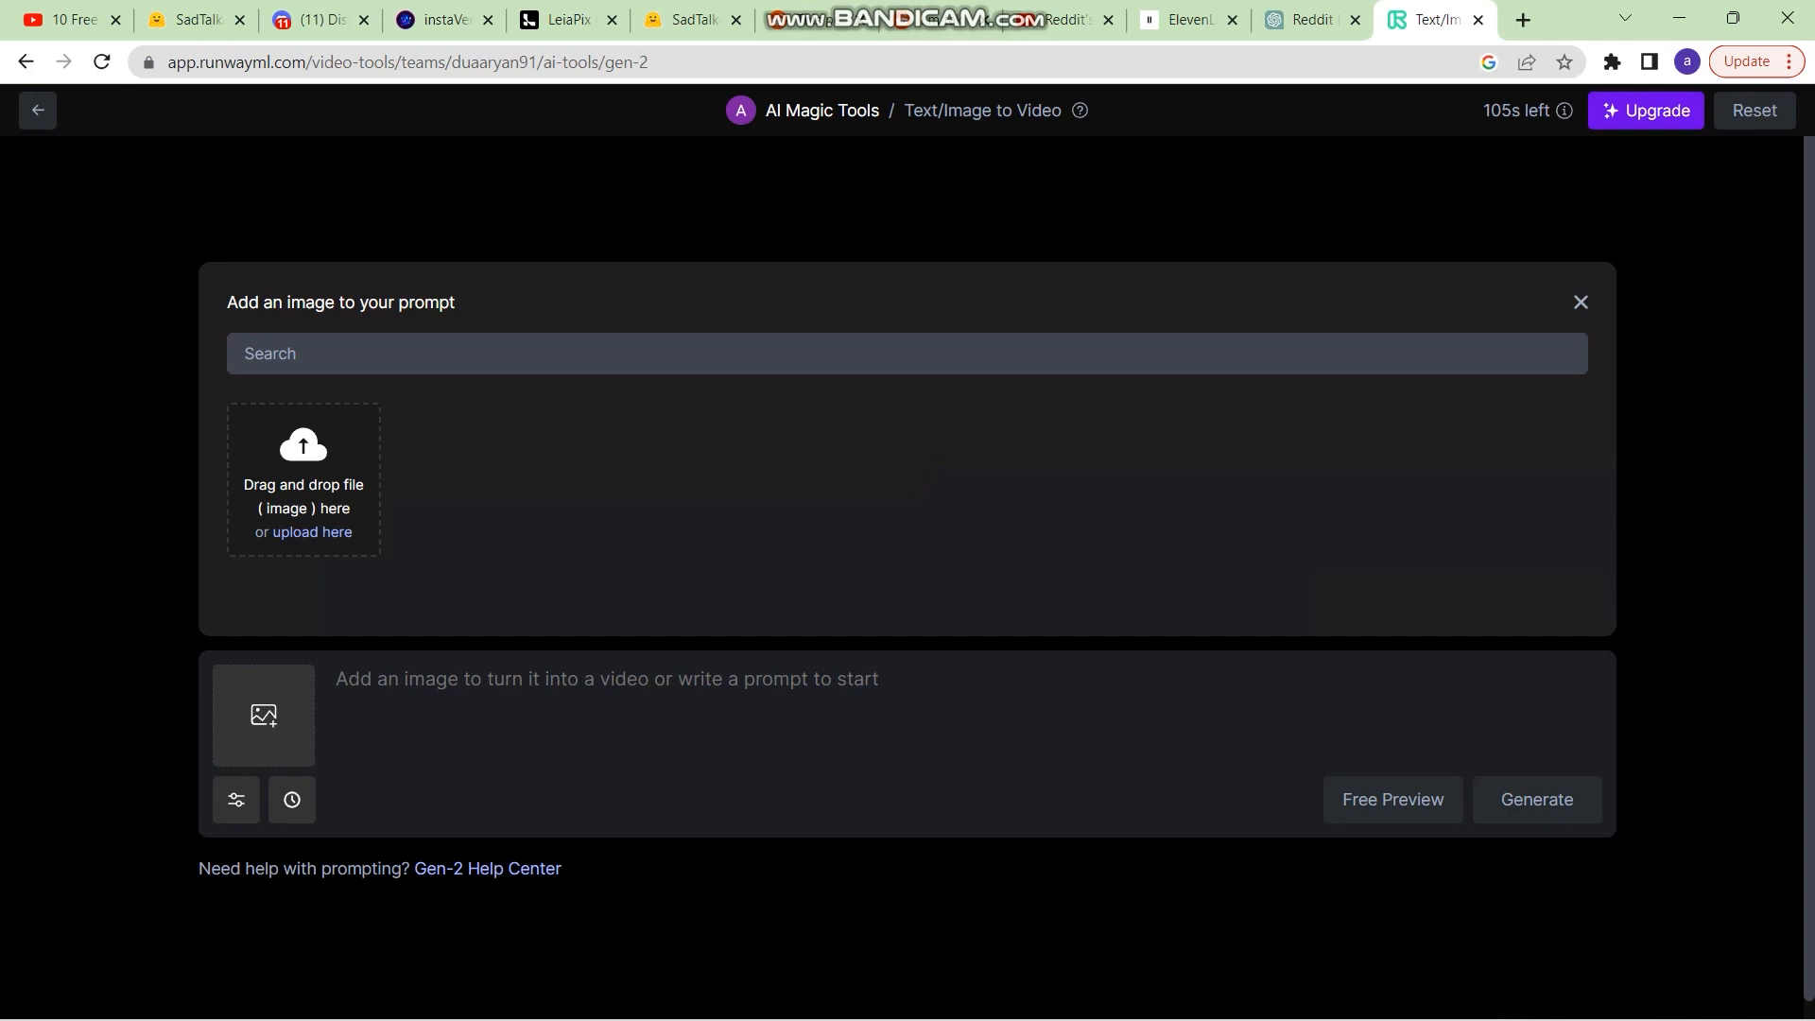
{"action": "left_click", "coordinate": [312, 531]}
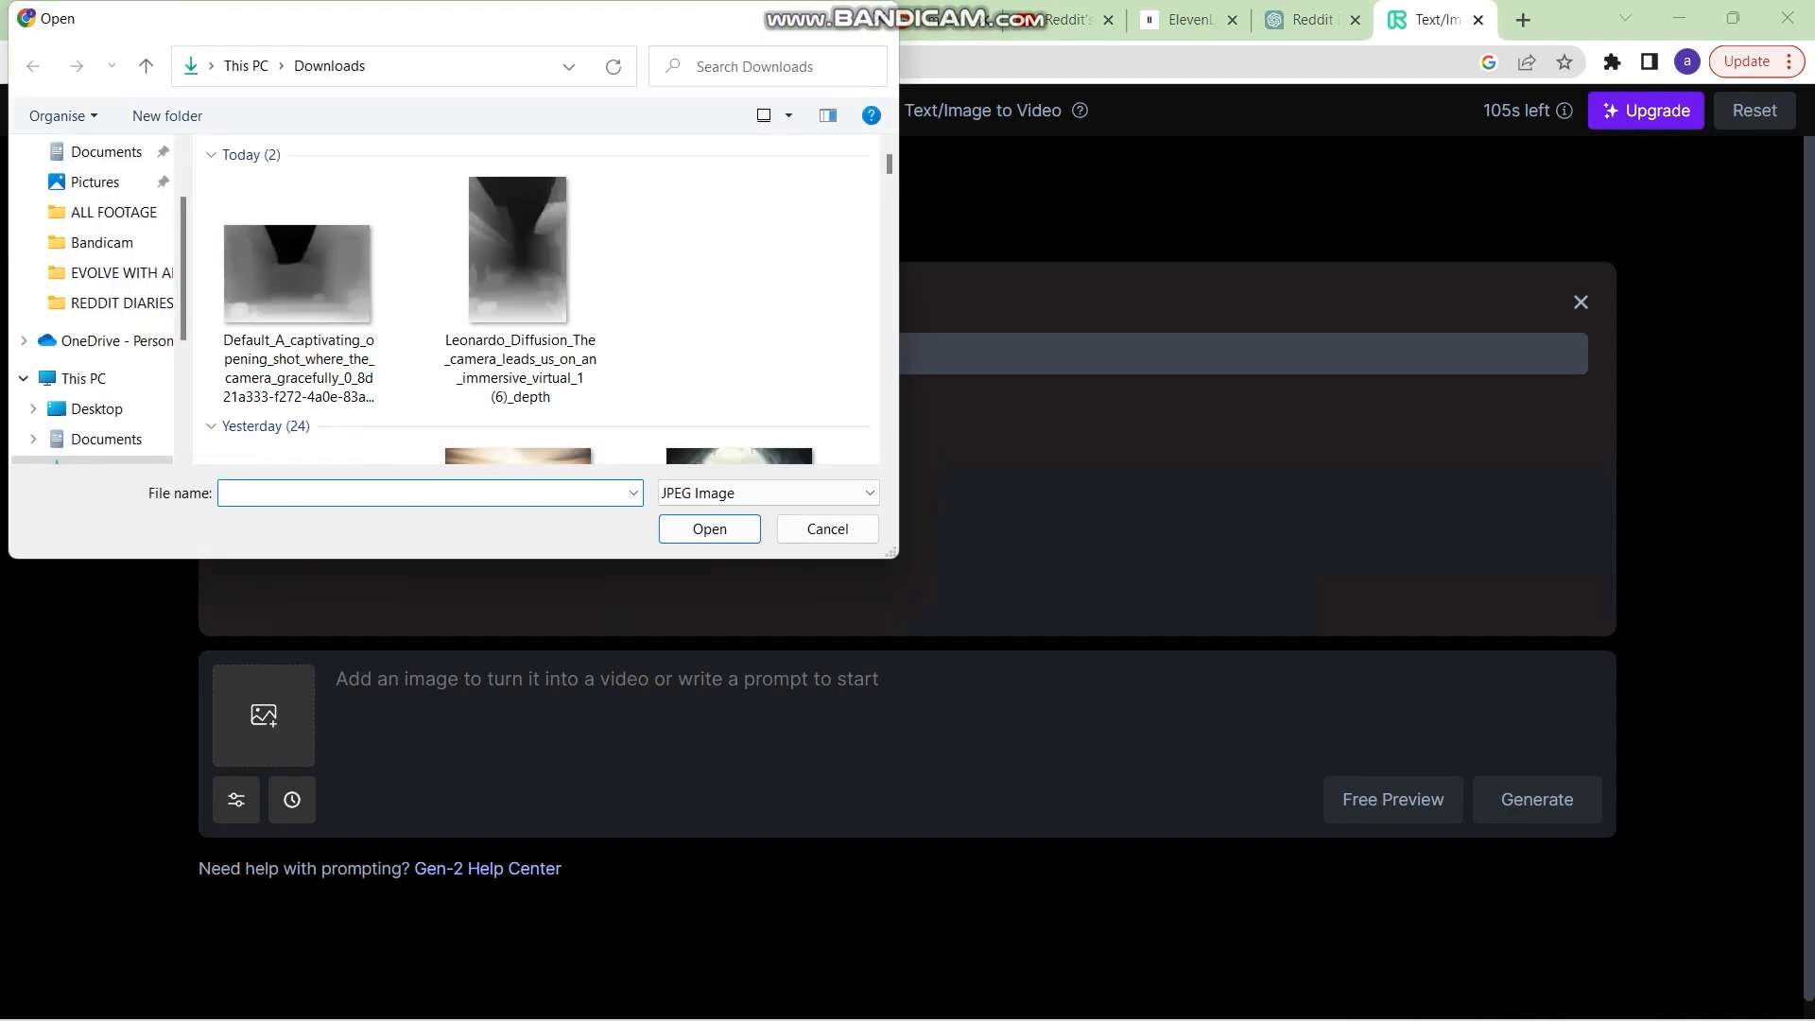
{"action": "scroll", "scroll_direction": "down", "scroll_amount": 3}
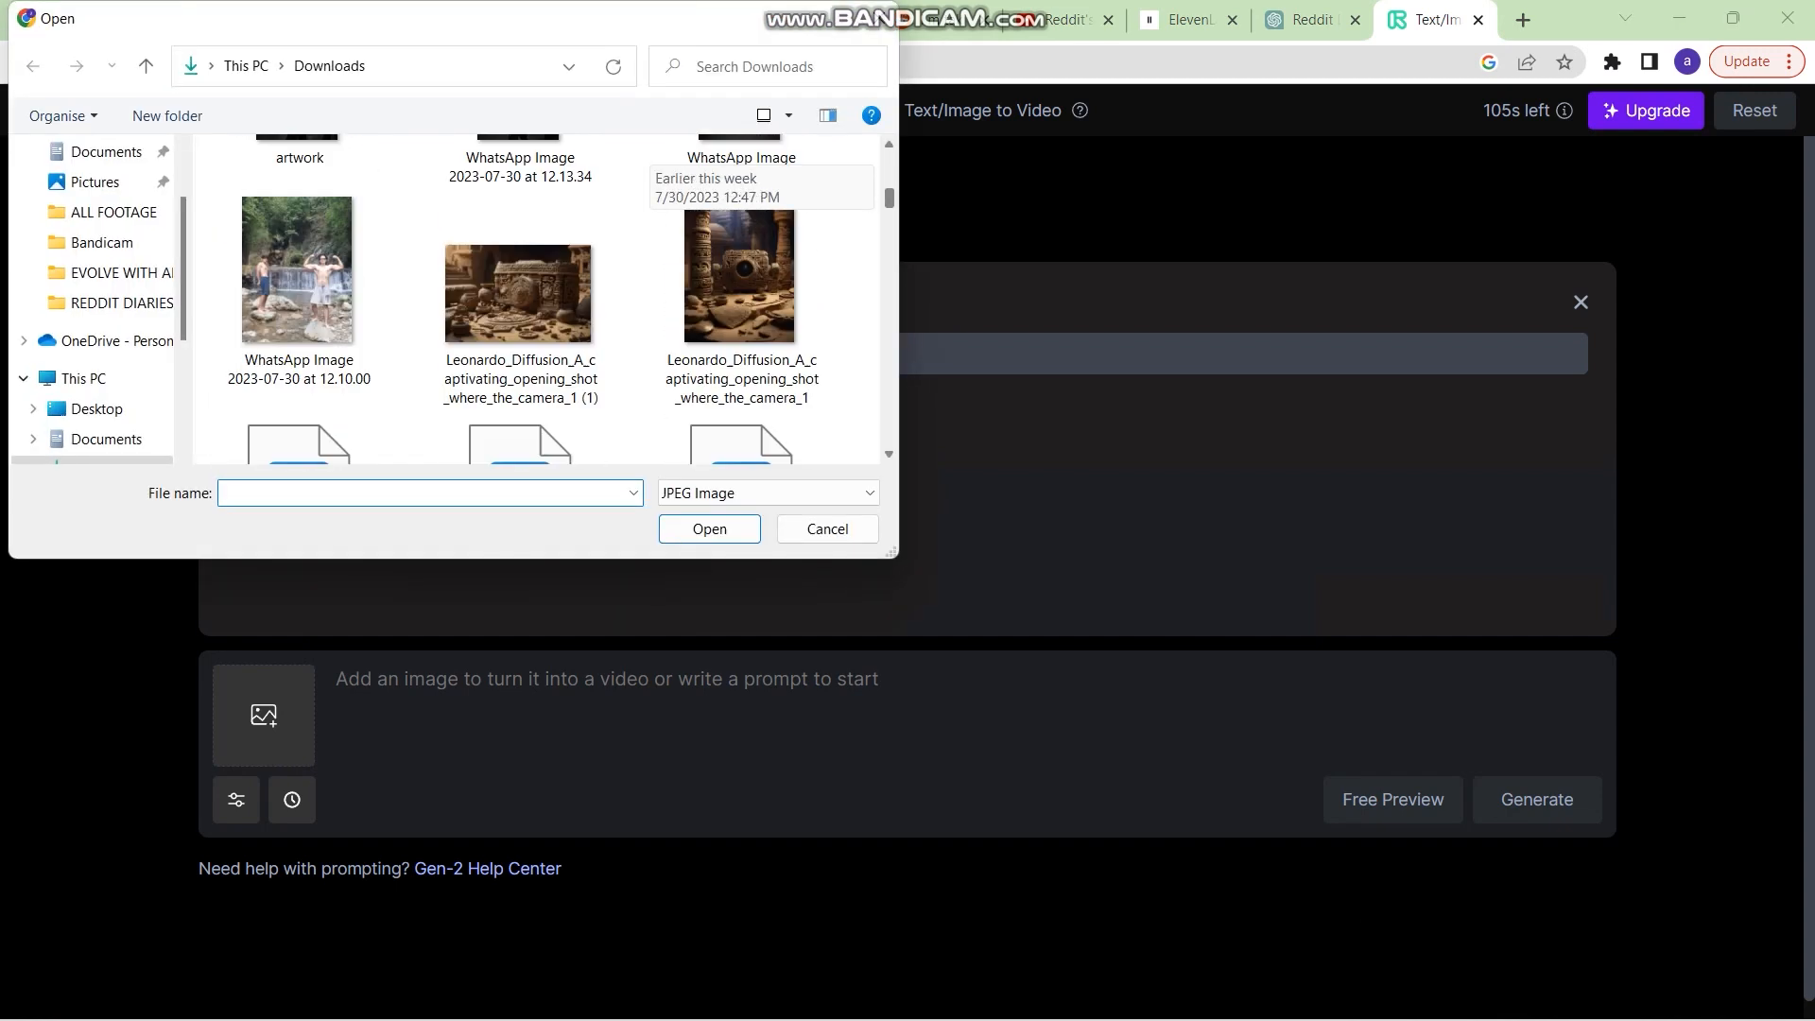
{"action": "scroll", "scroll_direction": "down", "scroll_amount": 3}
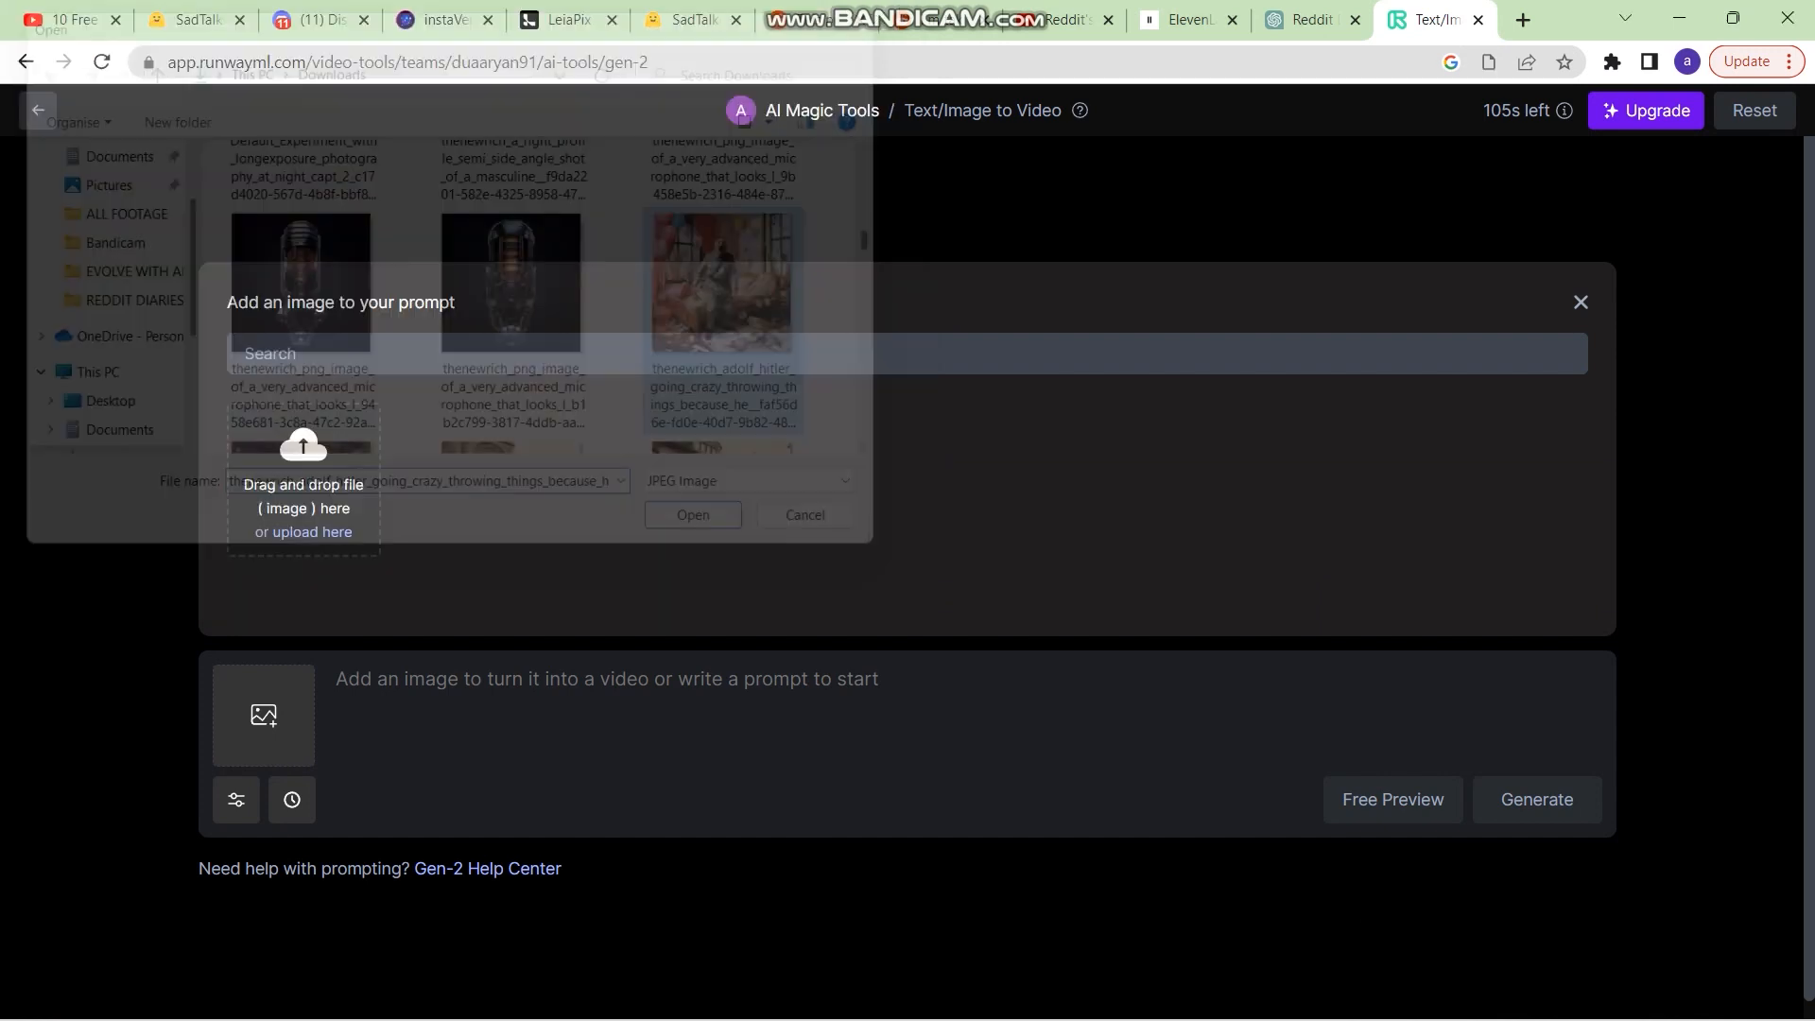
{"action": "left_click", "coordinate": [805, 515]}
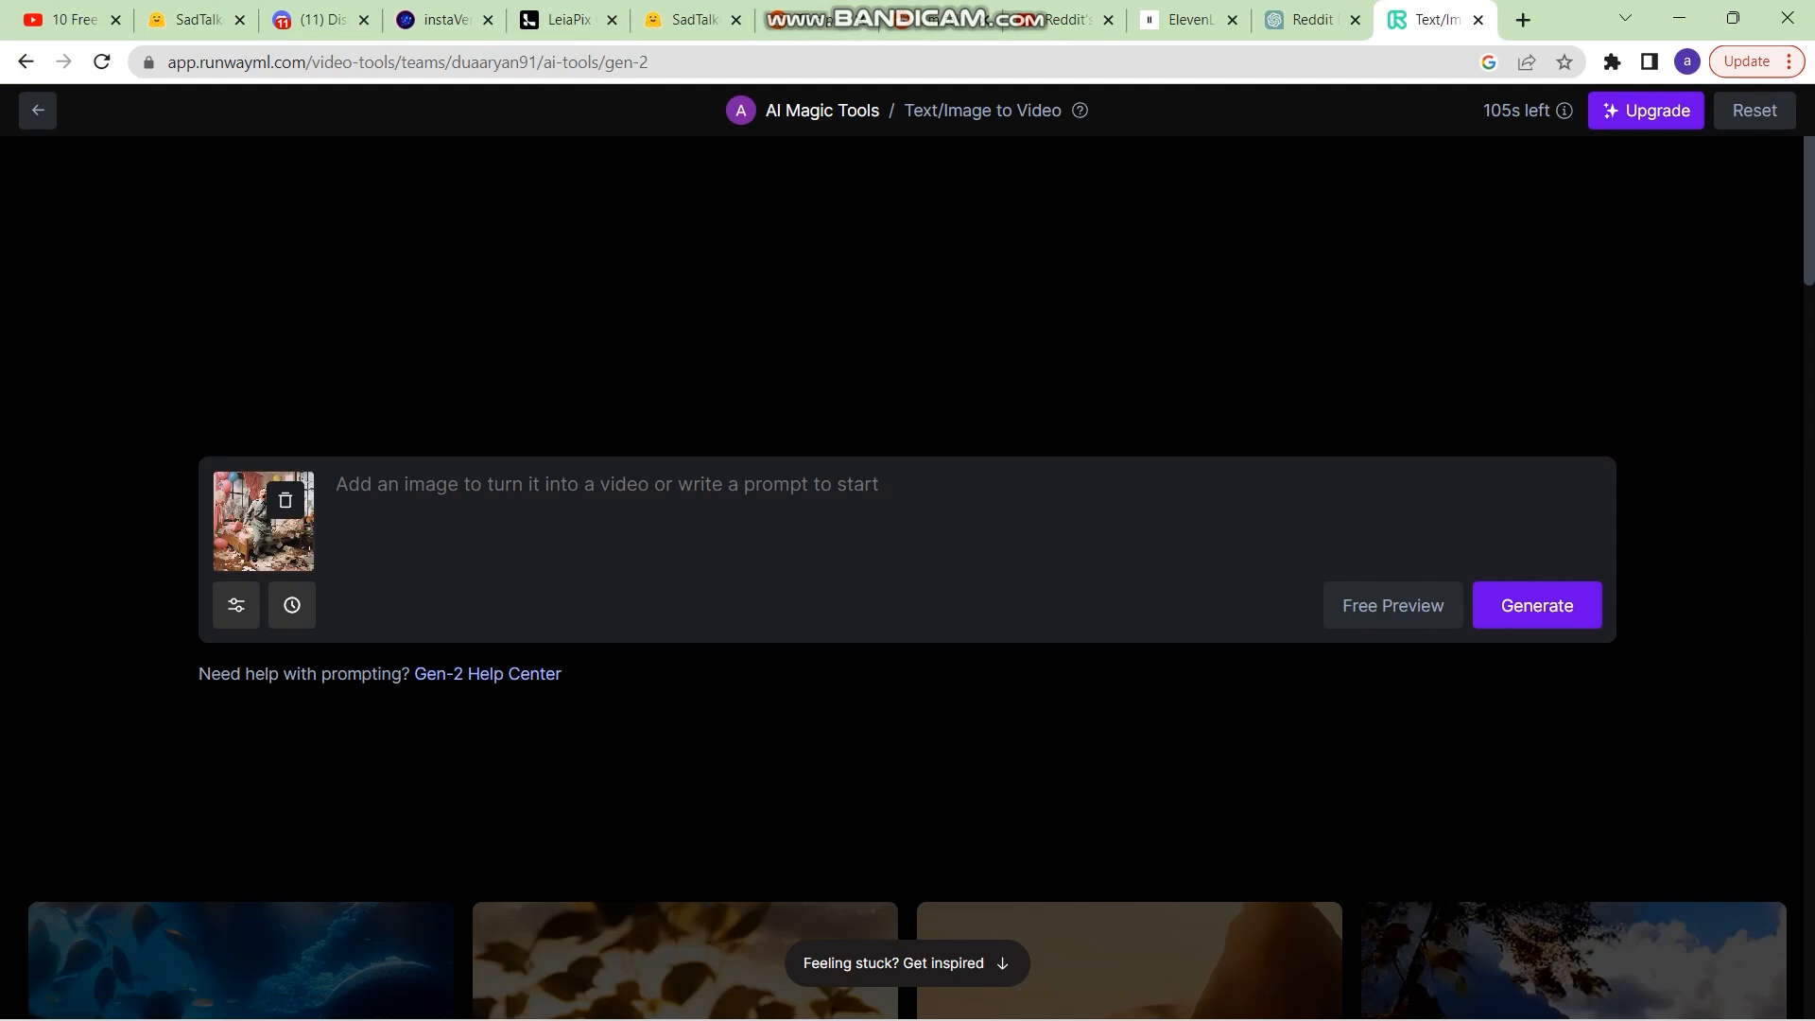
Generate a 4-second Gen-2 clip from the bedroom picture and watch it
{"action": "left_click", "coordinate": [1535, 605]}
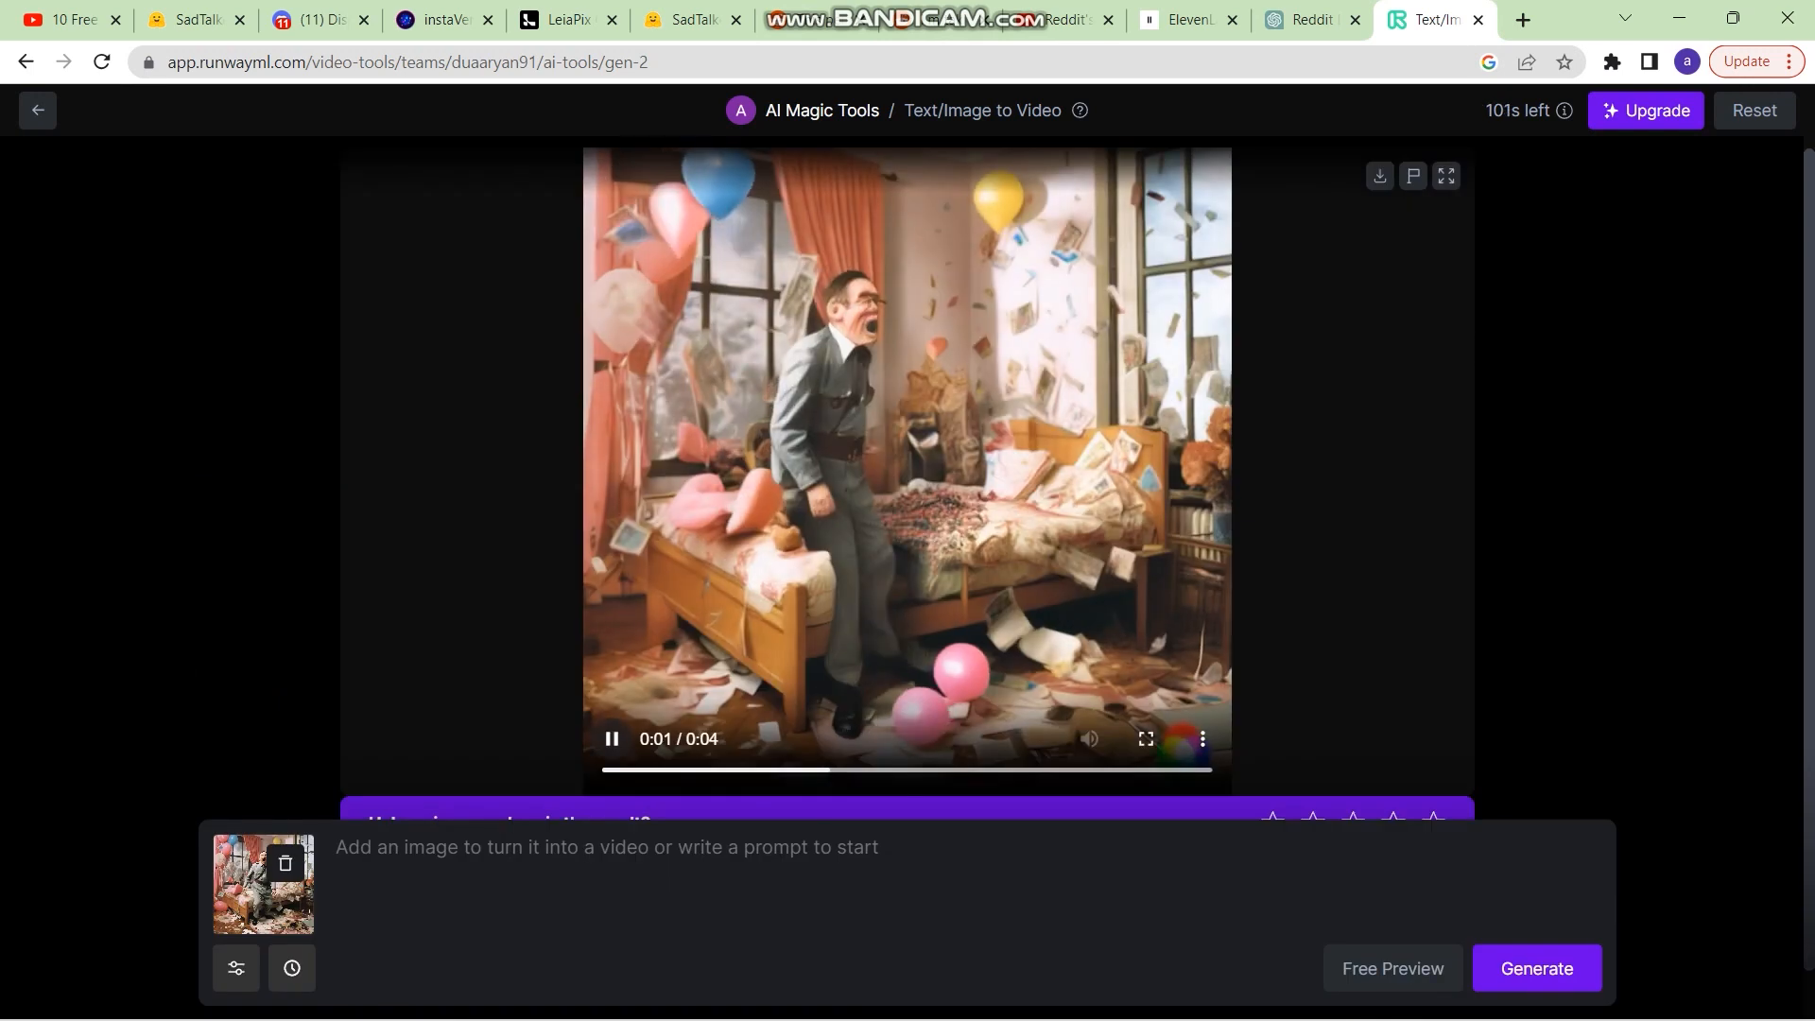
{"action": "left_click", "coordinate": [1146, 739]}
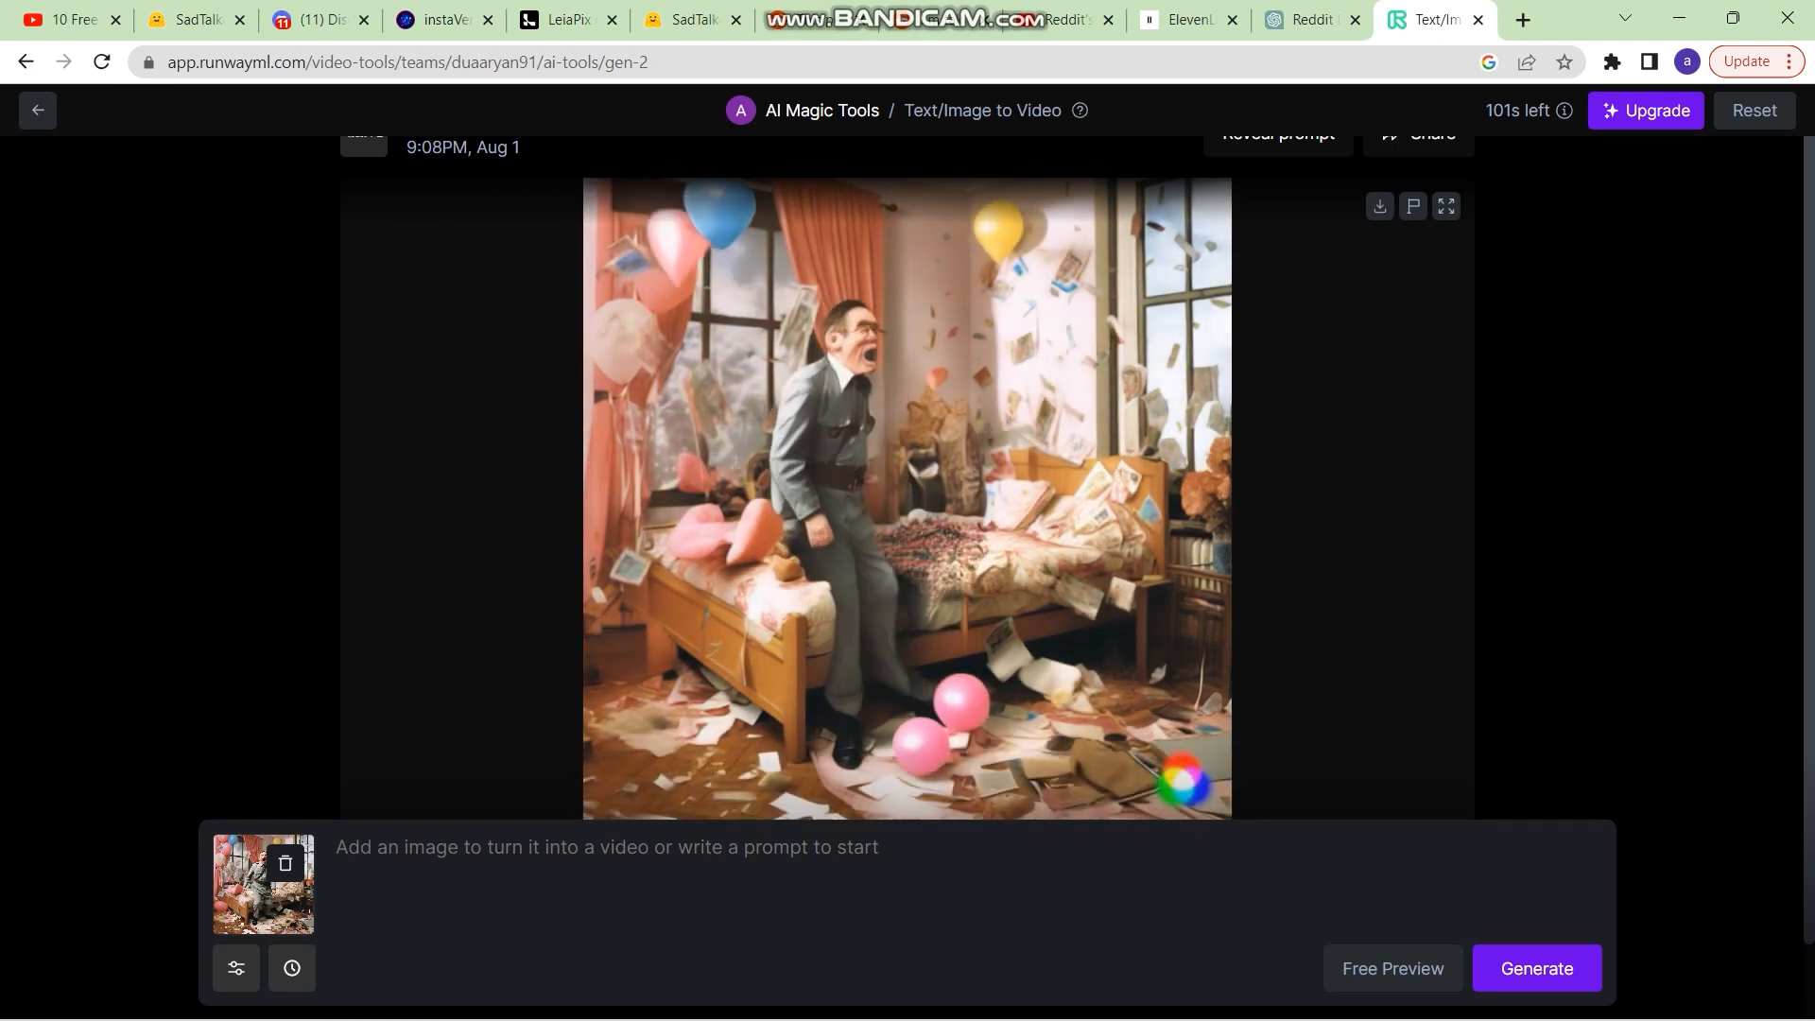
Generate a Gen-2 clip from the crowd picture with prompt 'the person standing in the center is sick'
{"action": "type", "text": "the person standing in the center is sick"}
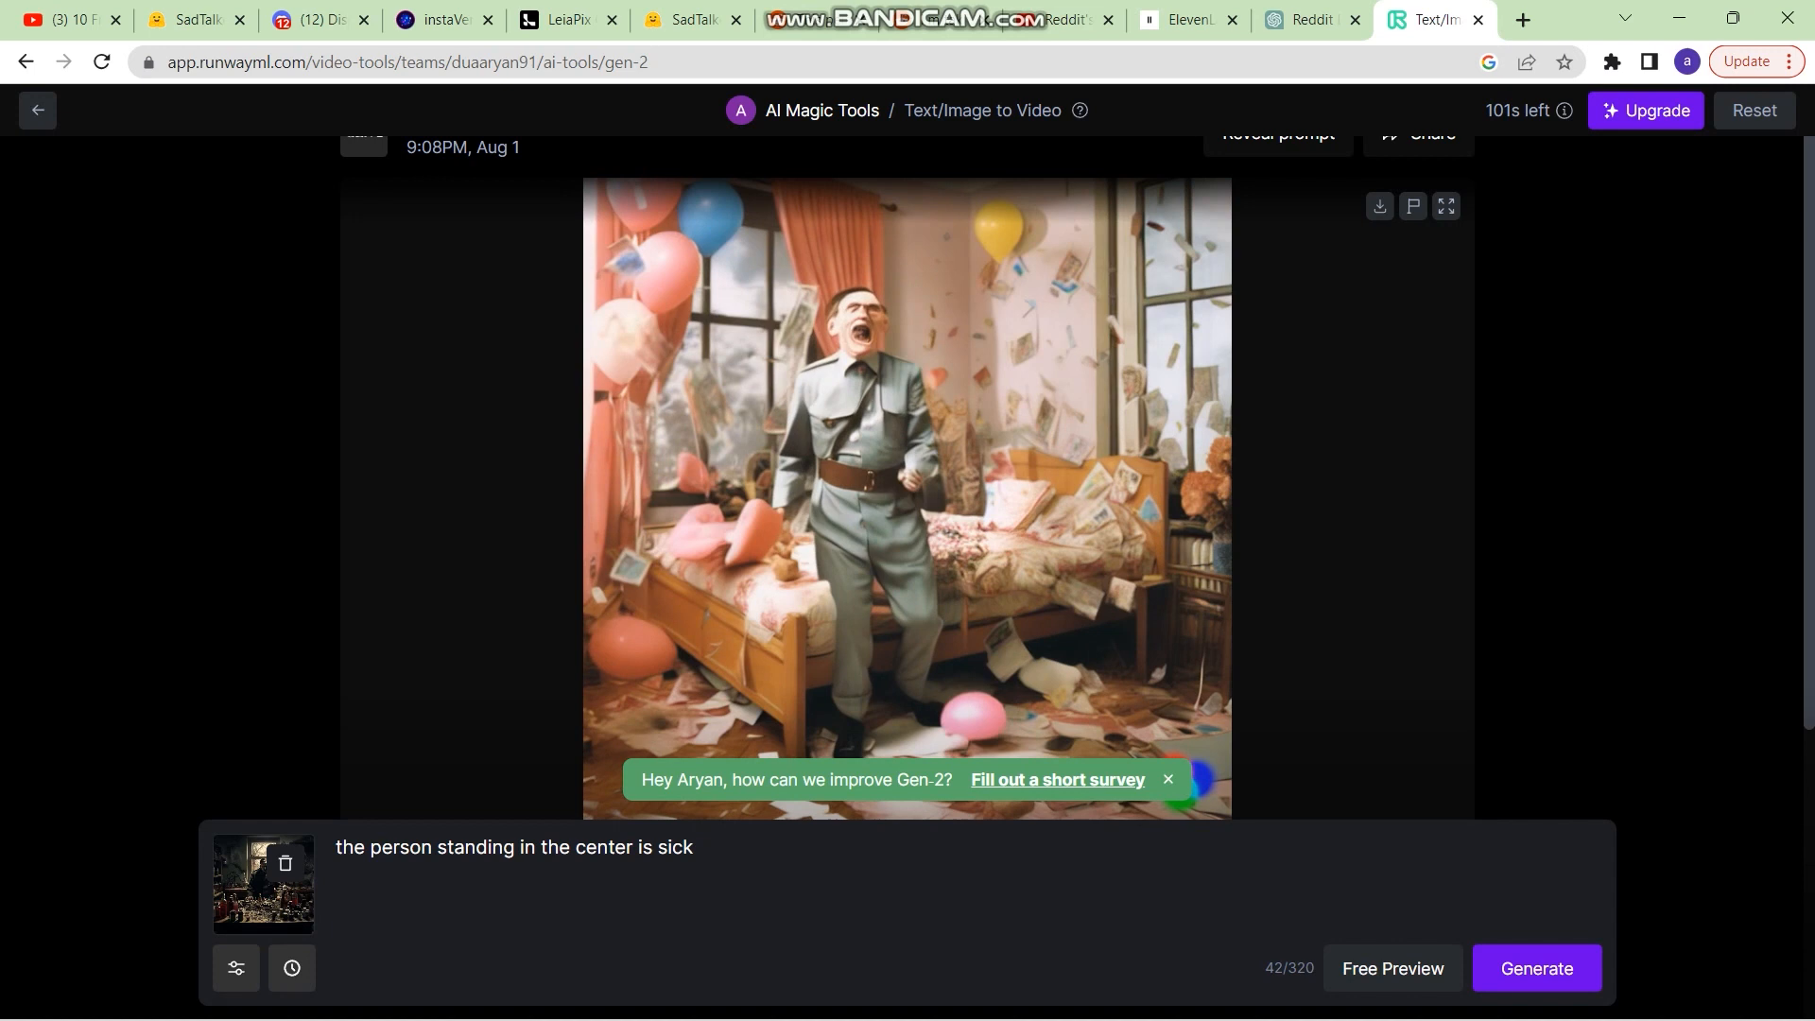
{"action": "scroll", "scroll_direction": "down", "scroll_amount": 3}
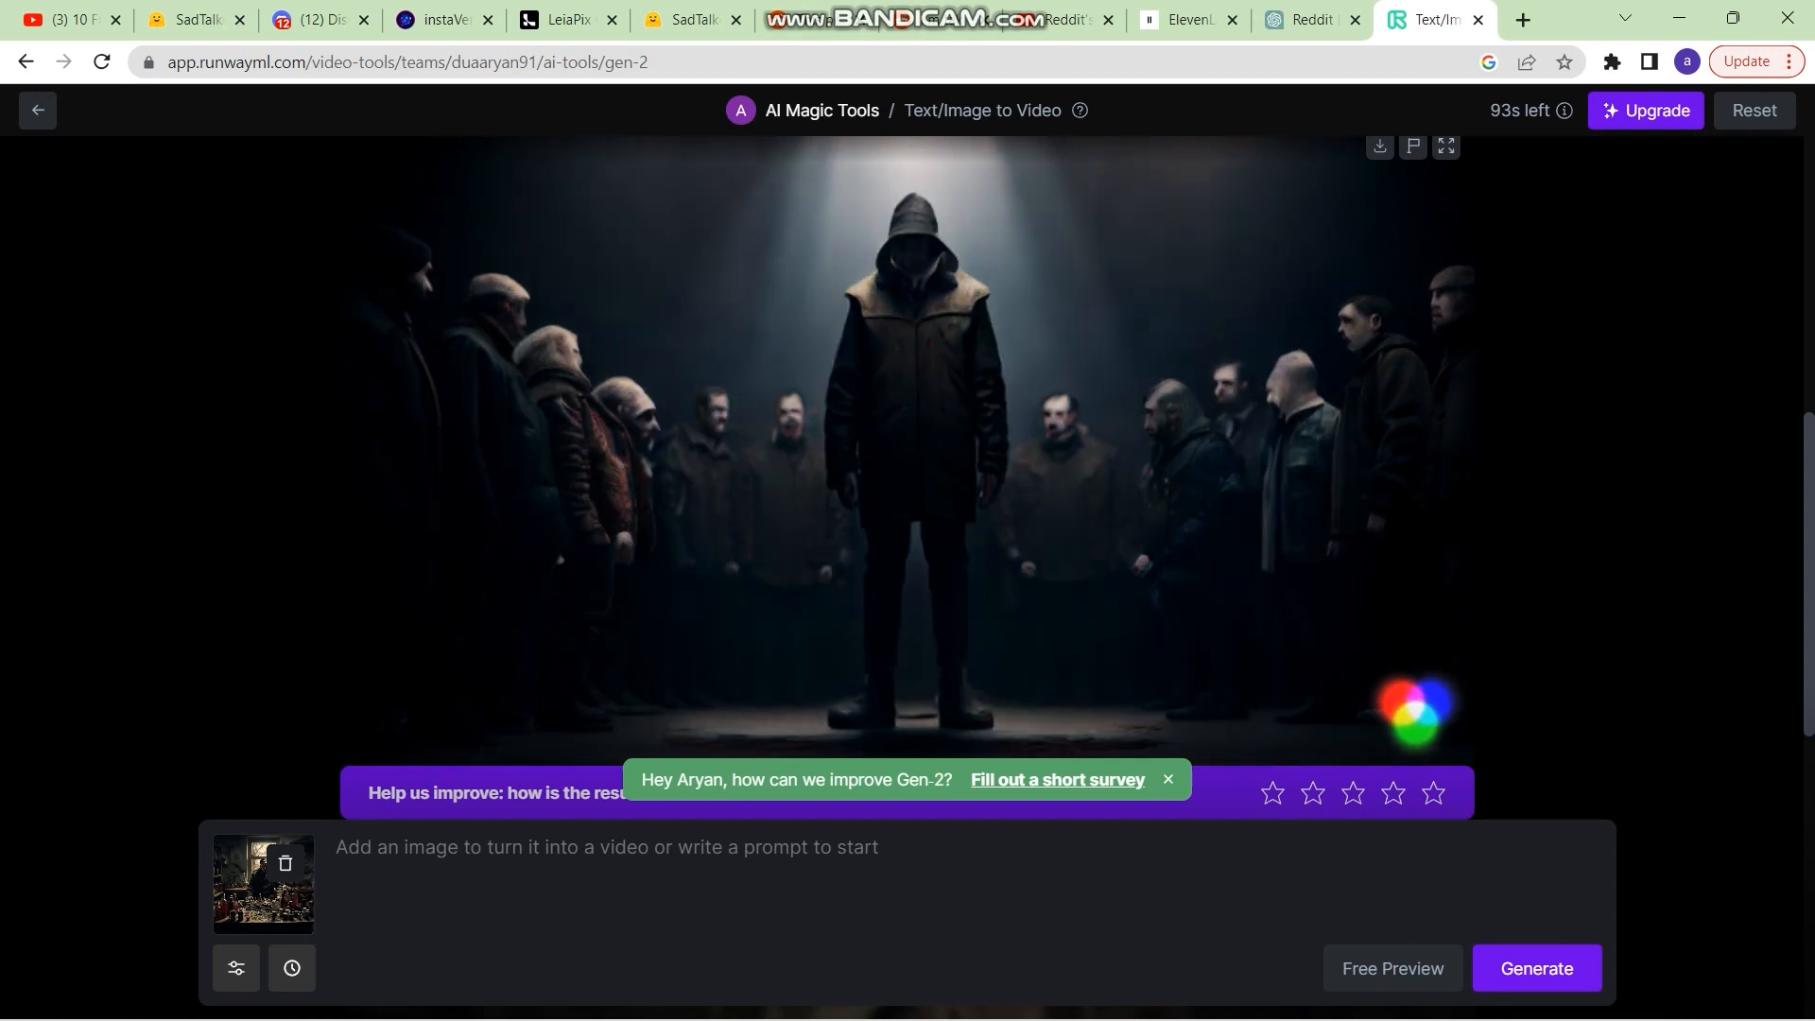
Play the earlier clip of the man at the bottle-covered table, then return to the dashboard
{"action": "left_click", "coordinate": [1535, 968]}
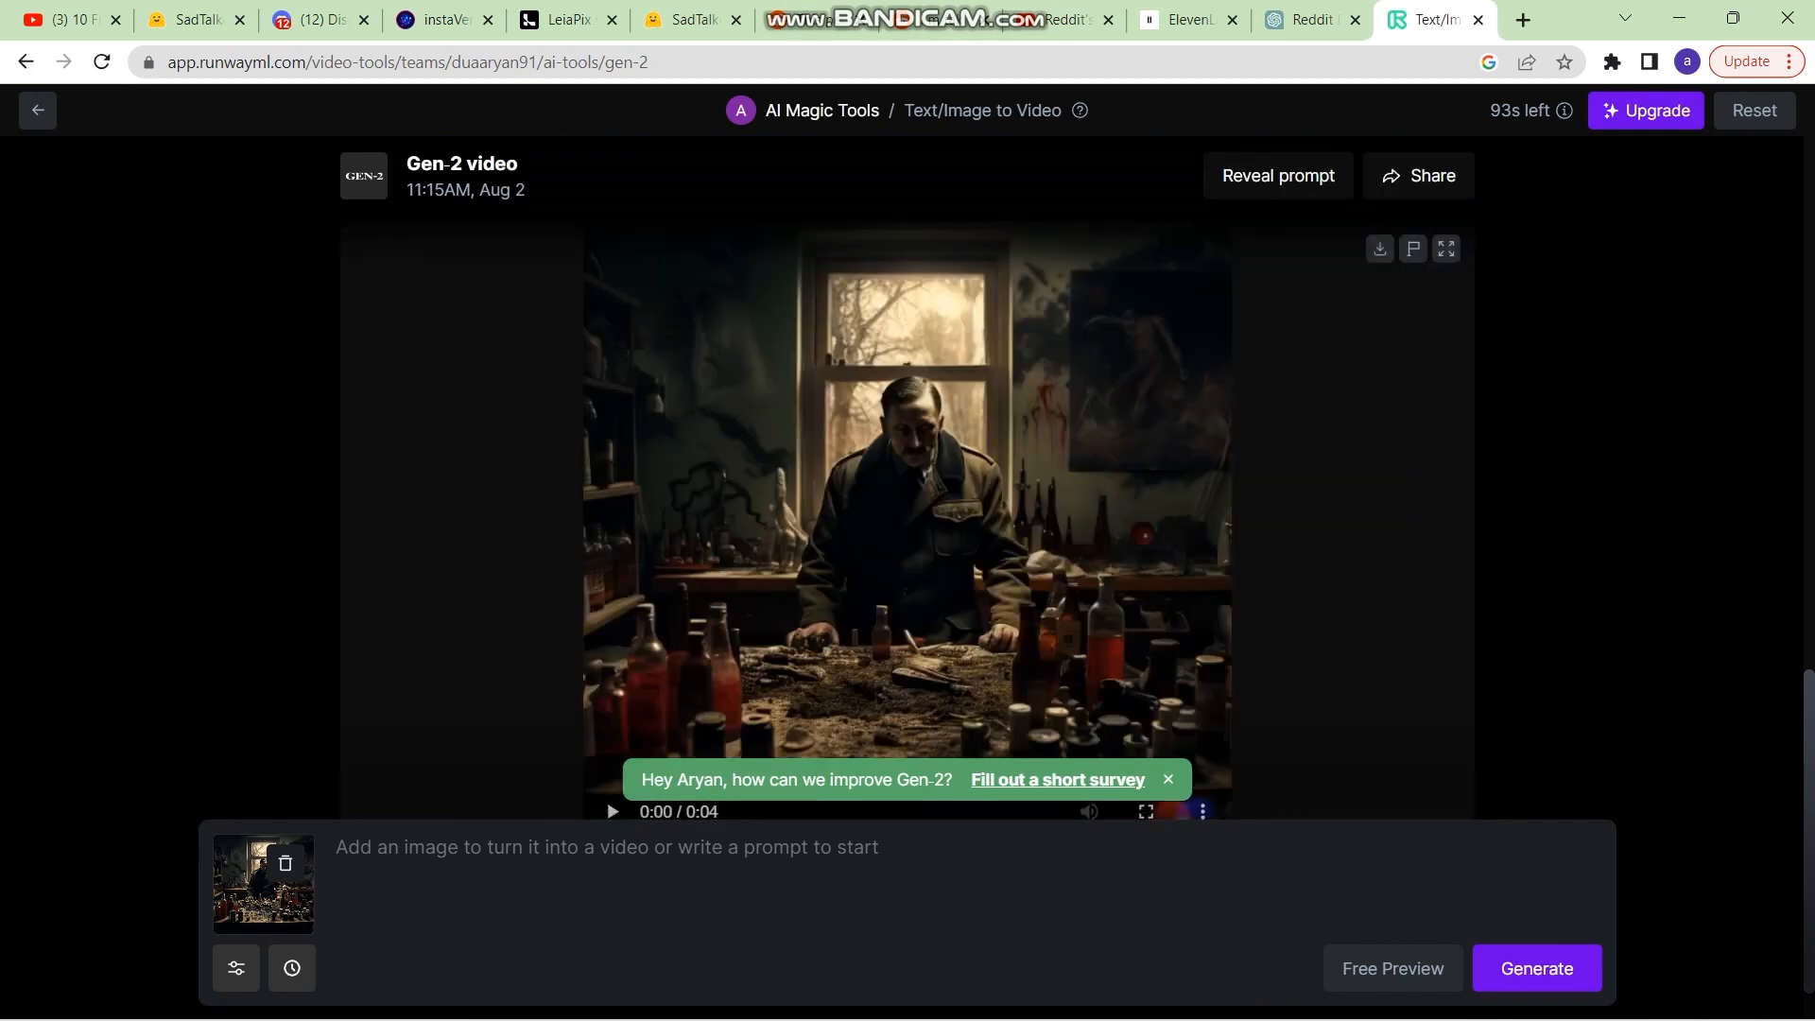
{"action": "left_click", "coordinate": [610, 811]}
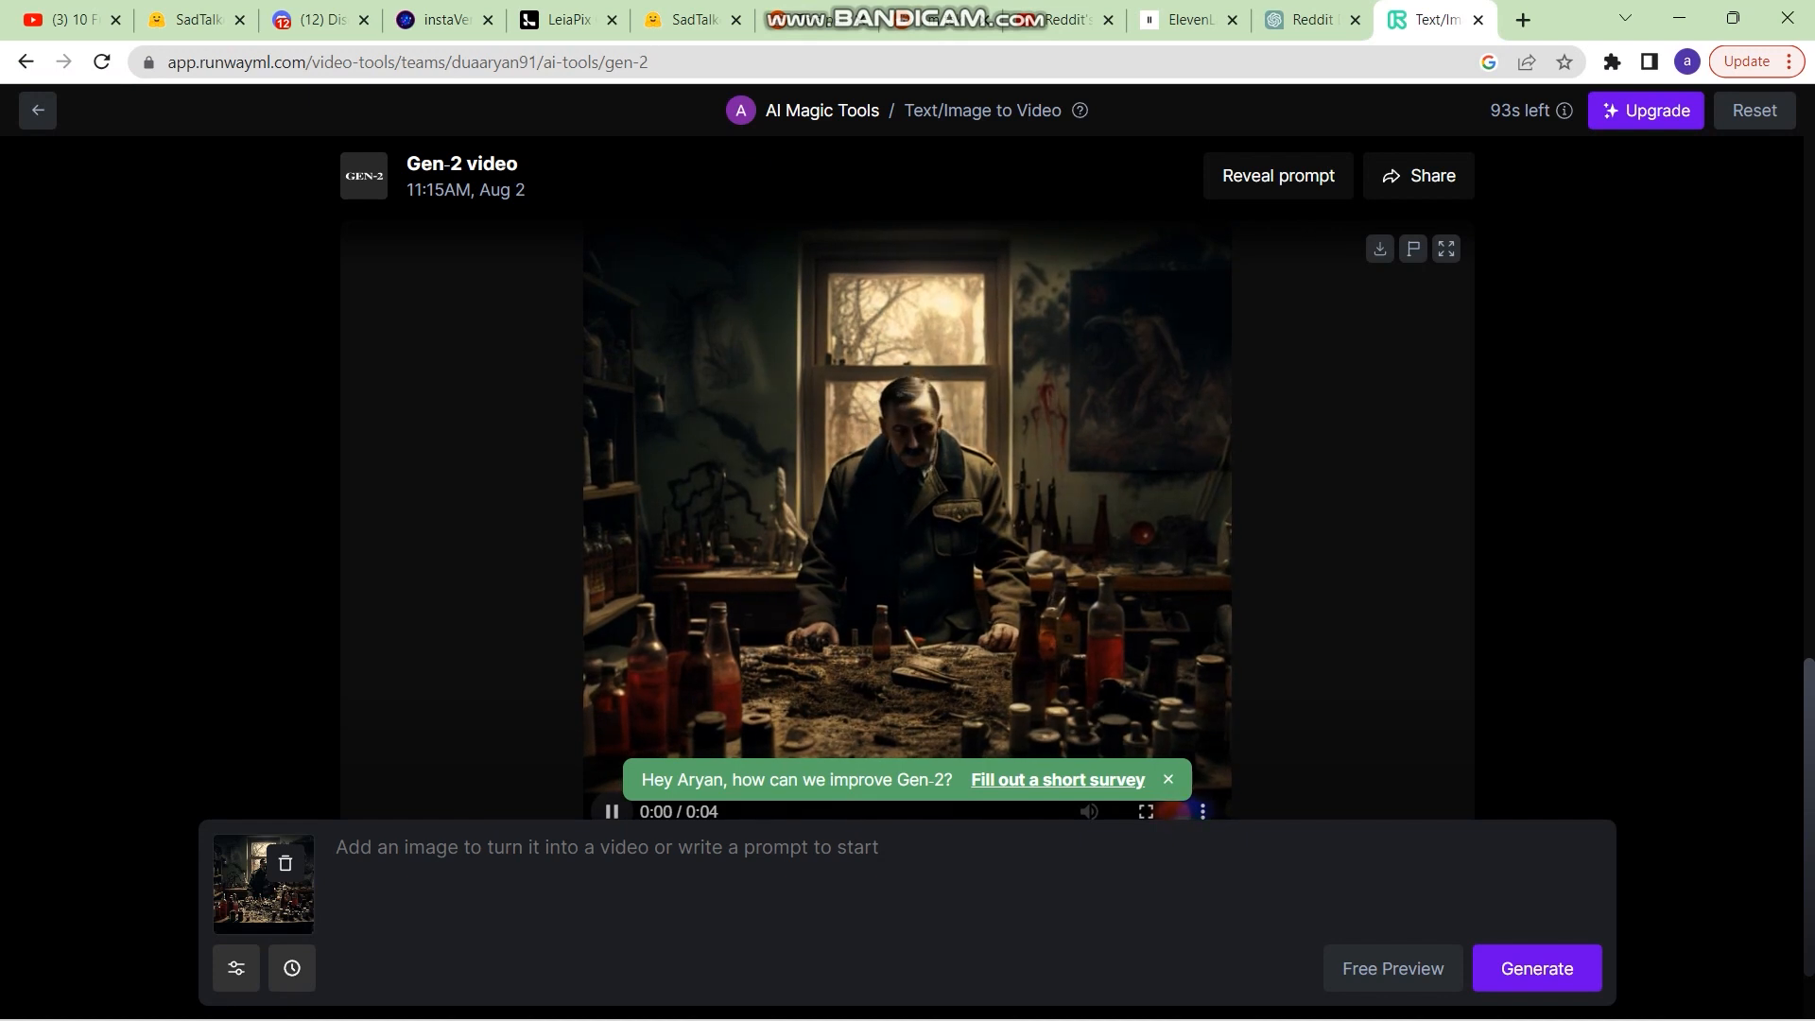
{"action": "left_click", "coordinate": [1142, 811]}
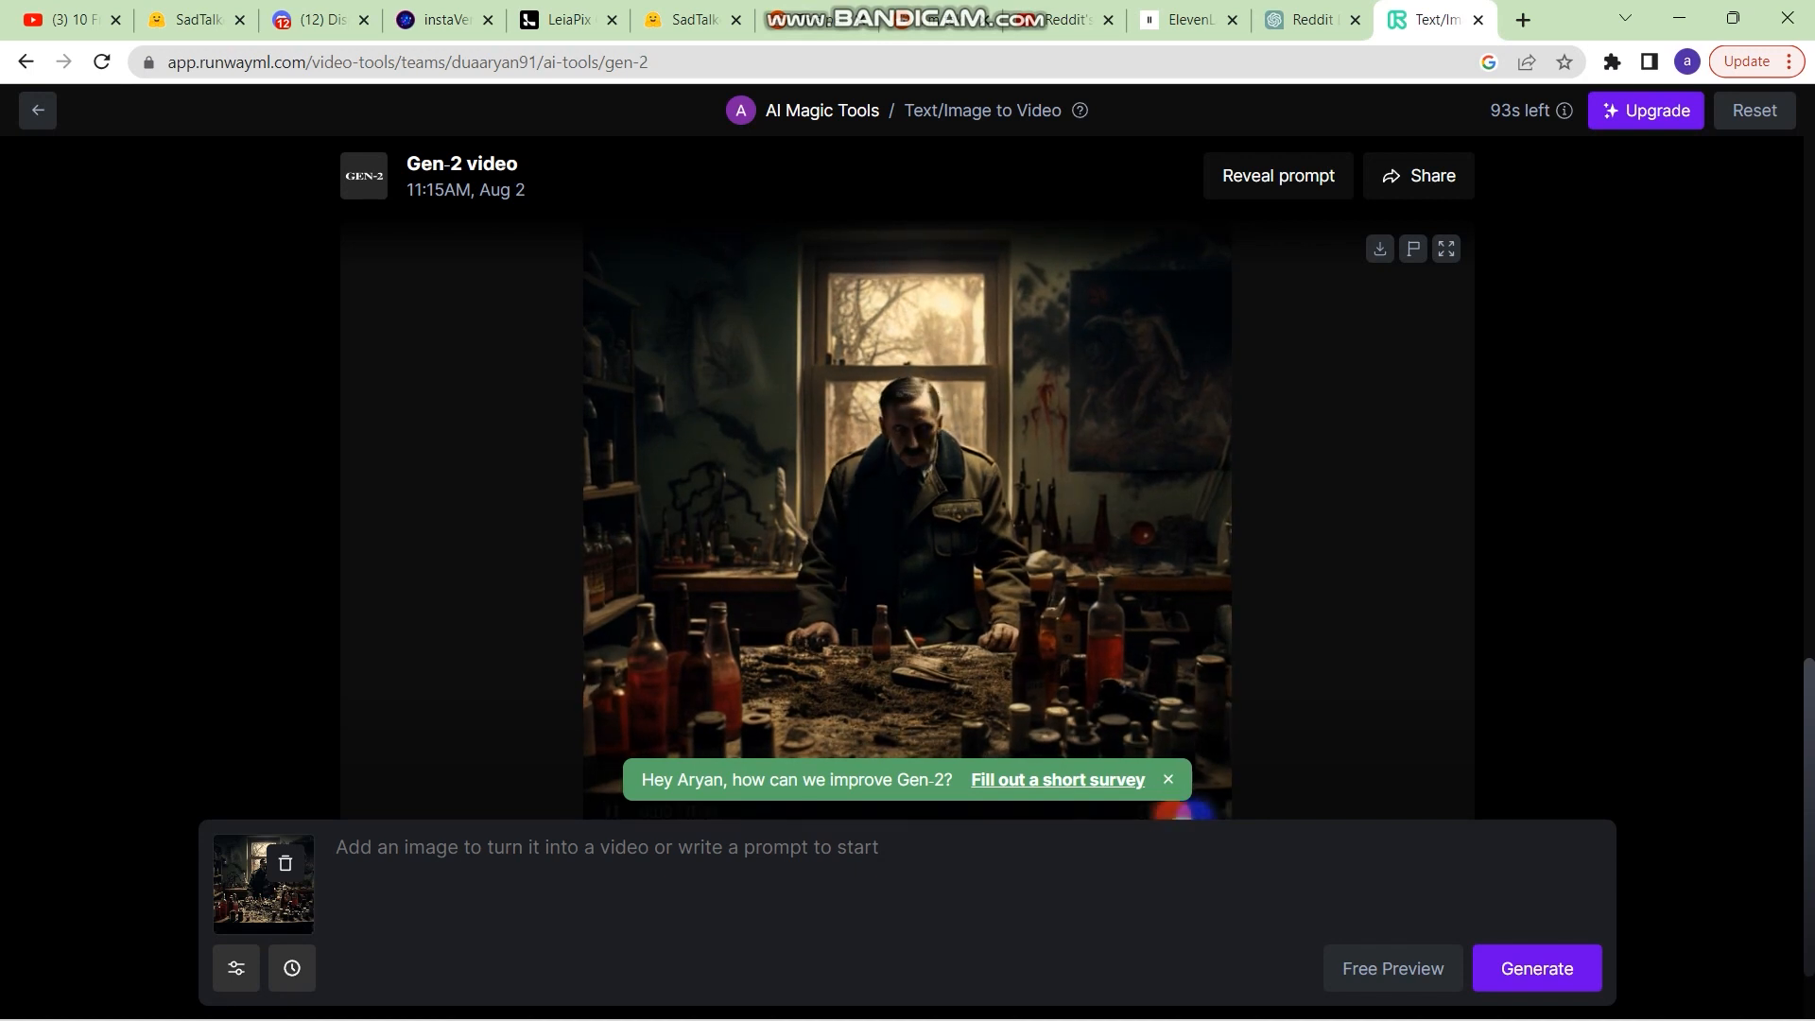
{"action": "left_click", "coordinate": [38, 109]}
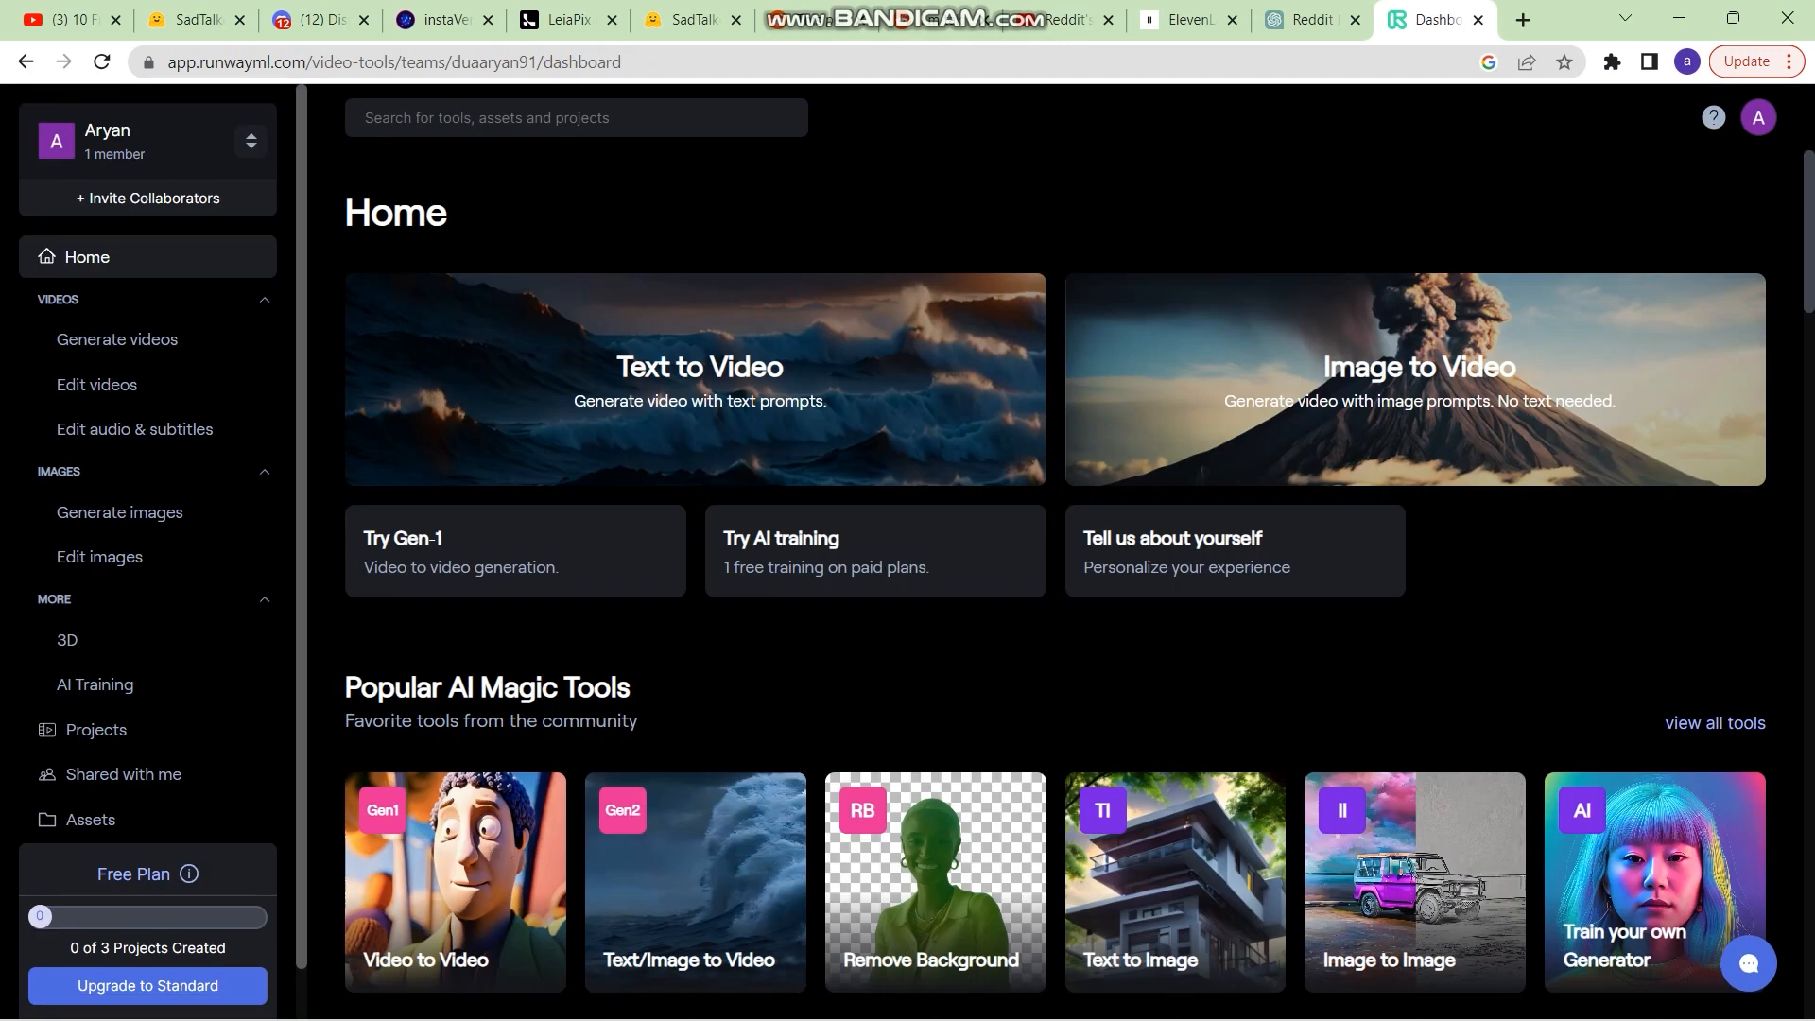
{"action": "scroll", "scroll_direction": "down", "scroll_amount": 3}
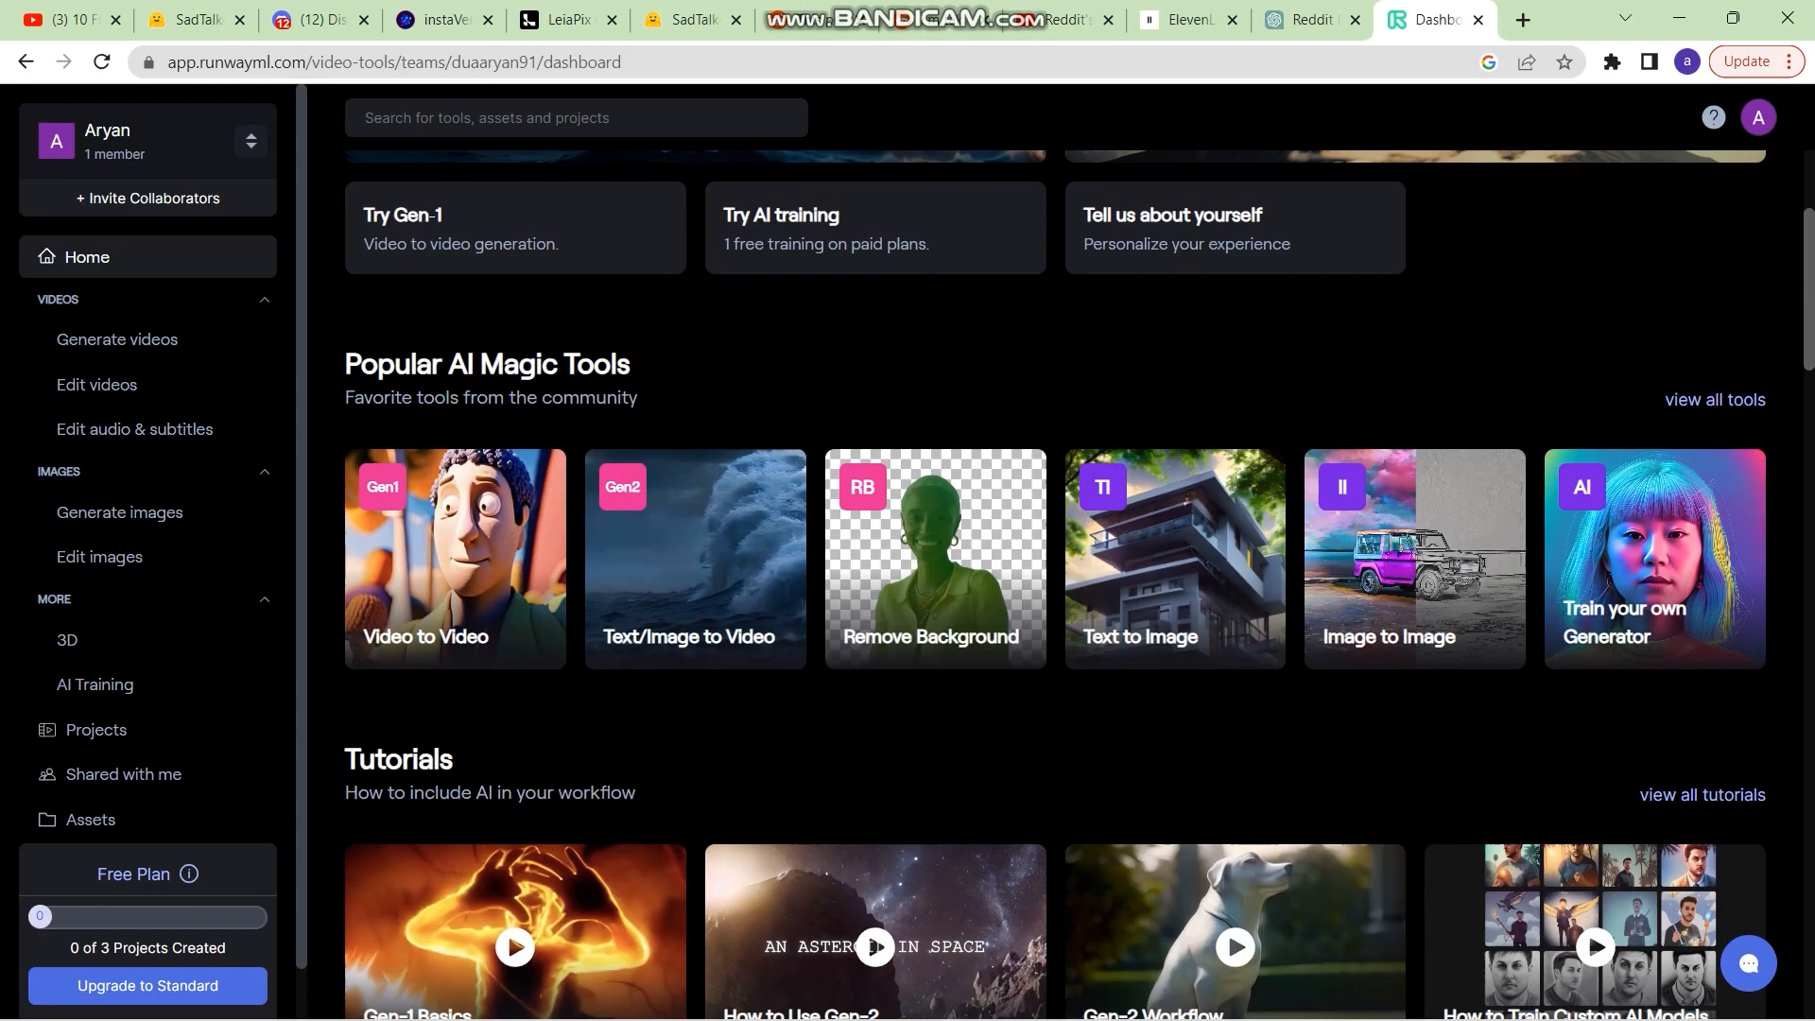
{"action": "scroll", "scroll_direction": "down", "scroll_amount": 3}
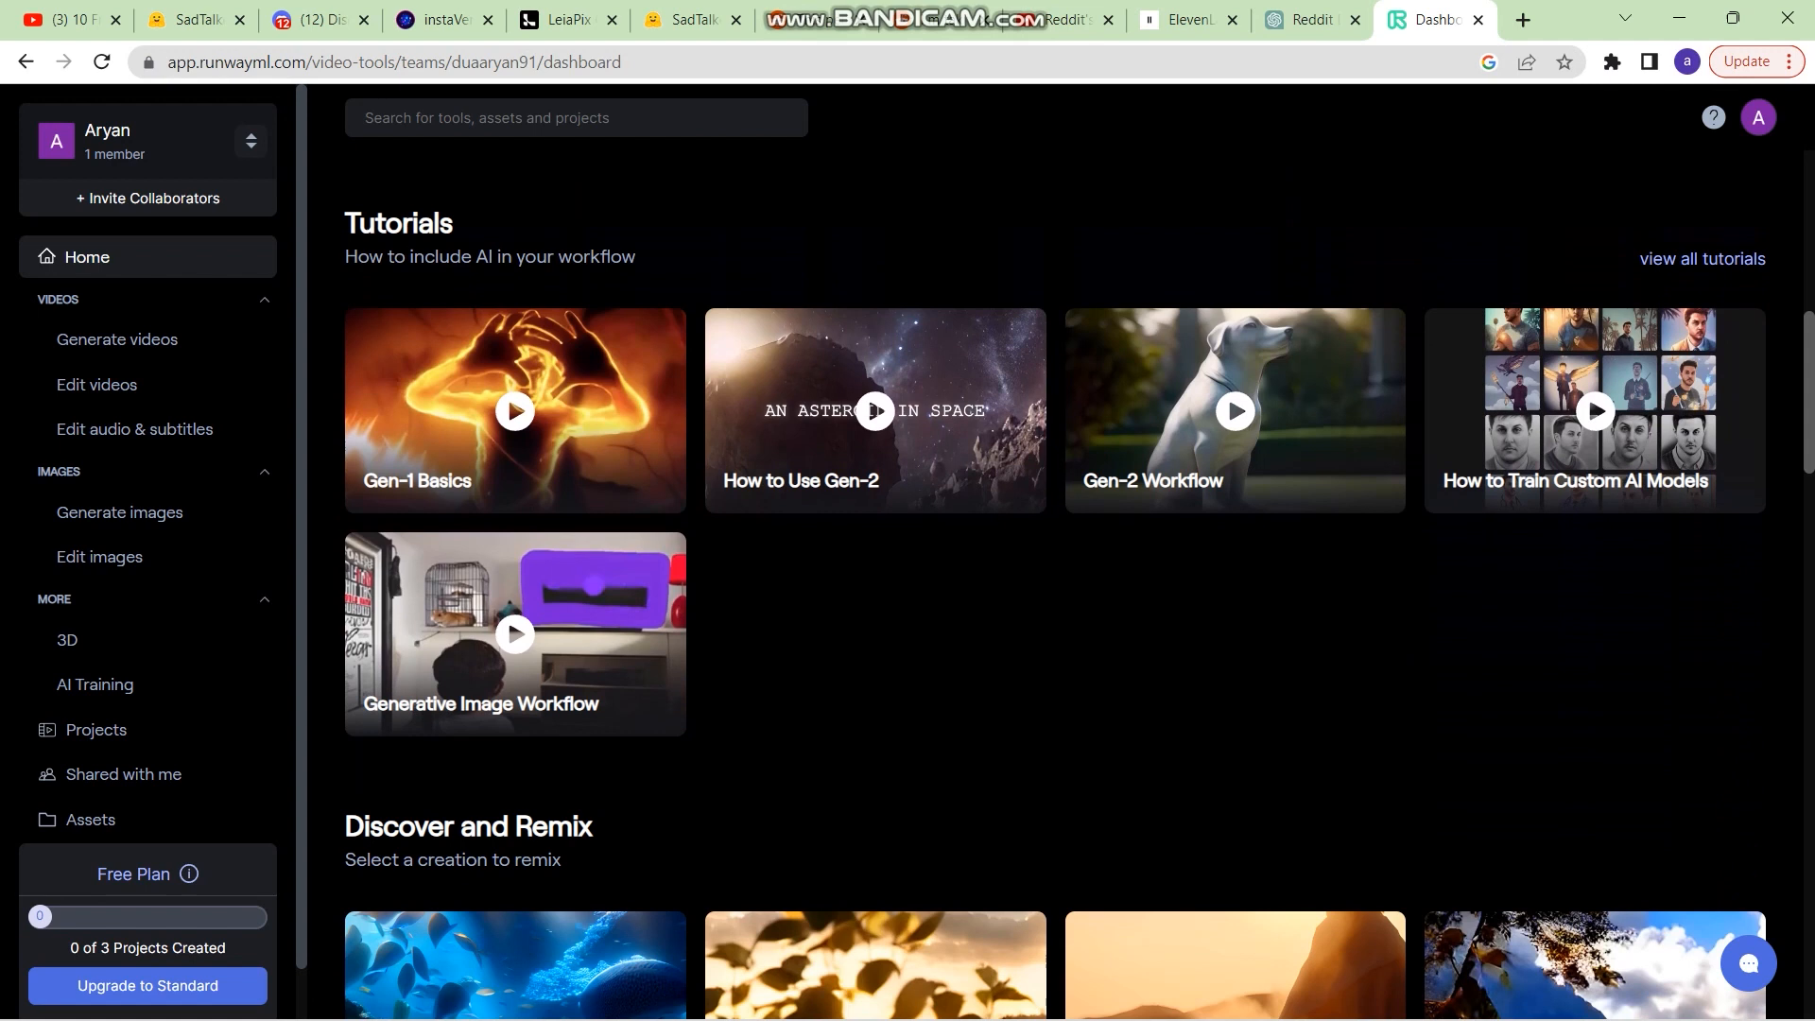
{"action": "scroll", "scroll_direction": "down", "scroll_amount": 3}
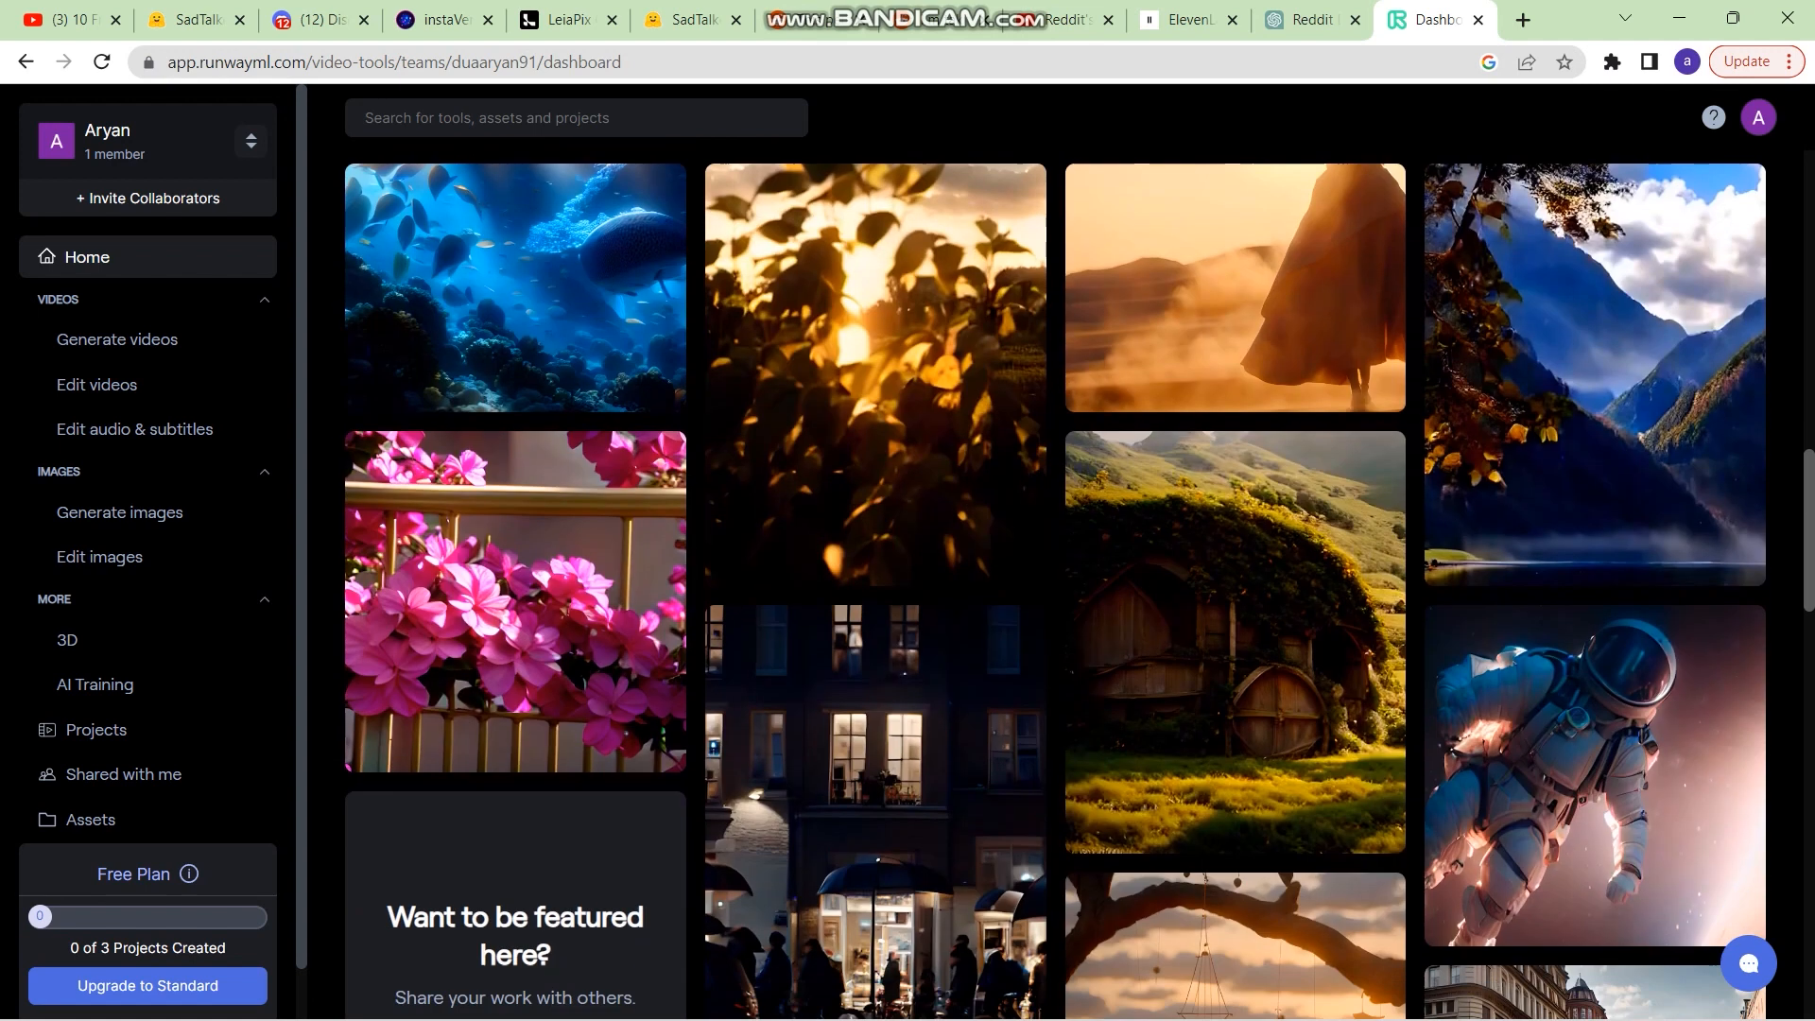